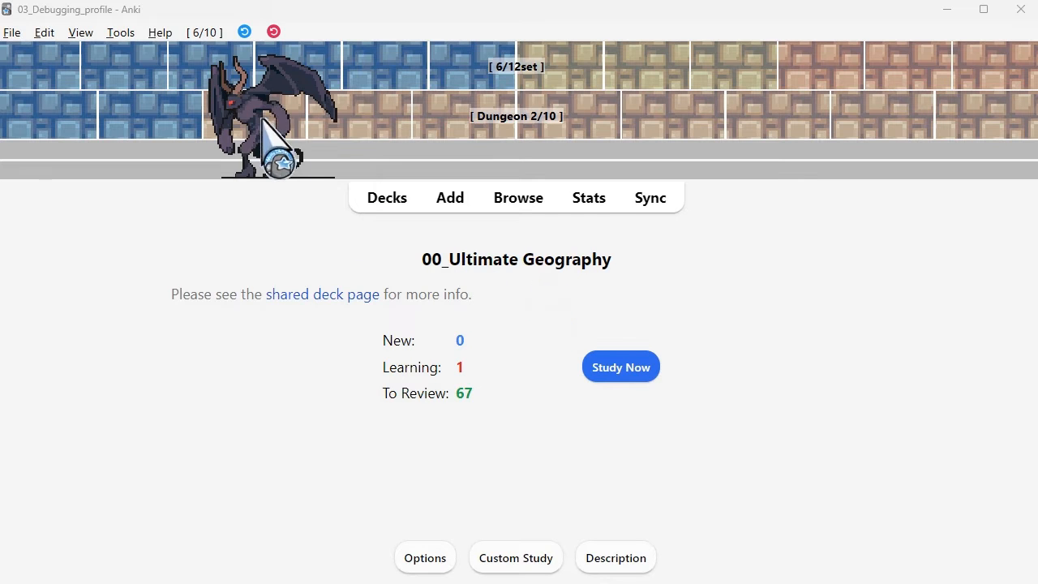
- Study the Ultimate Geography deck, revealing and rating the Scandinavia and following flag cards
{"action": "left_click", "coordinate": [619, 366]}
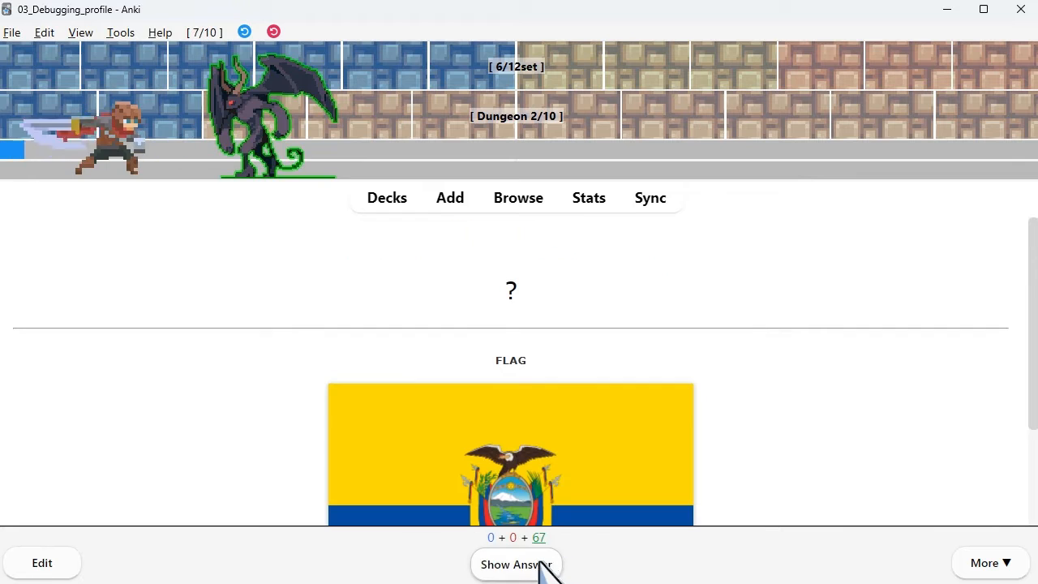
{"action": "left_click", "coordinate": [516, 564]}
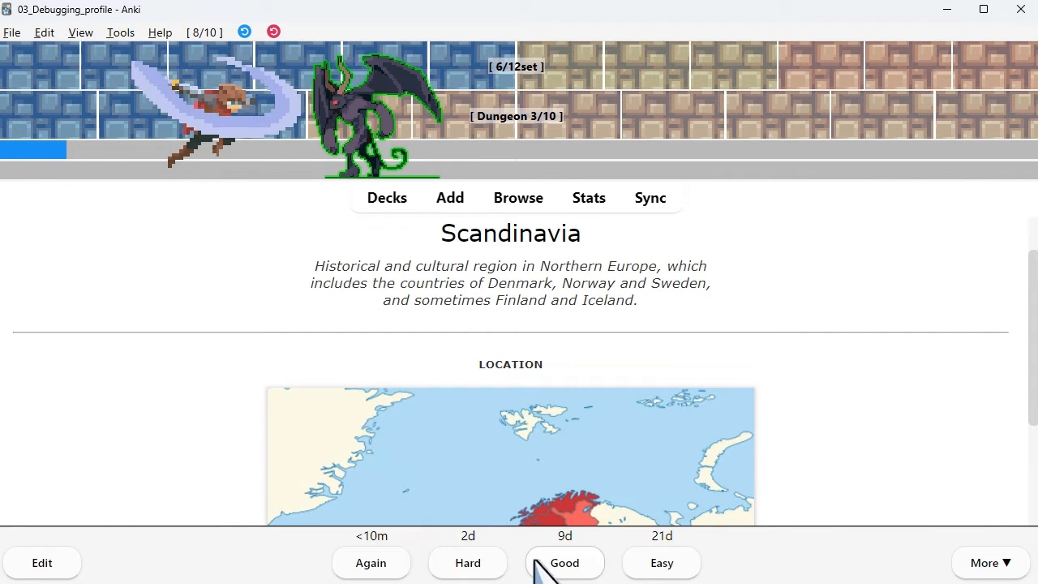
{"action": "left_click", "coordinate": [564, 561]}
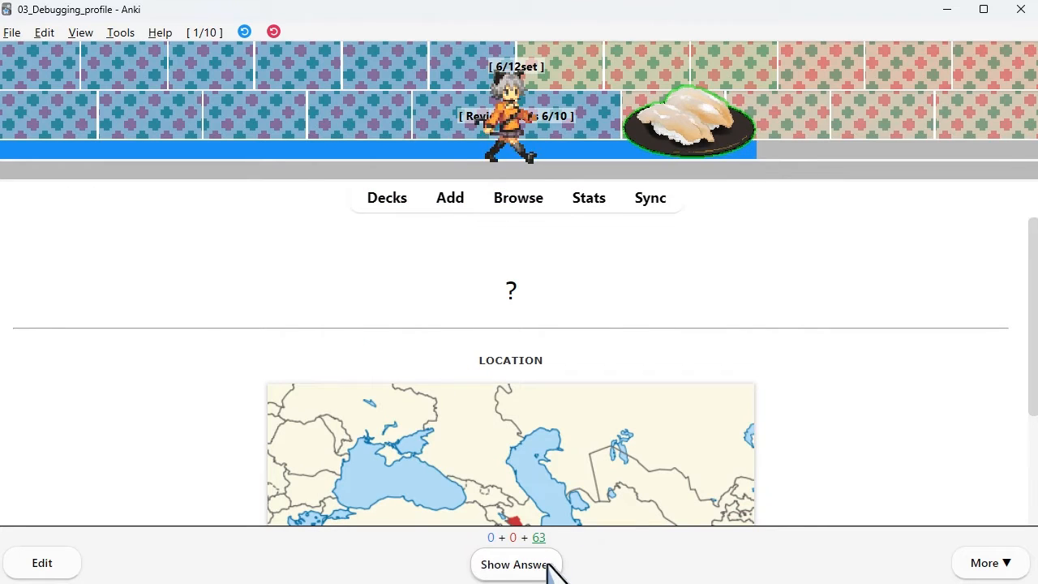
{"action": "left_click", "coordinate": [516, 564]}
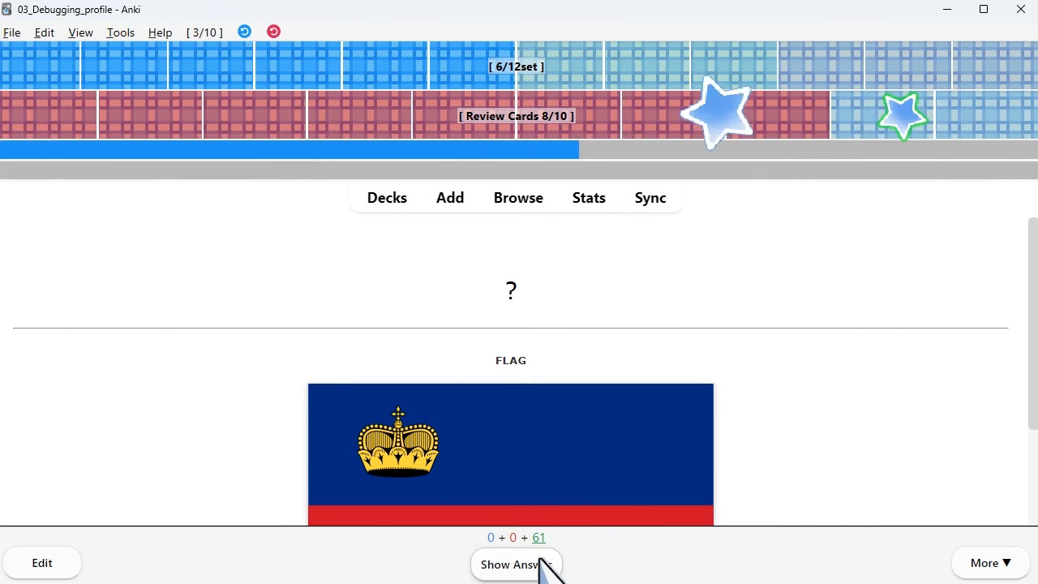
{"action": "left_click", "coordinate": [516, 564]}
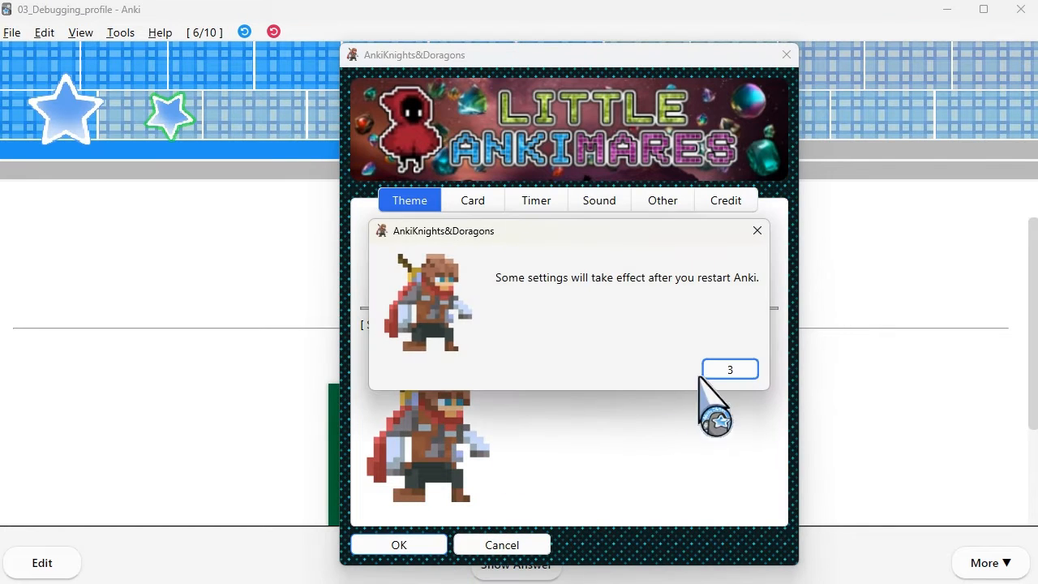
- Confirm the red-hooded character theme, rate the Saudi Arabia card Good and return to the deck list
{"action": "left_click", "coordinate": [399, 545]}
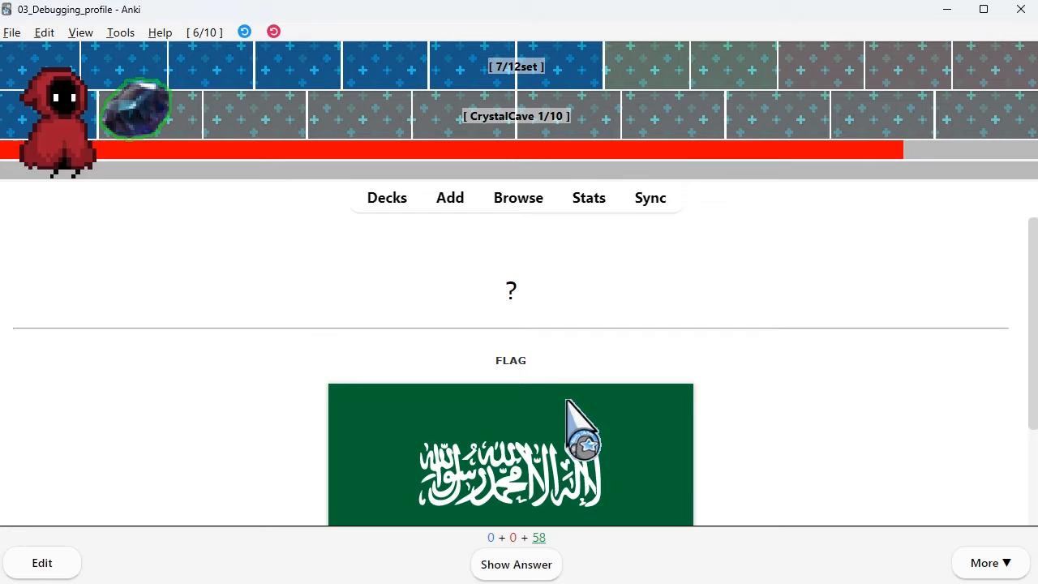
{"action": "left_click", "coordinate": [515, 565]}
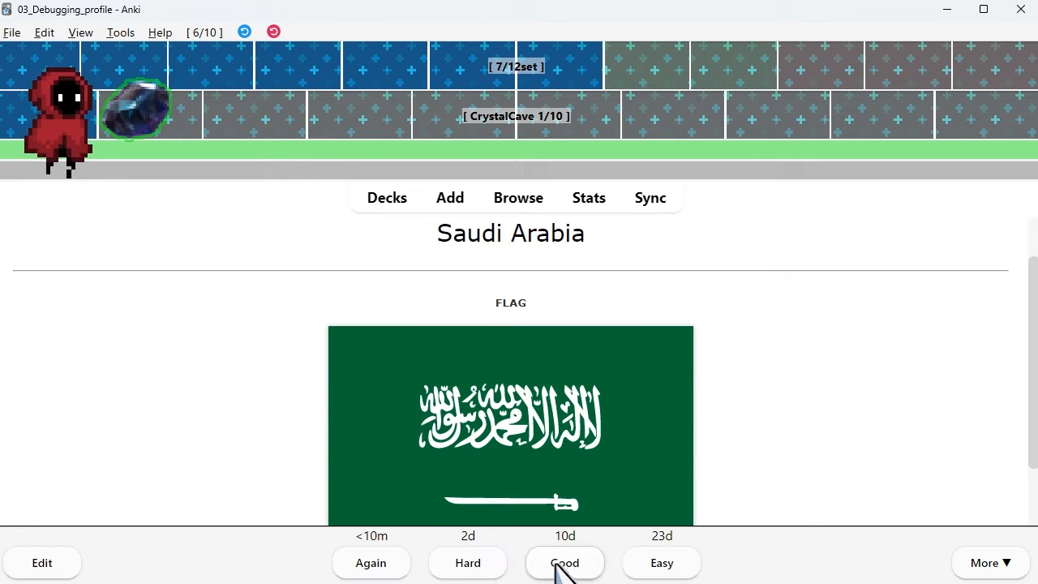
{"action": "left_click", "coordinate": [564, 561]}
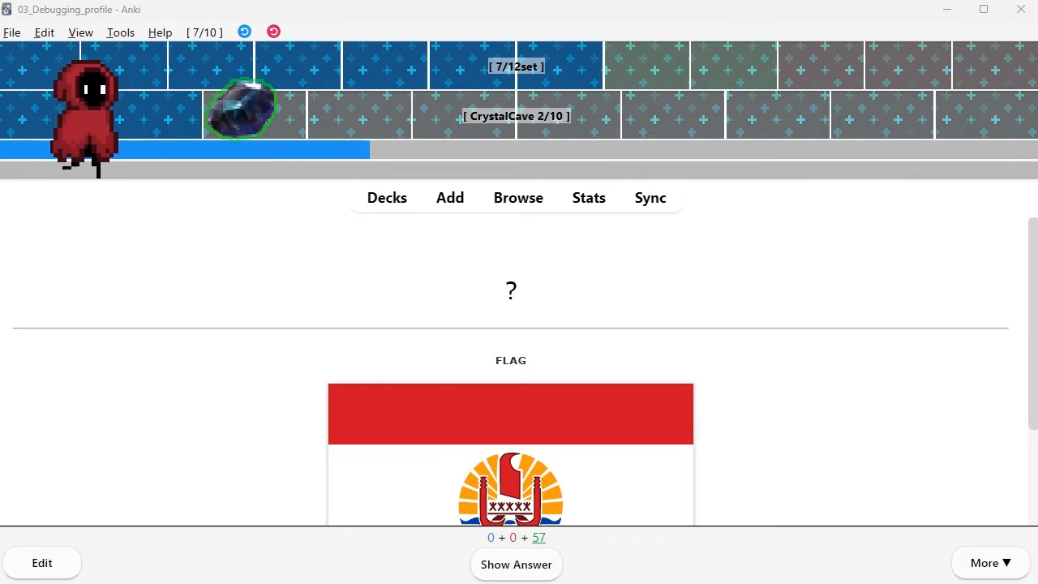
{"action": "left_click", "coordinate": [386, 198]}
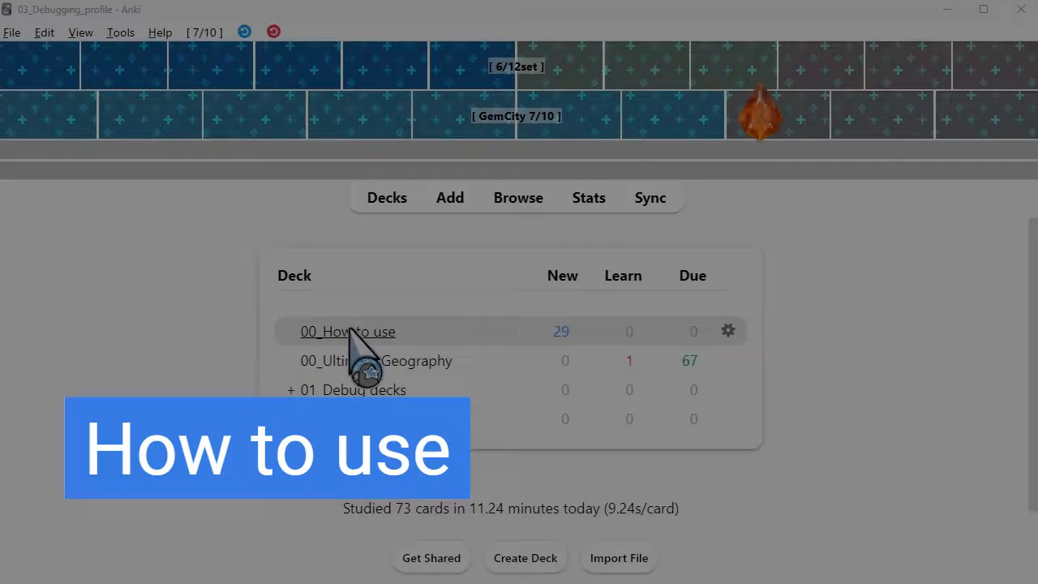
- Study the How to use deck, rating the top progress bar card Good and revealing the second bar card
{"action": "left_click", "coordinate": [347, 331]}
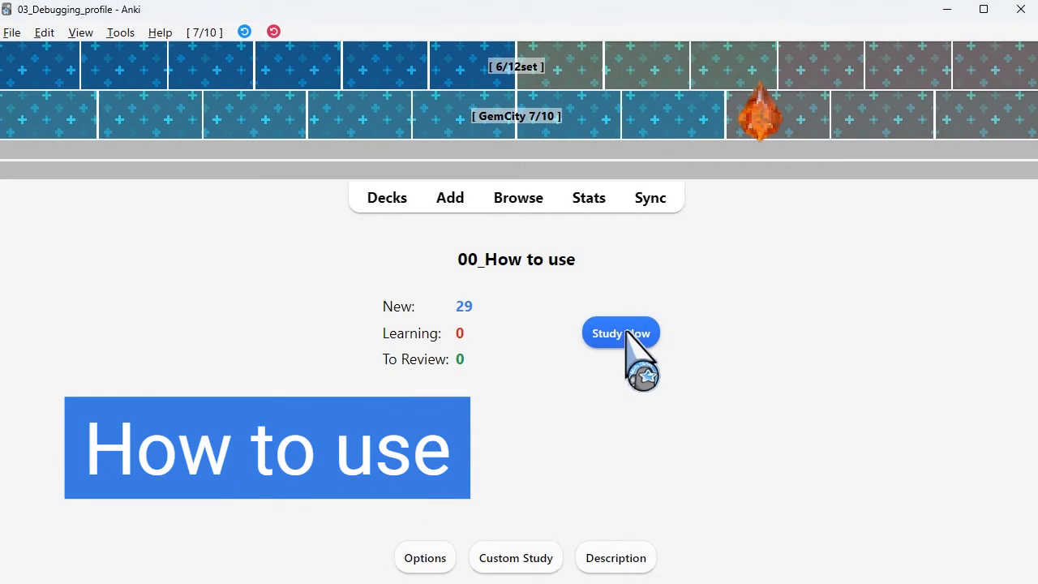
{"action": "left_click", "coordinate": [620, 333]}
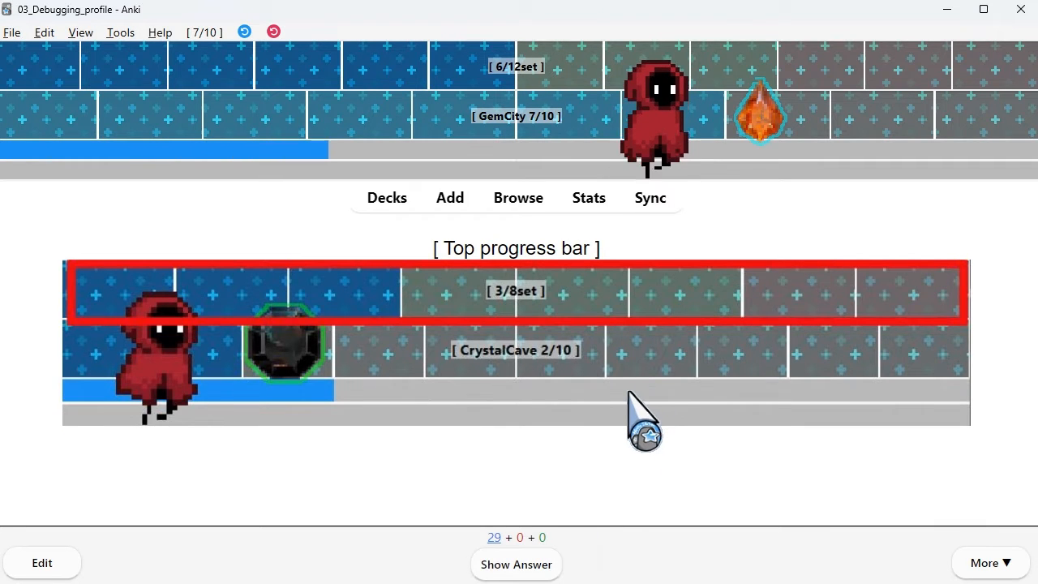
{"action": "left_click", "coordinate": [515, 564]}
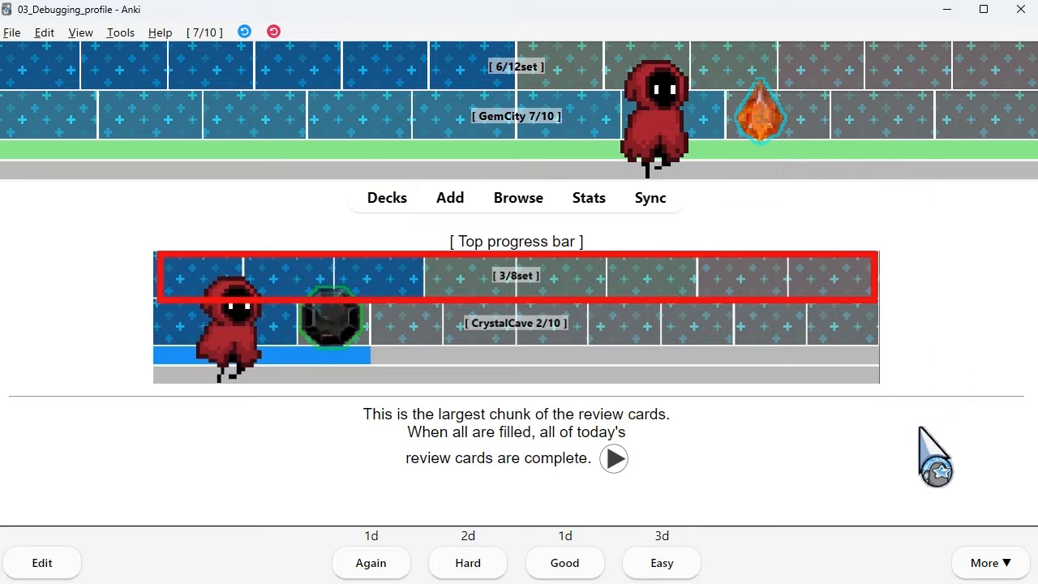
{"action": "mouse_move", "coordinate": [565, 571]}
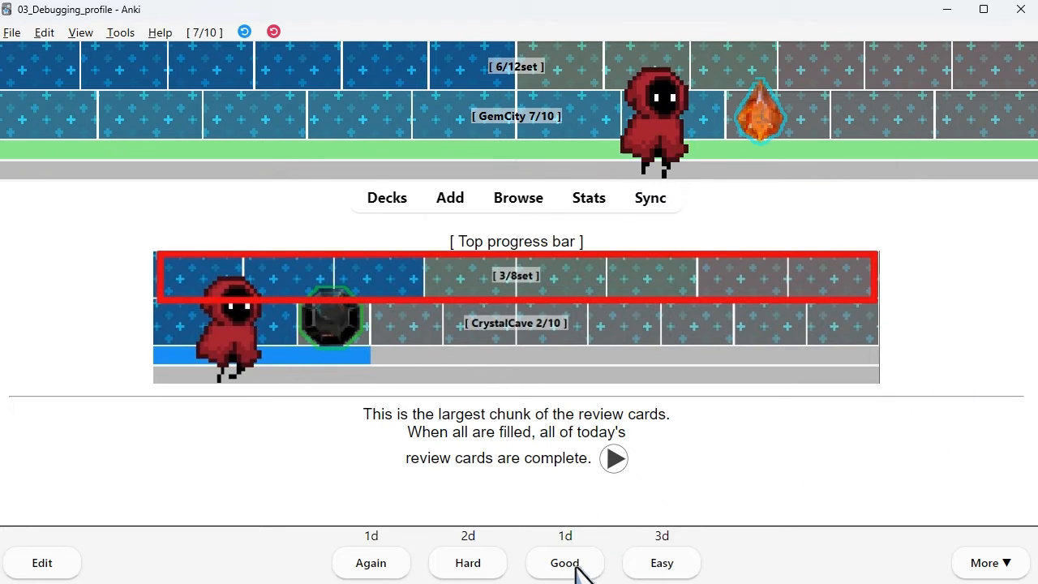
{"action": "left_click", "coordinate": [565, 561]}
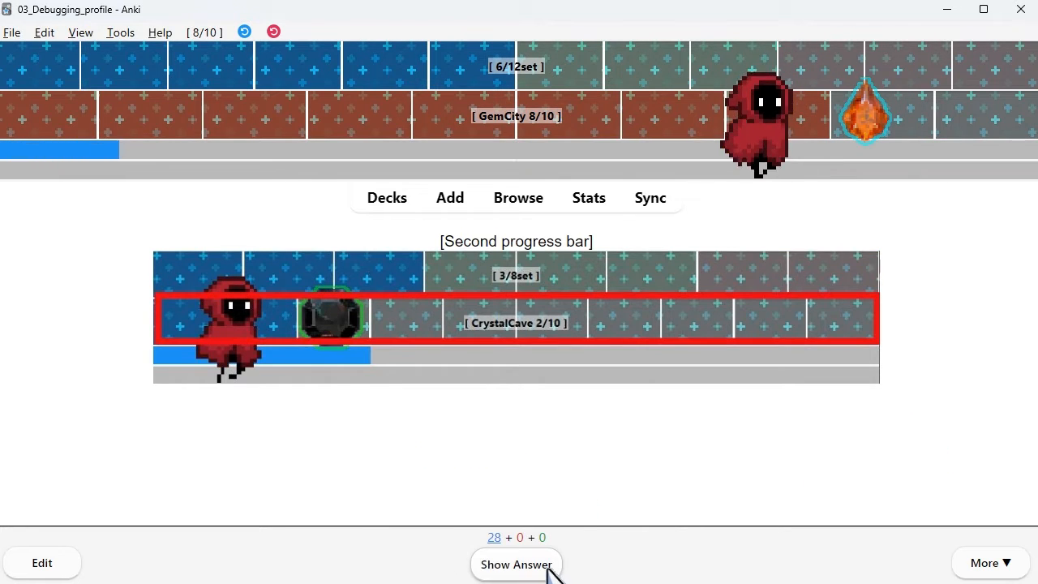
{"action": "left_click", "coordinate": [516, 564]}
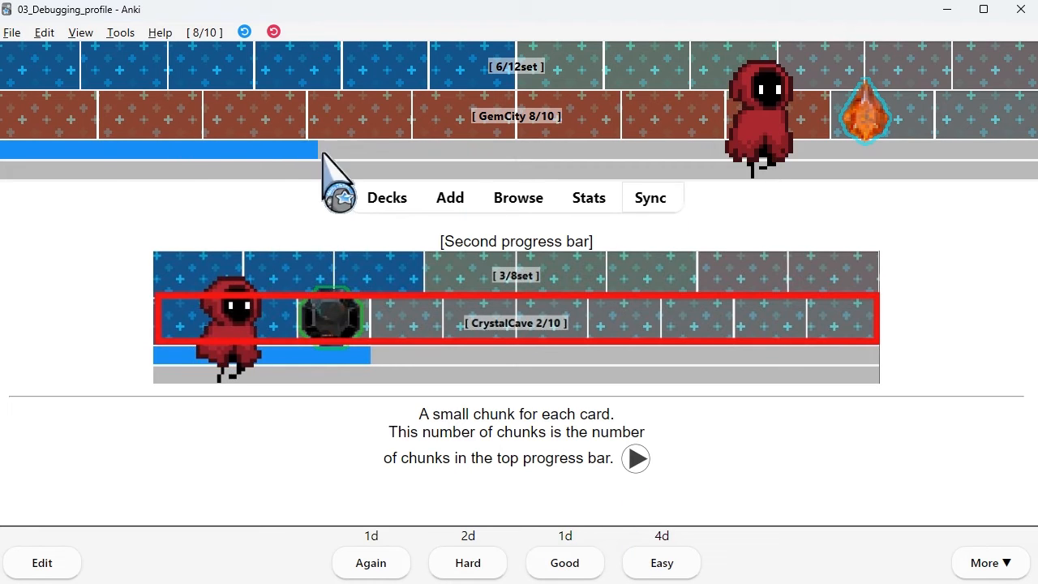
{"action": "mouse_move", "coordinate": [989, 150]}
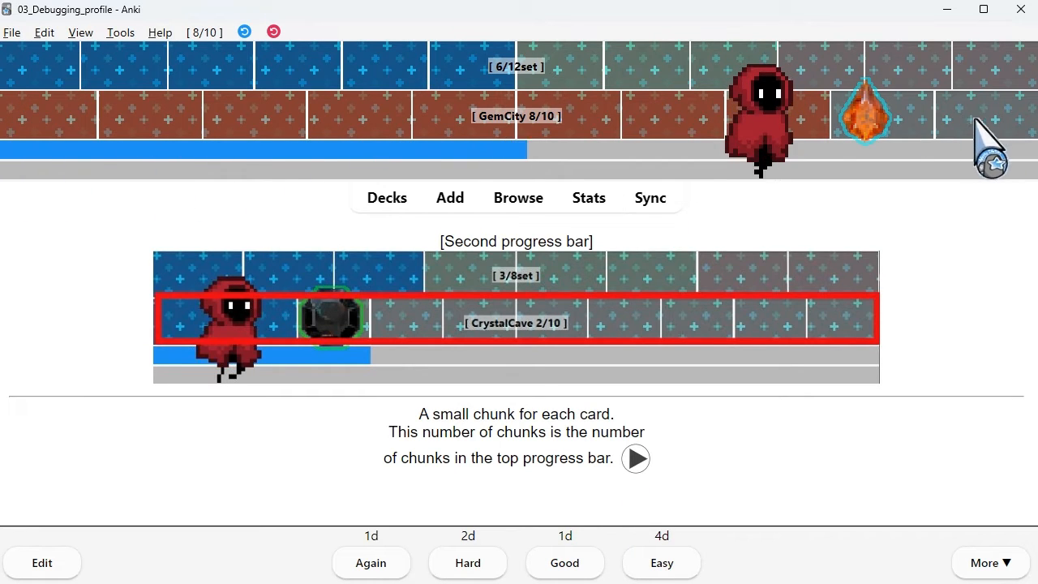
{"action": "mouse_move", "coordinate": [705, 506]}
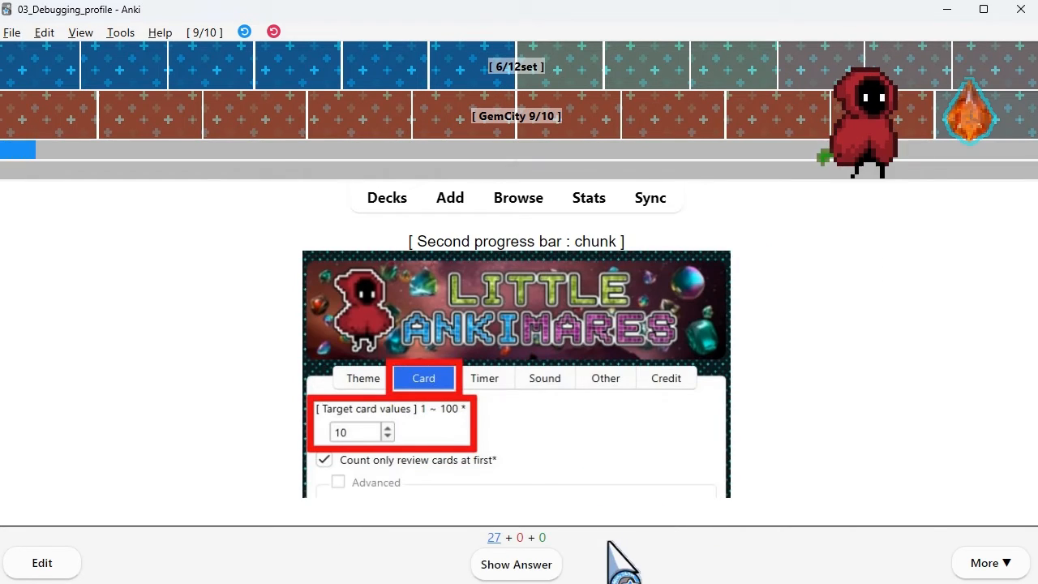
- Reveal the chunk-count card, view the AnkiKnight Settings, and rate the card Good
{"action": "left_click", "coordinate": [516, 565]}
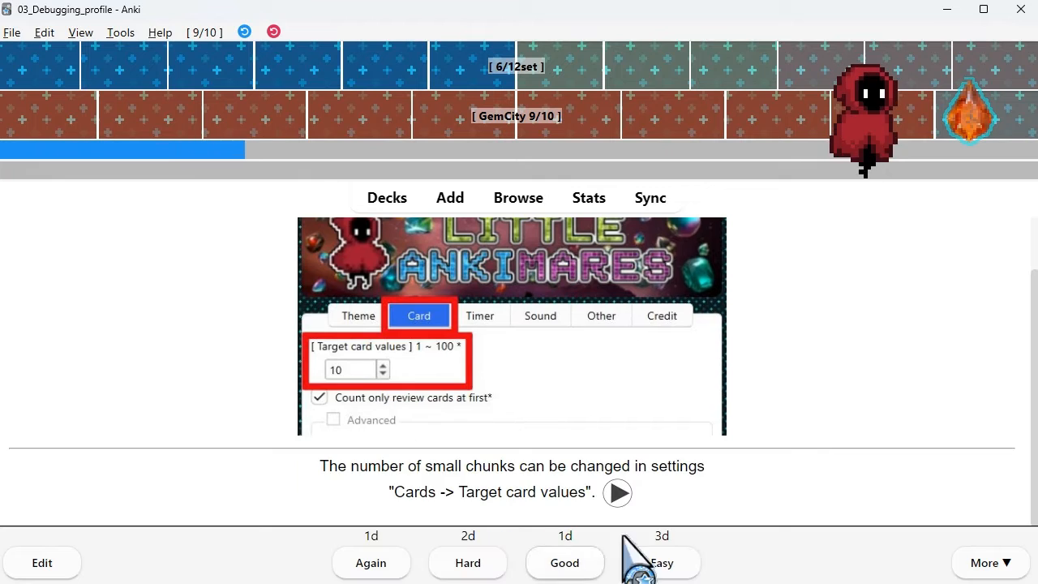
{"action": "mouse_move", "coordinate": [814, 462]}
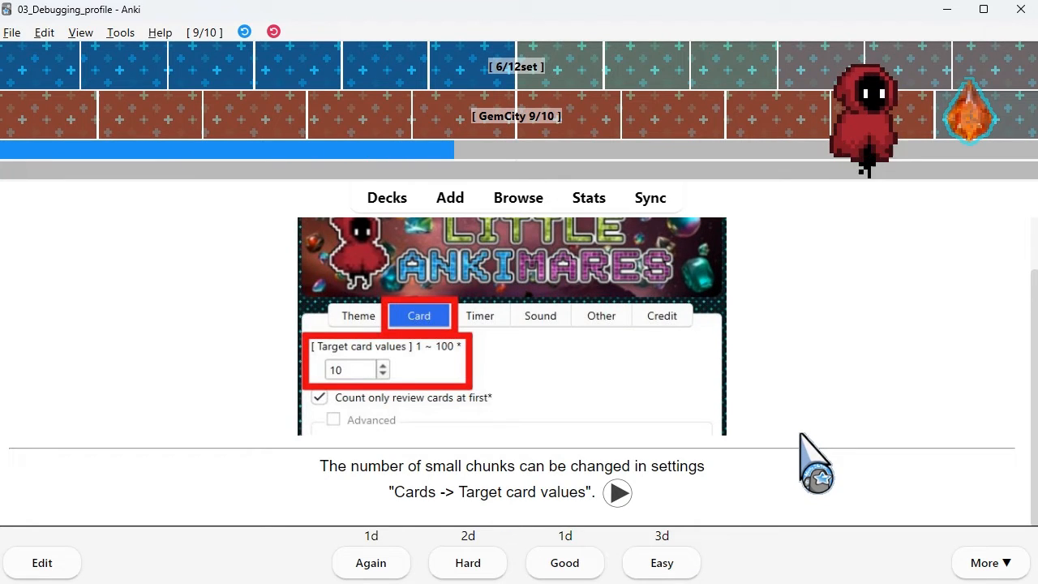
{"action": "mouse_move", "coordinate": [284, 308]}
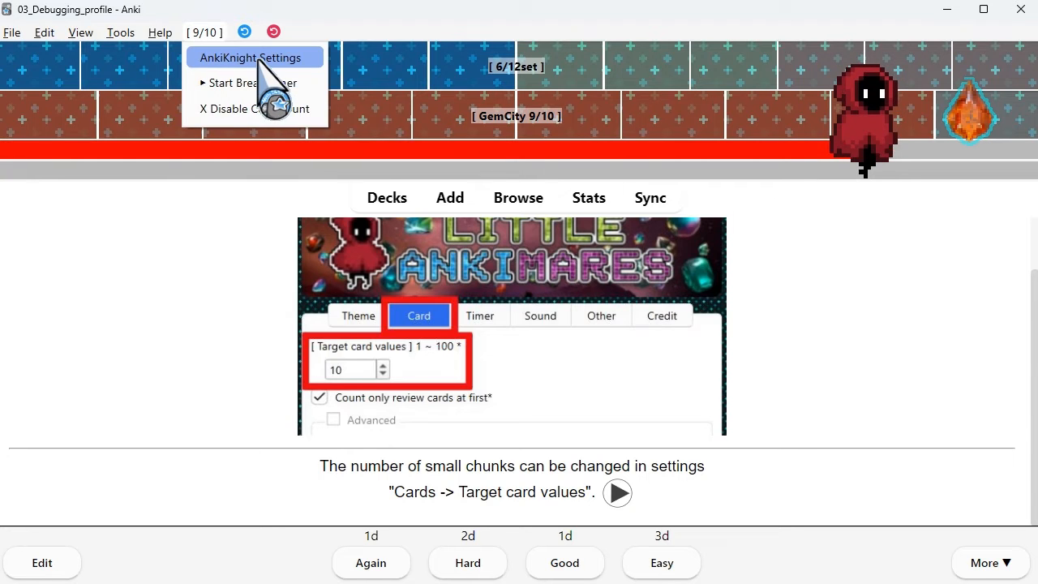
{"action": "left_click", "coordinate": [253, 57]}
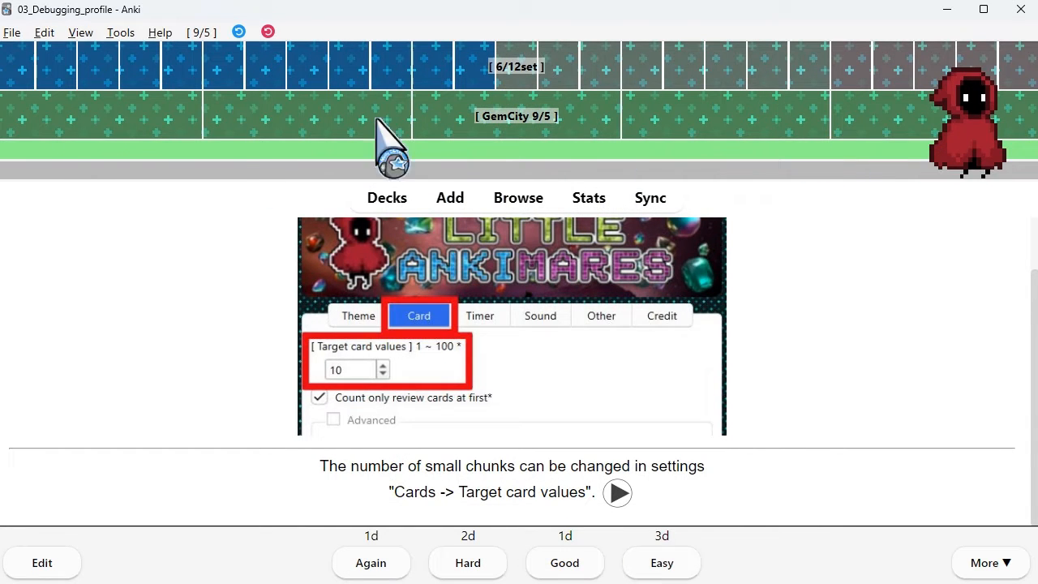
{"action": "mouse_move", "coordinate": [370, 142]}
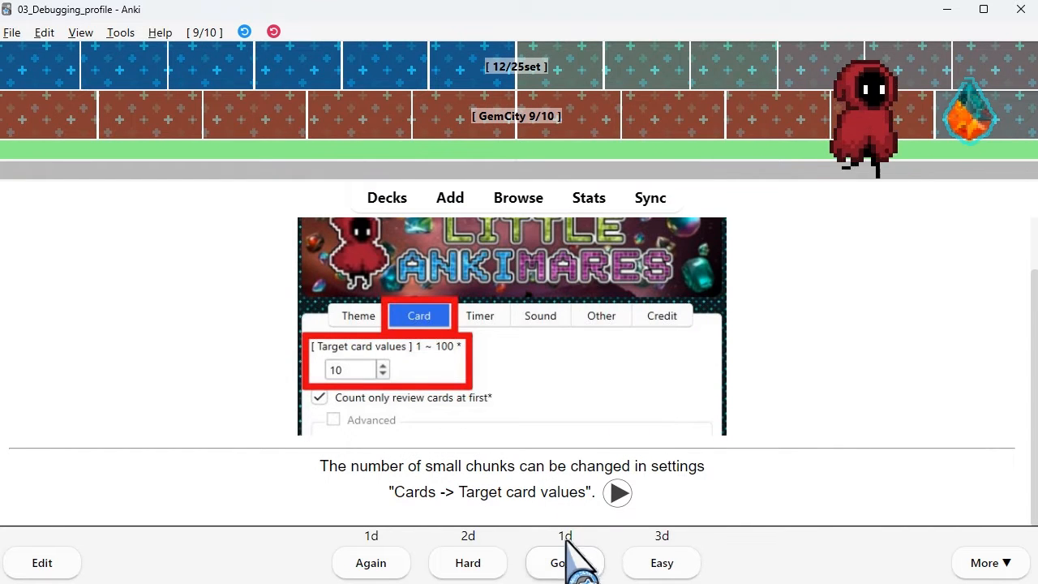
{"action": "left_click", "coordinate": [564, 562]}
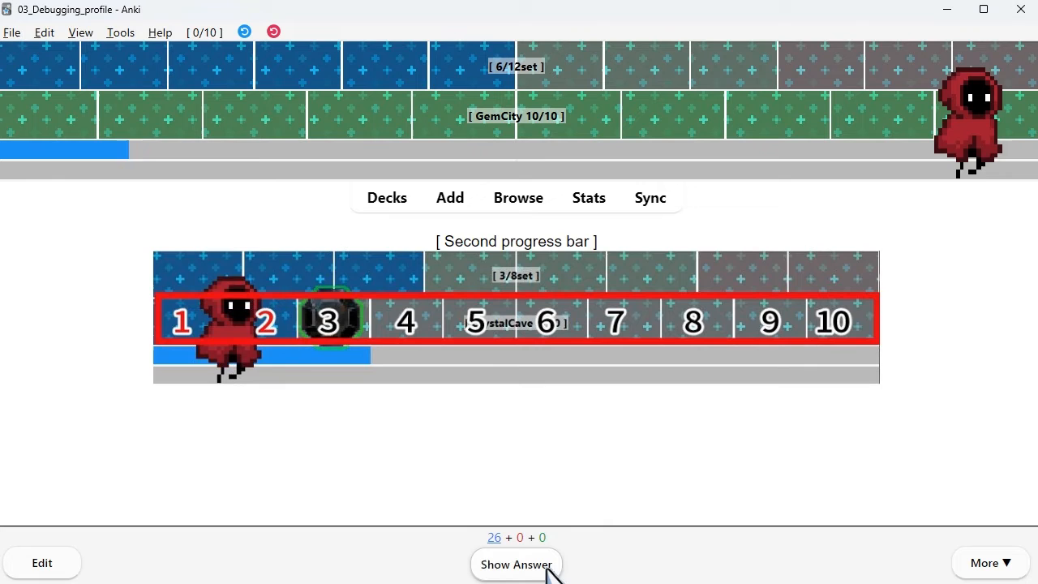
- Answer the ten-card and 80-card chunk examples as Good and reveal the 1300-card example
{"action": "left_click", "coordinate": [516, 564]}
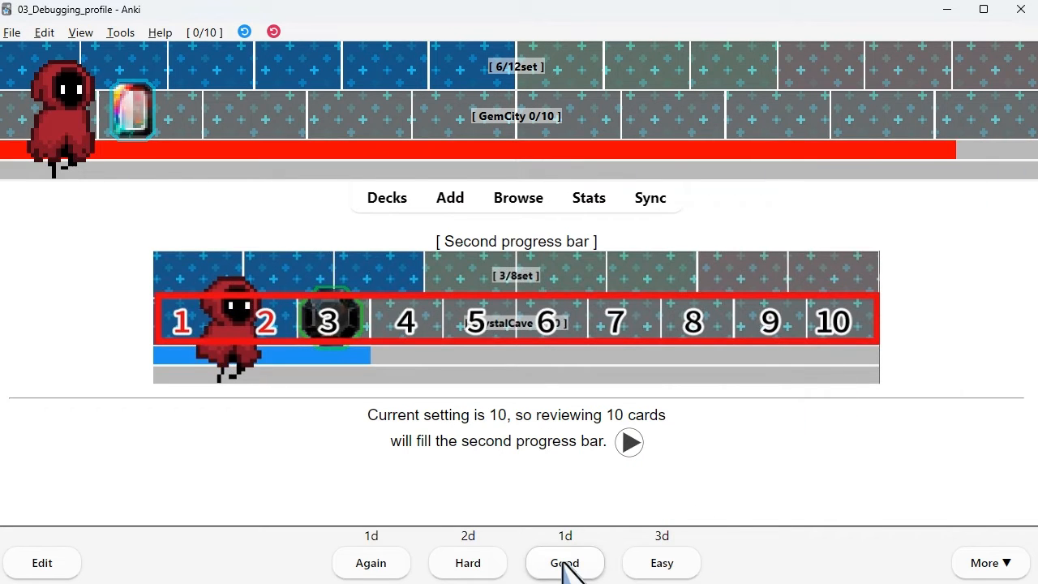
{"action": "left_click", "coordinate": [564, 561]}
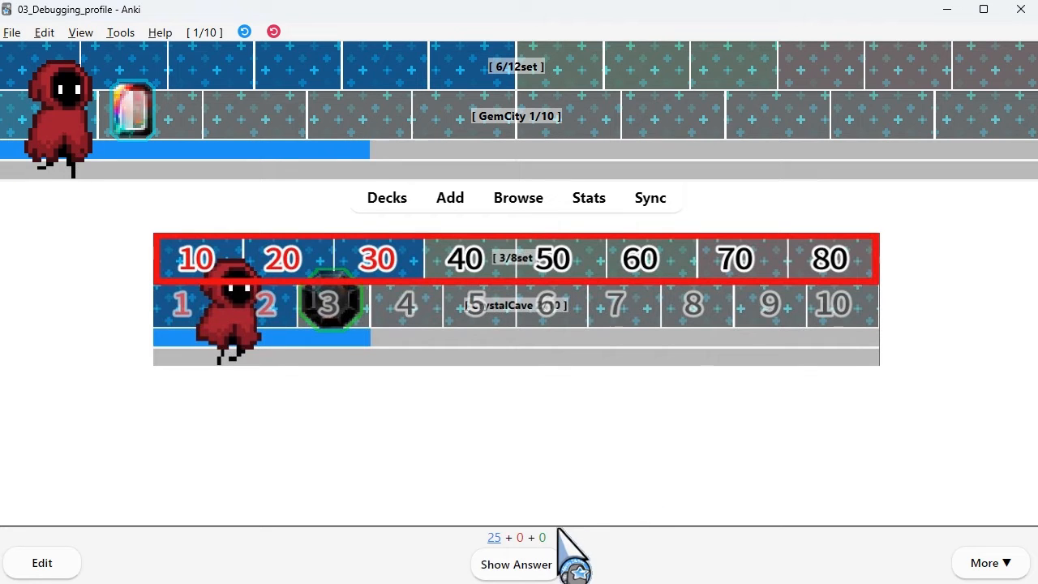
{"action": "left_click", "coordinate": [516, 564]}
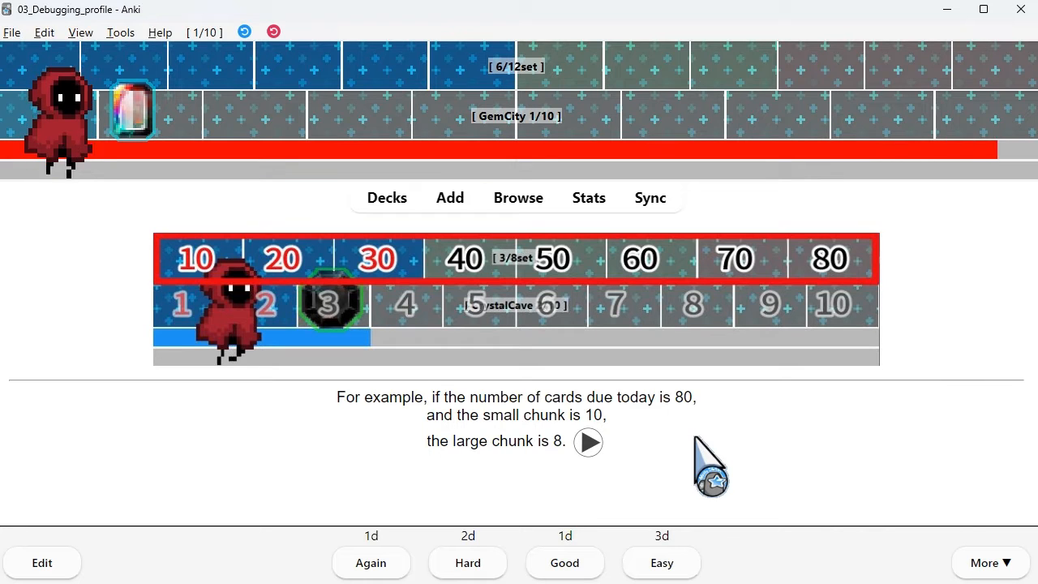
{"action": "mouse_move", "coordinate": [944, 162]}
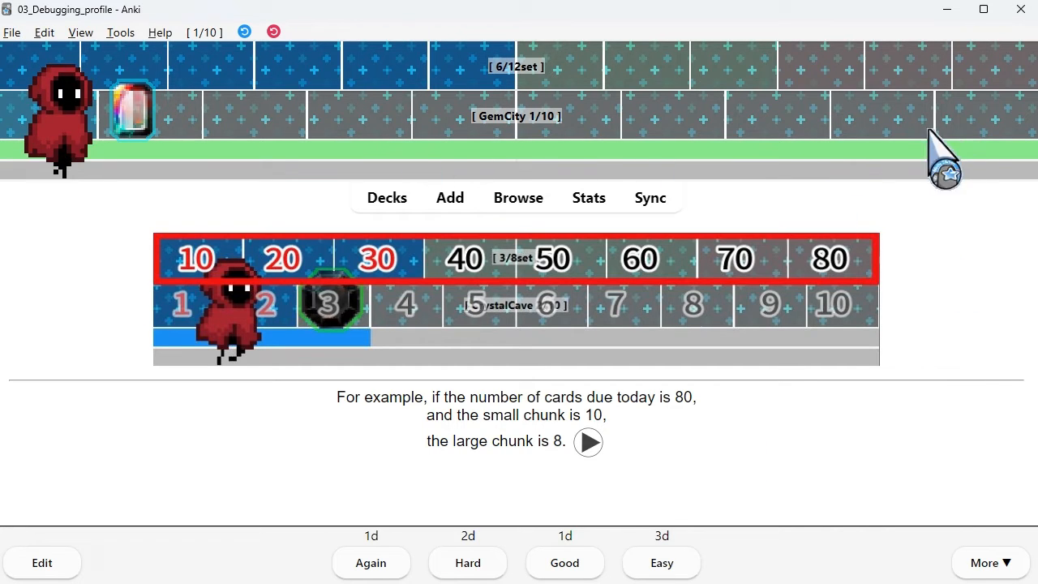
{"action": "mouse_move", "coordinate": [564, 561]}
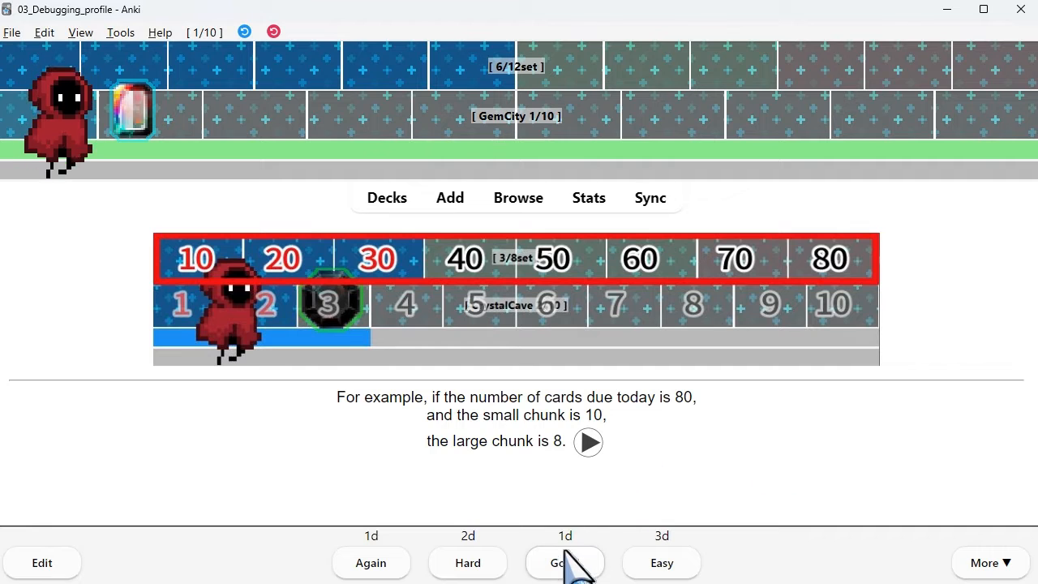
{"action": "left_click", "coordinate": [565, 562]}
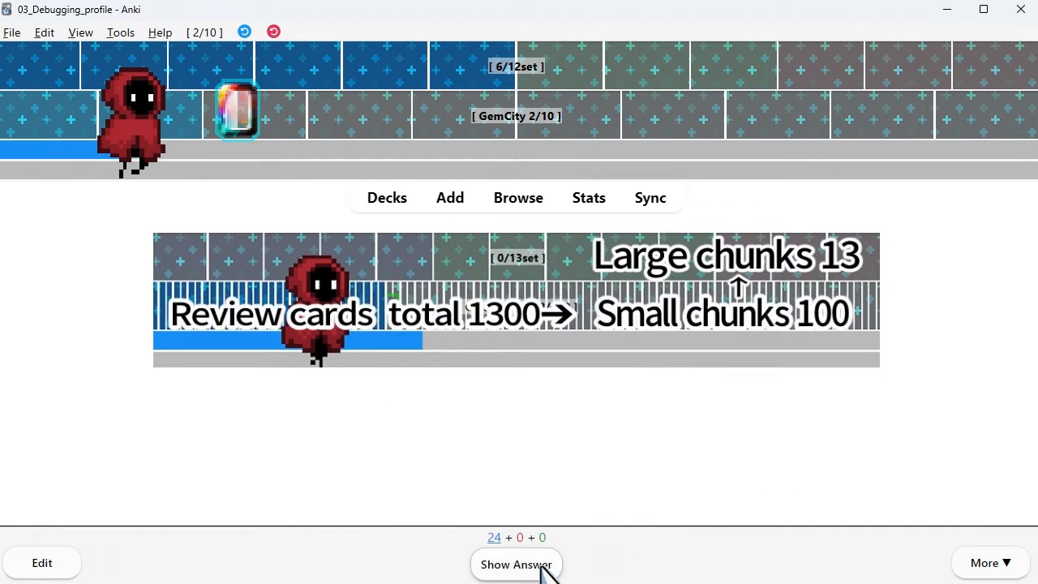
{"action": "left_click", "coordinate": [516, 565]}
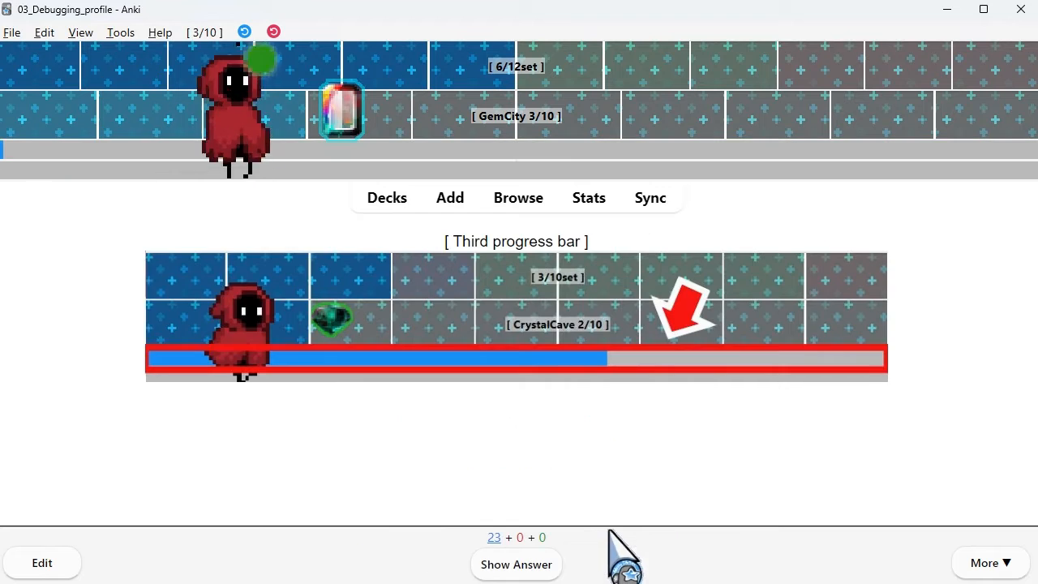
- Reveal the Speed Focus Mode card, check the add-on's Other settings unchanged, and rate it Good
{"action": "left_click", "coordinate": [516, 564]}
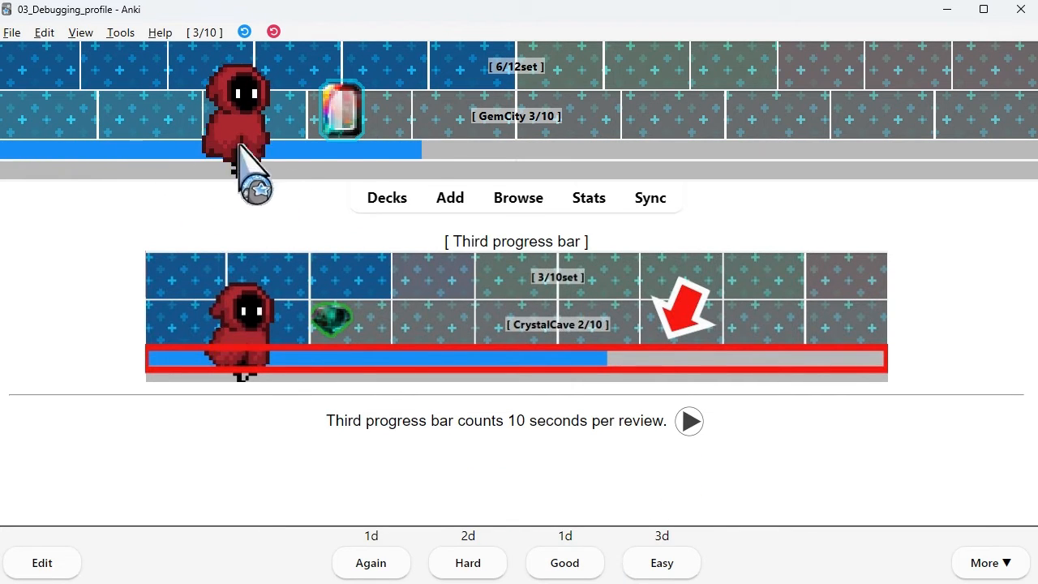
{"action": "mouse_move", "coordinate": [750, 535]}
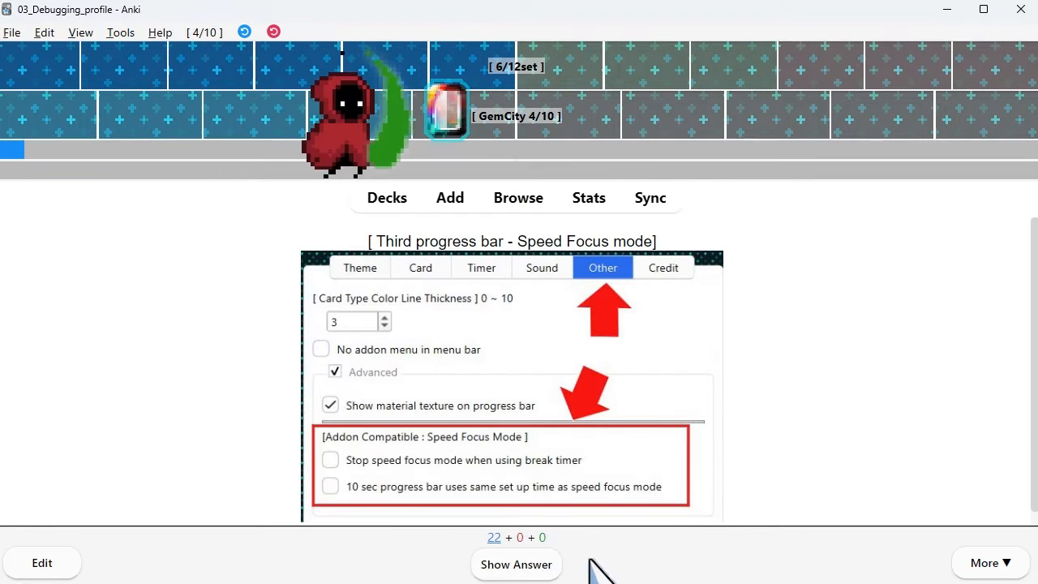
{"action": "mouse_move", "coordinate": [551, 571]}
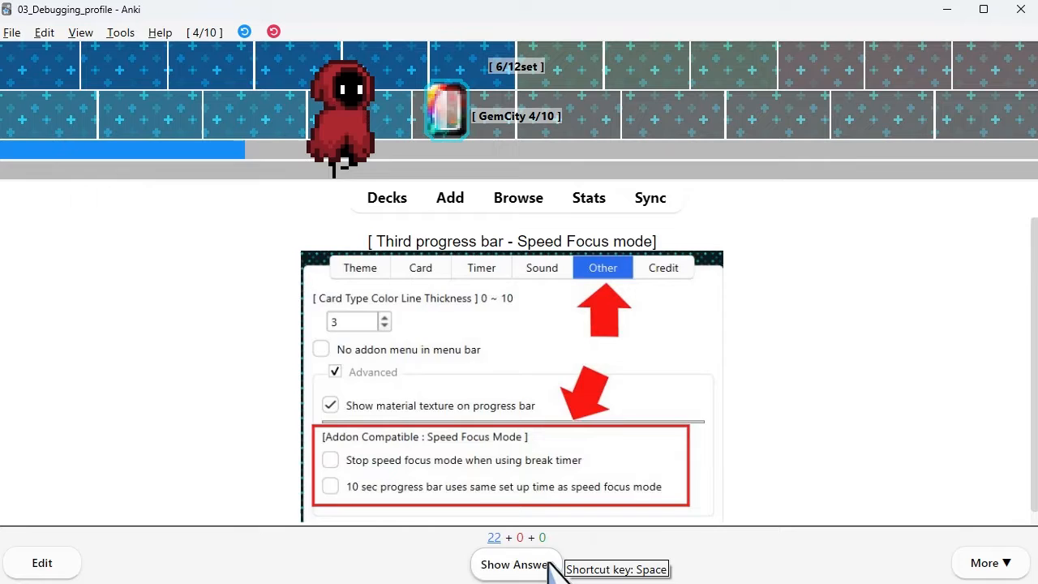
{"action": "left_click", "coordinate": [516, 564]}
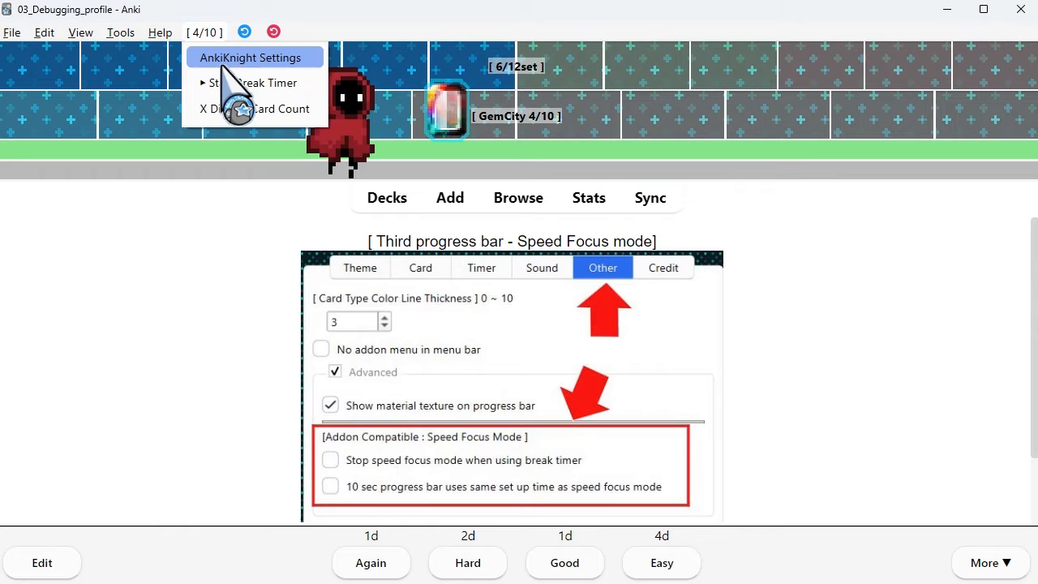
{"action": "left_click", "coordinate": [253, 57]}
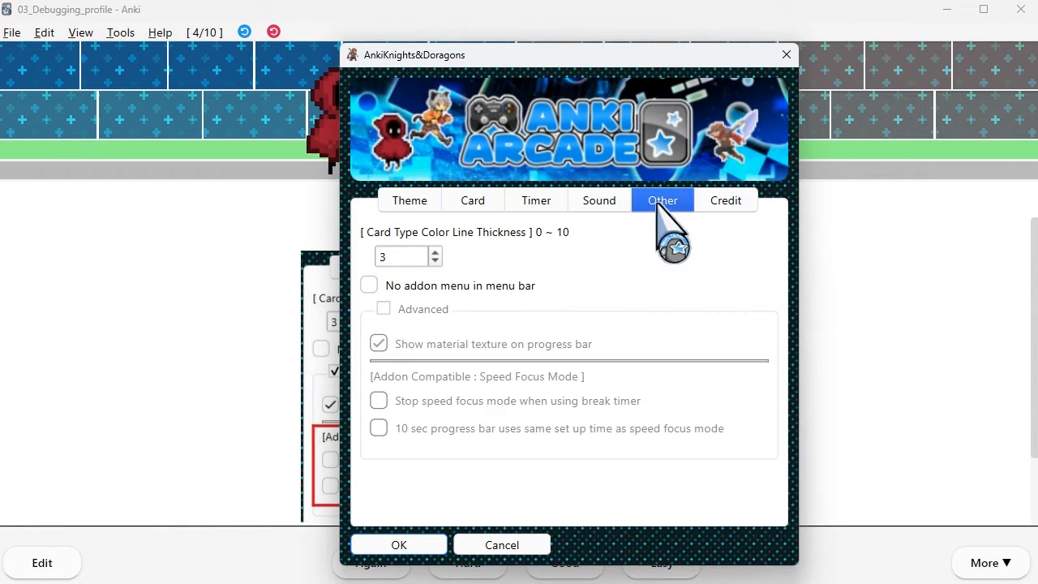
{"action": "left_click", "coordinate": [383, 308]}
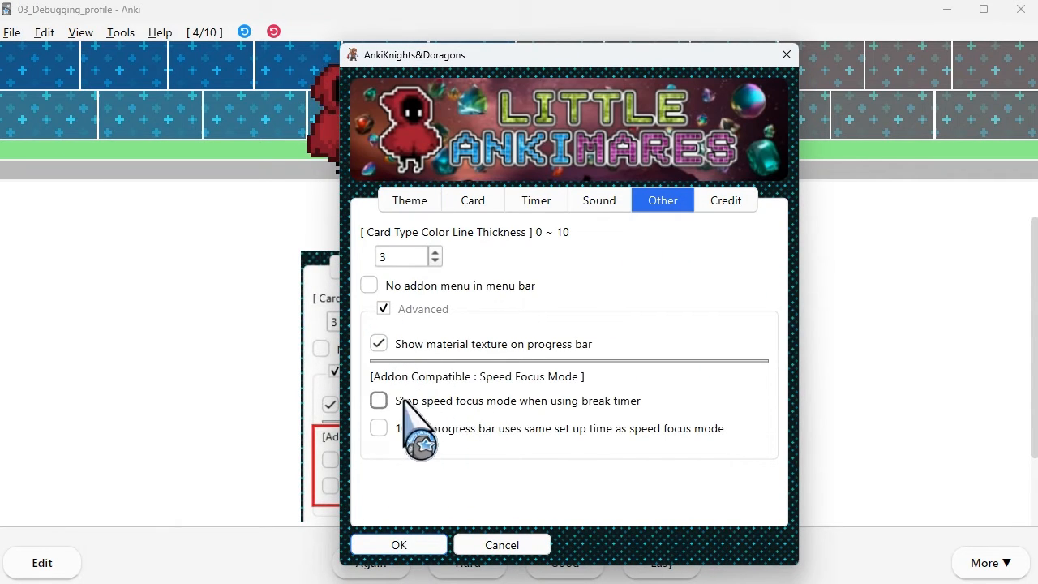
{"action": "mouse_move", "coordinate": [397, 551]}
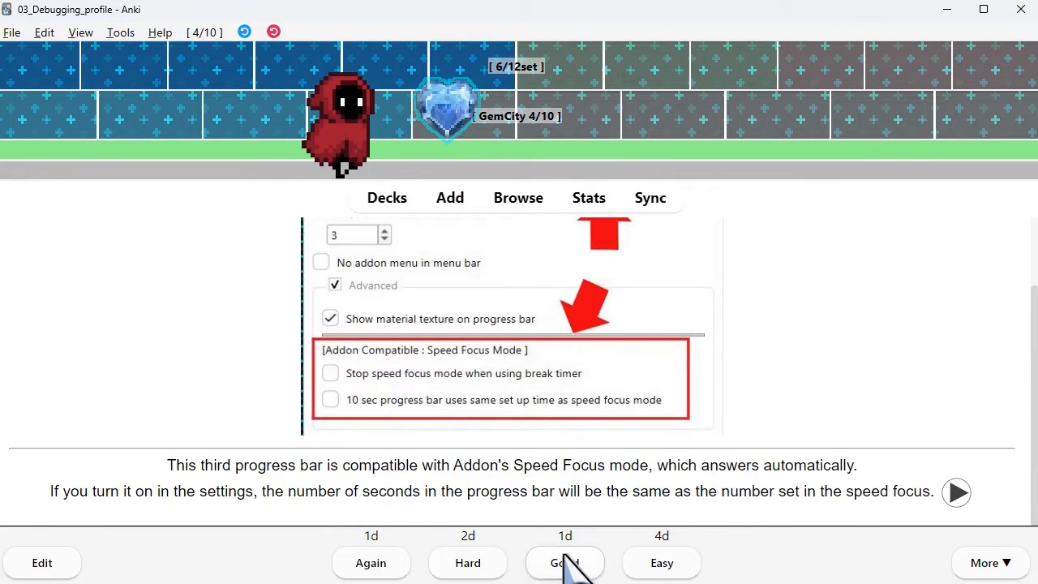
{"action": "left_click", "coordinate": [565, 563]}
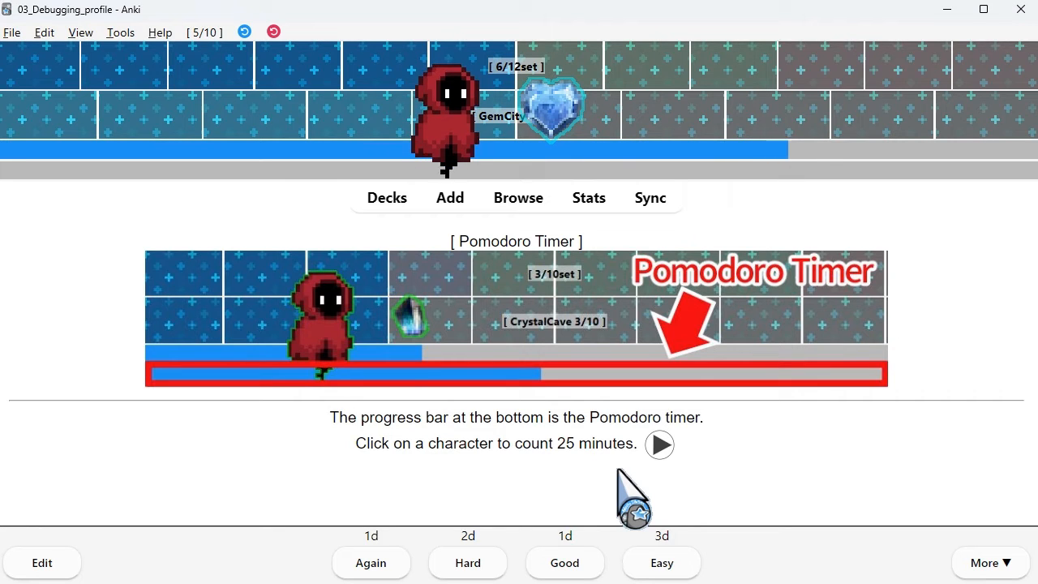
- Start the 25-minute Pomodoro timer from the progress bar character and answer the timer and green-glow cards
{"action": "left_click", "coordinate": [451, 113]}
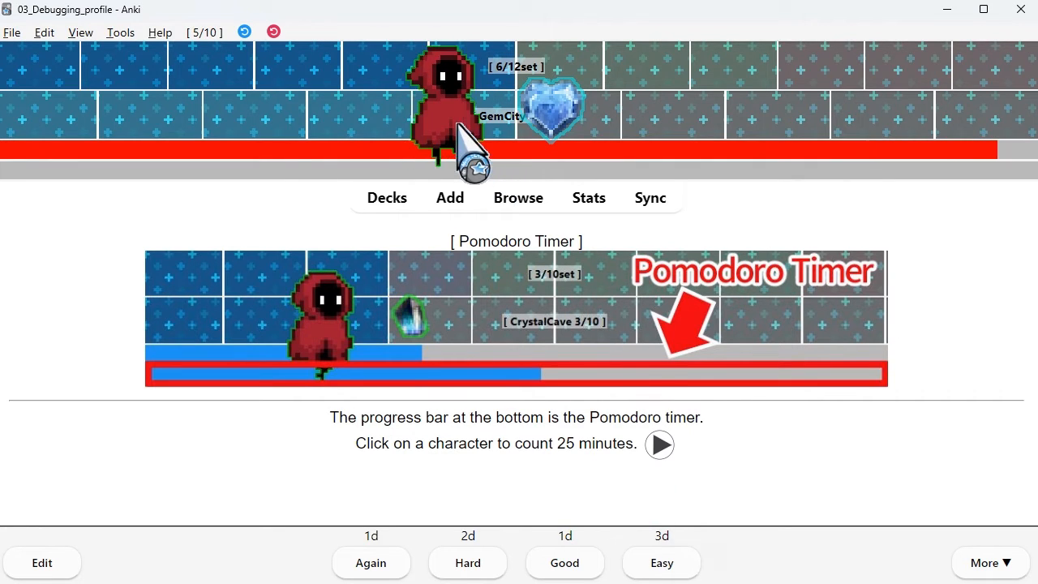
{"action": "left_click", "coordinate": [441, 105]}
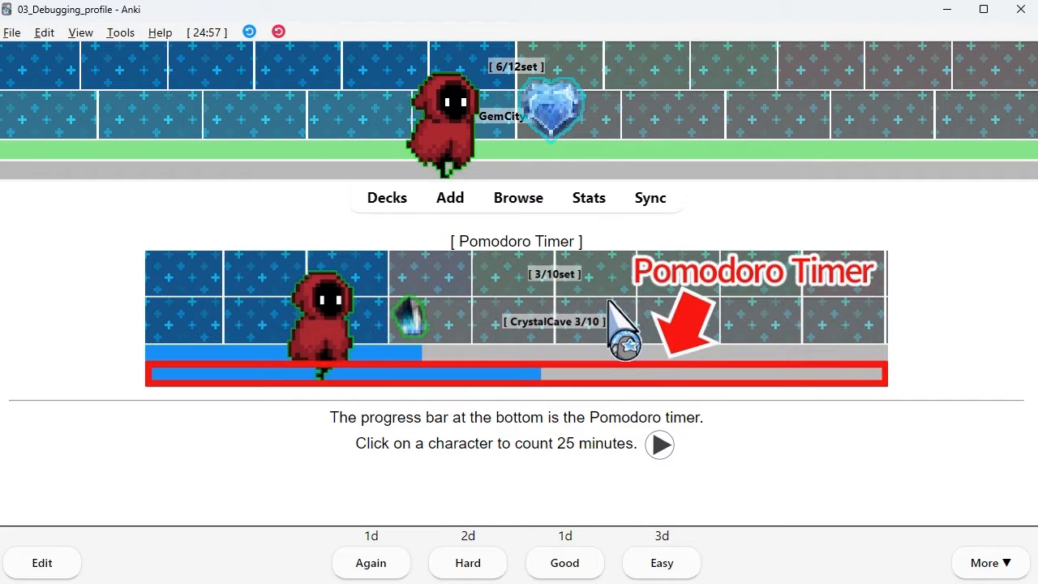
{"action": "mouse_move", "coordinate": [227, 211]}
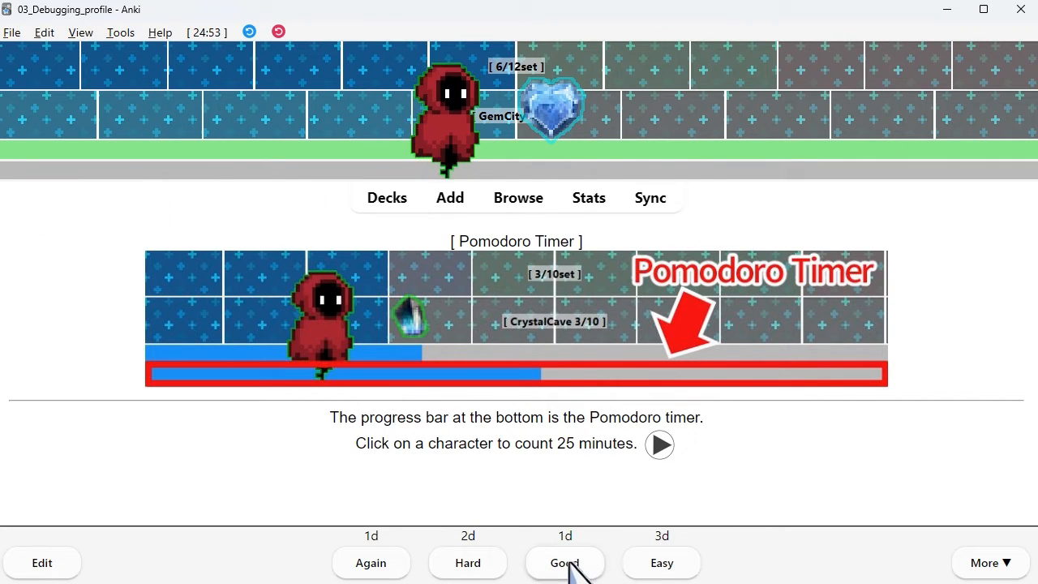
{"action": "left_click", "coordinate": [564, 561]}
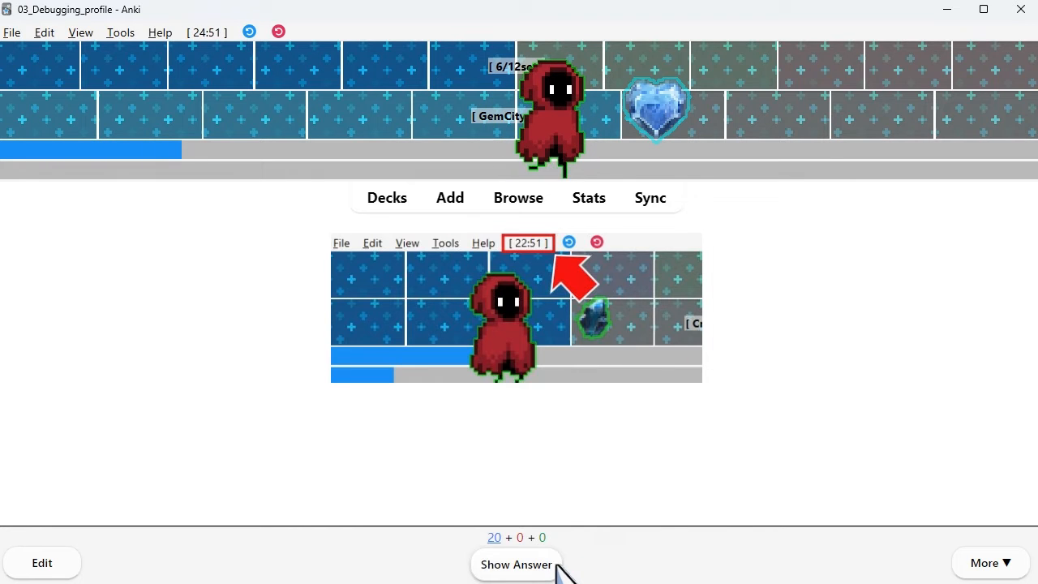
{"action": "left_click", "coordinate": [516, 565]}
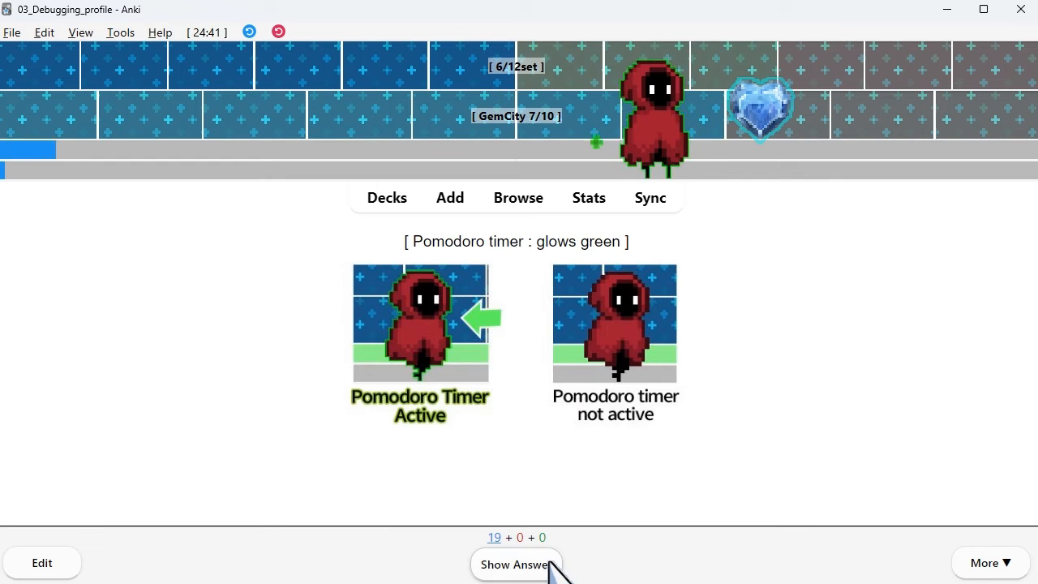
{"action": "left_click", "coordinate": [516, 564]}
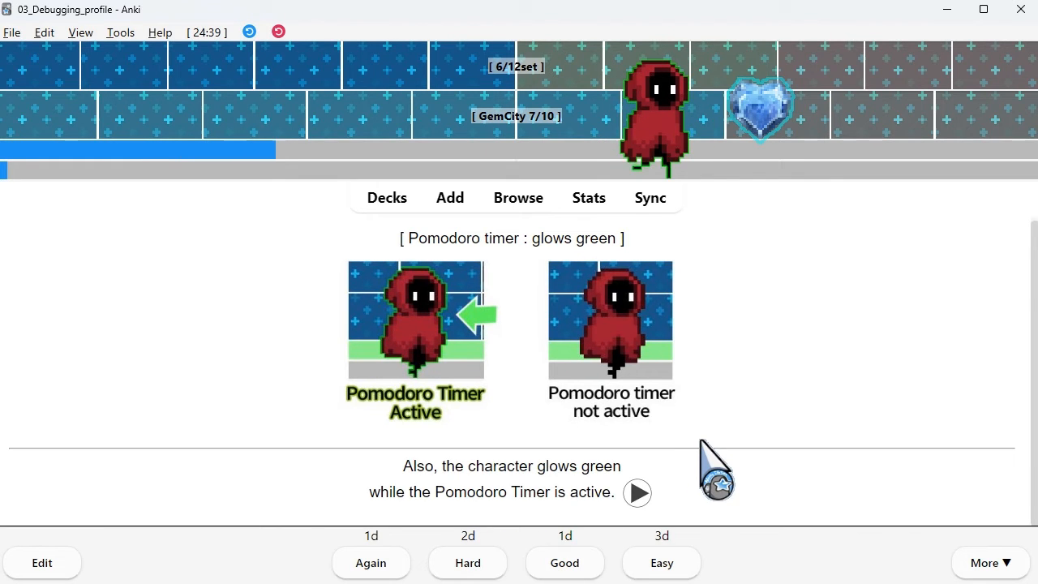
{"action": "mouse_move", "coordinate": [716, 441]}
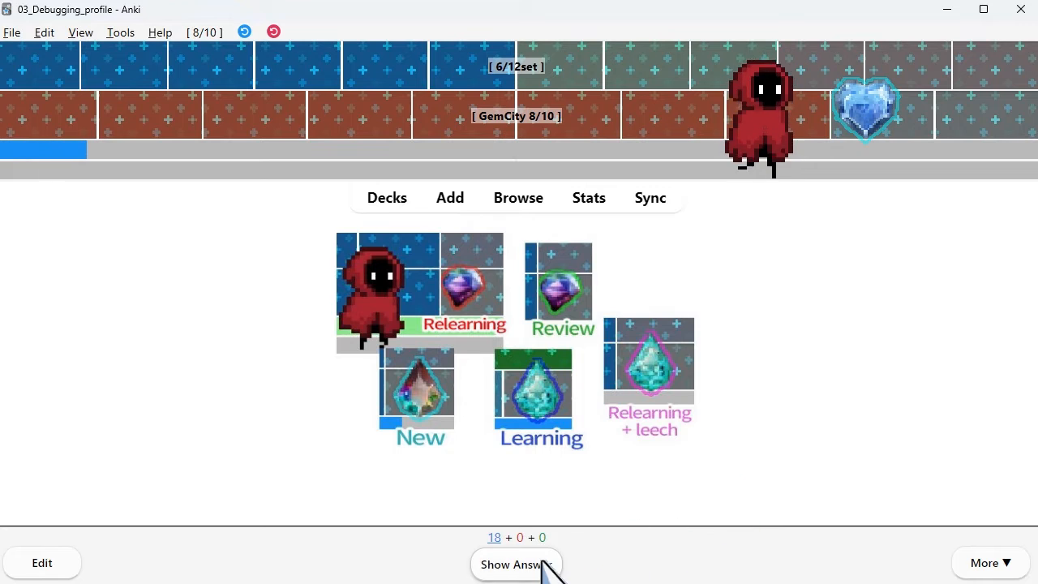
- Reveal the glow colours for new, learning, review, relearning and leech cards
{"action": "left_click", "coordinate": [515, 564]}
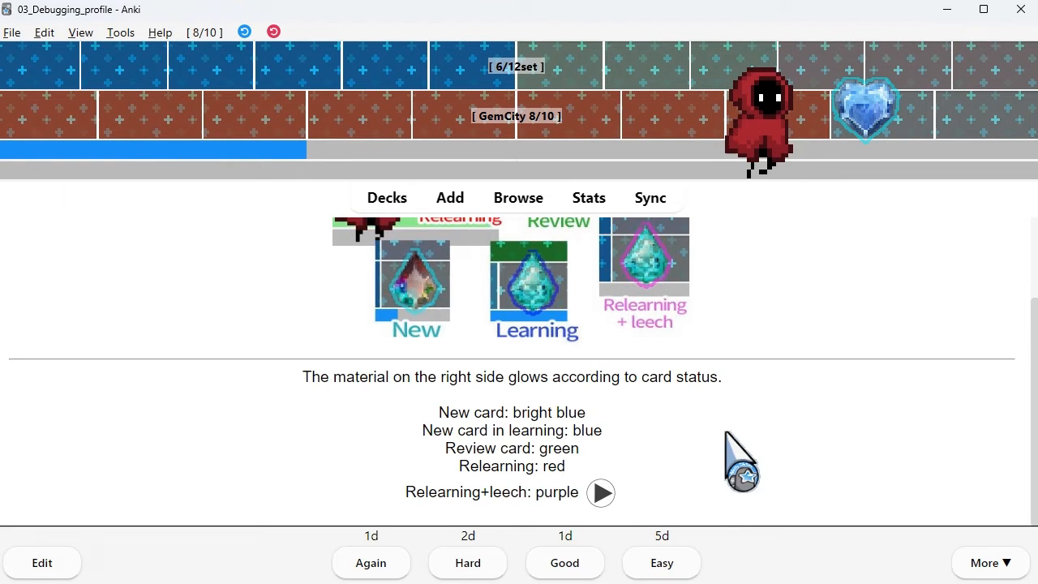
{"action": "mouse_move", "coordinate": [635, 441]}
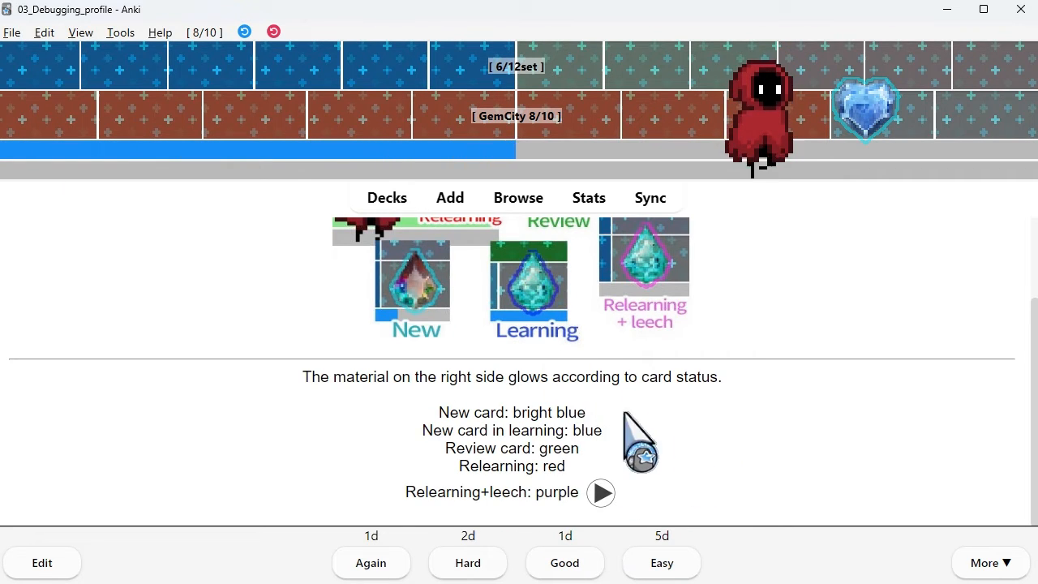
{"action": "mouse_move", "coordinate": [738, 451]}
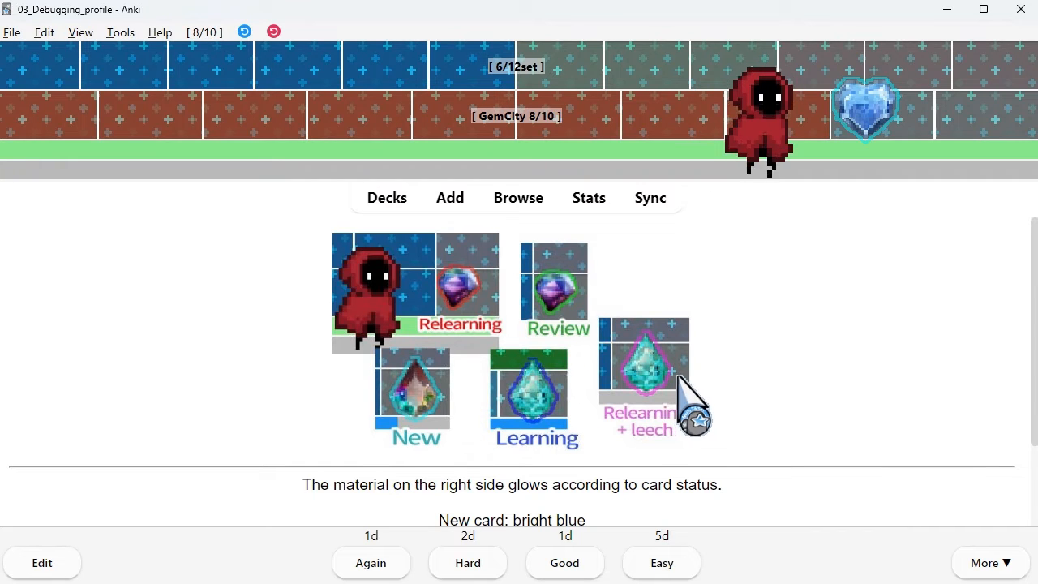
{"action": "mouse_move", "coordinate": [781, 402]}
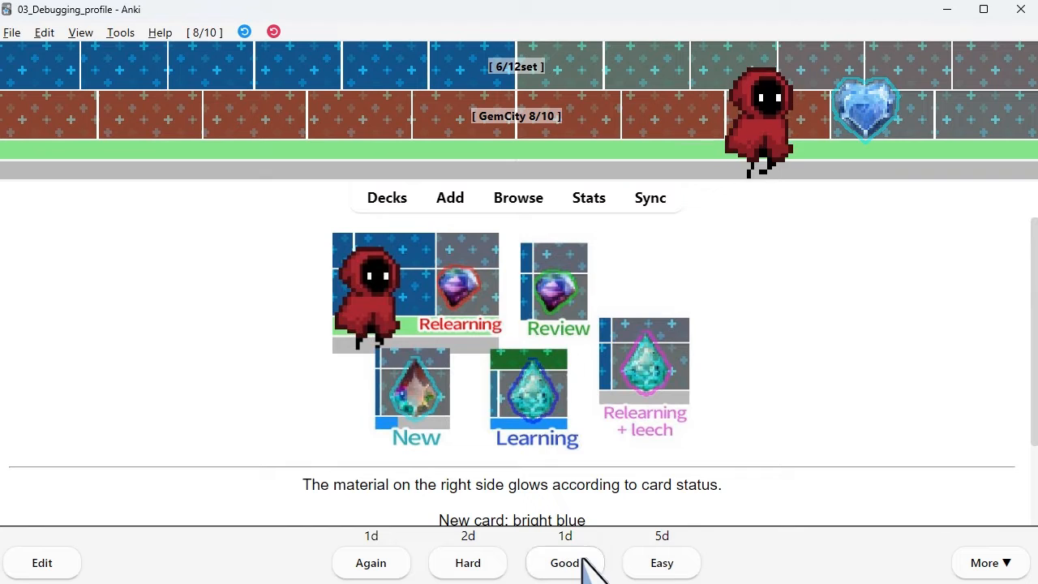
- Reveal the Line thickness card and change Card Type Color Line Thickness twice in the Other settings
{"action": "left_click", "coordinate": [564, 562]}
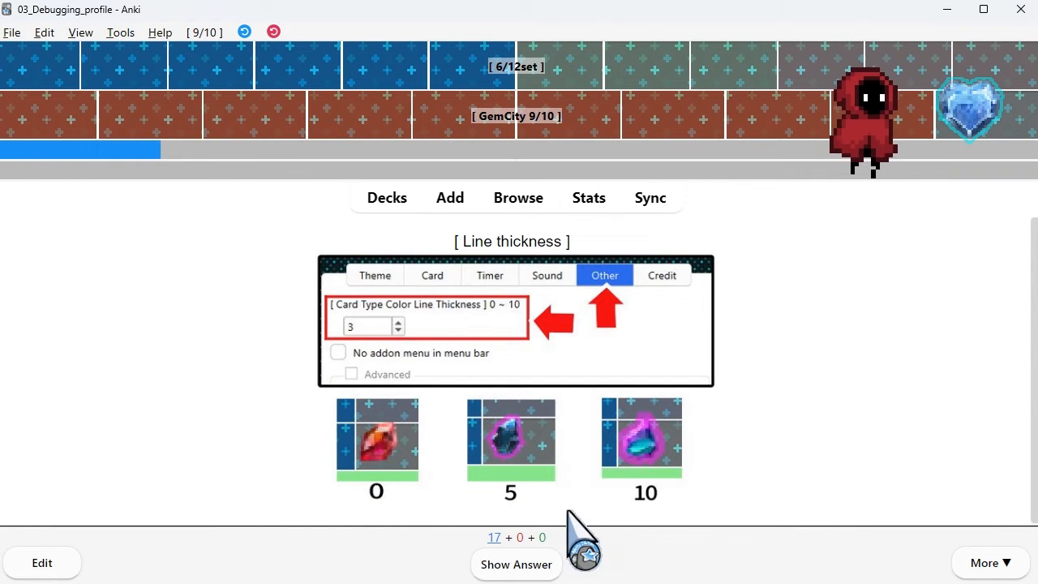
{"action": "left_click", "coordinate": [516, 565]}
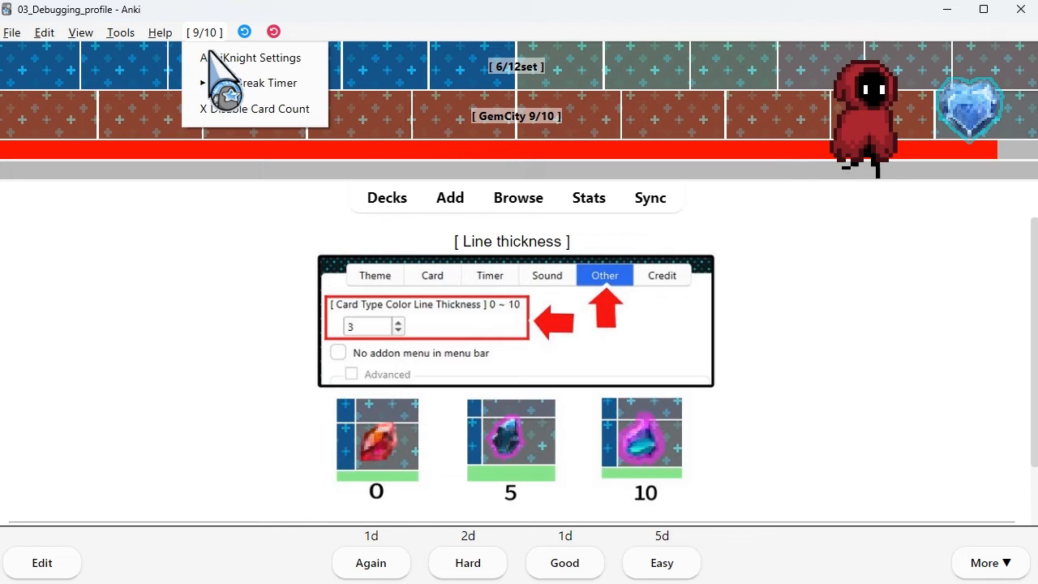
{"action": "left_click", "coordinate": [258, 58]}
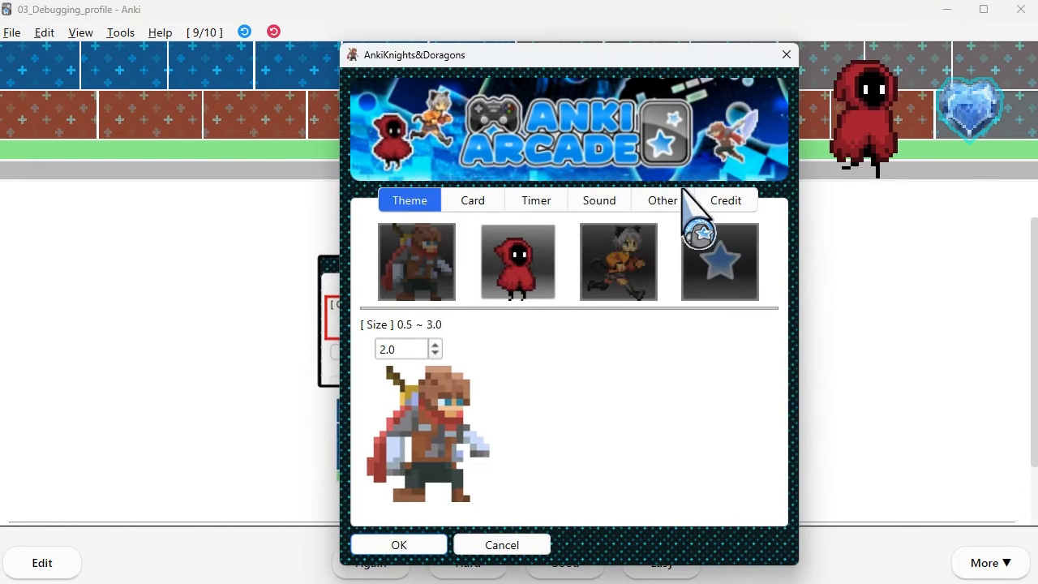
{"action": "left_click", "coordinate": [662, 201]}
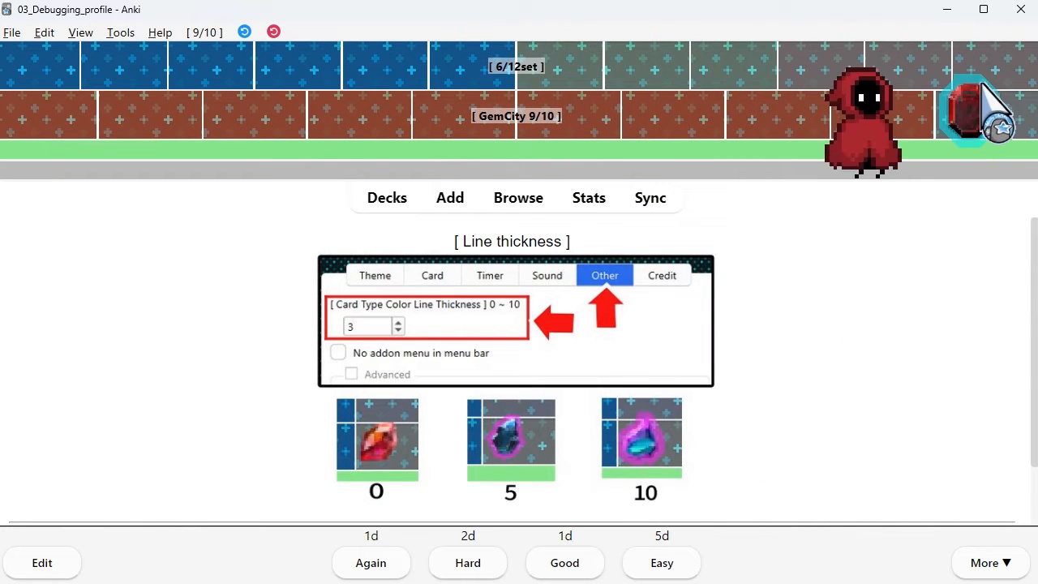
{"action": "mouse_move", "coordinate": [275, 89]}
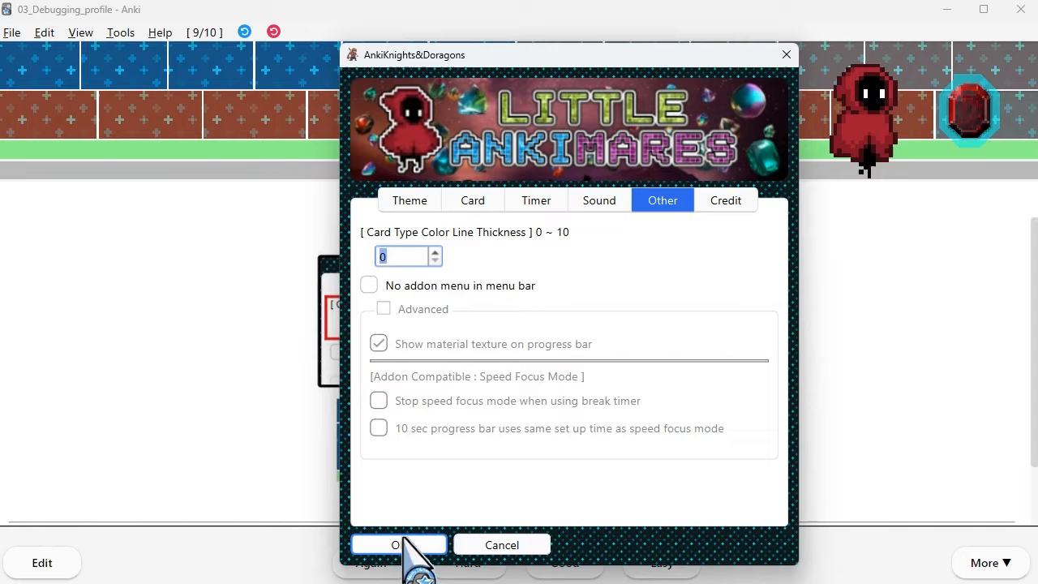
{"action": "left_click", "coordinate": [397, 544]}
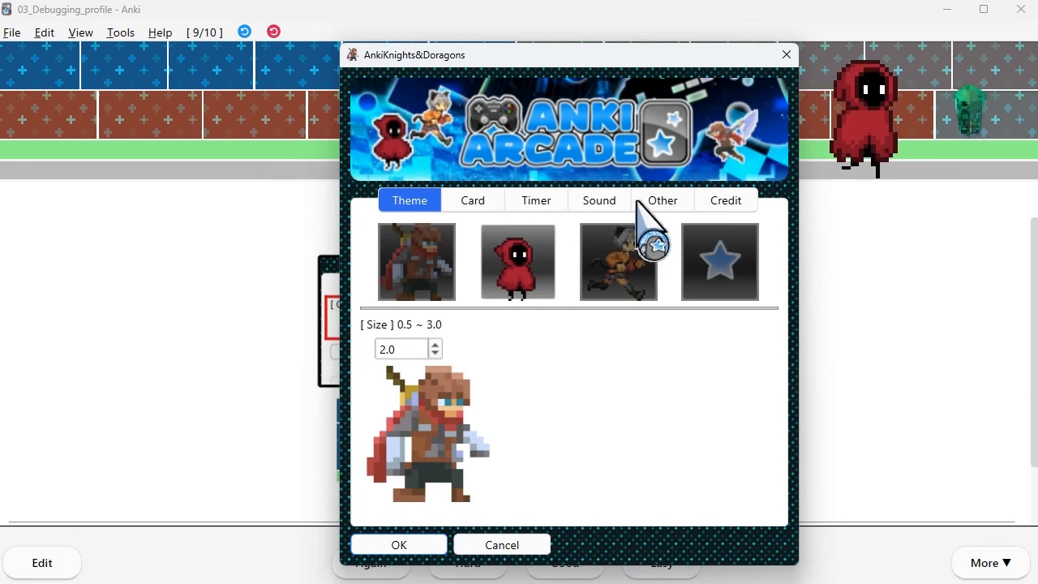
{"action": "left_click", "coordinate": [662, 201]}
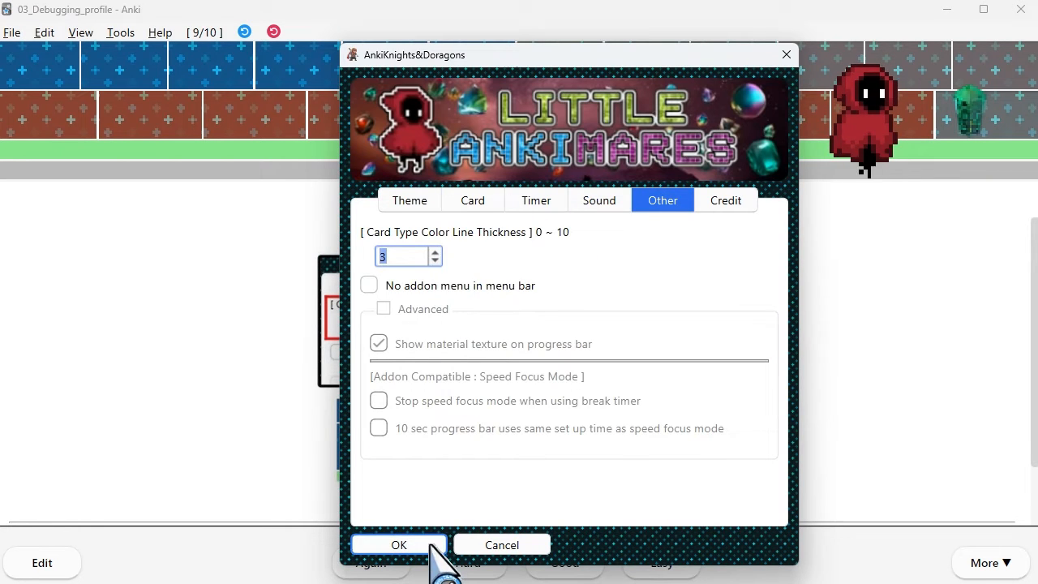
{"action": "left_click", "coordinate": [399, 545]}
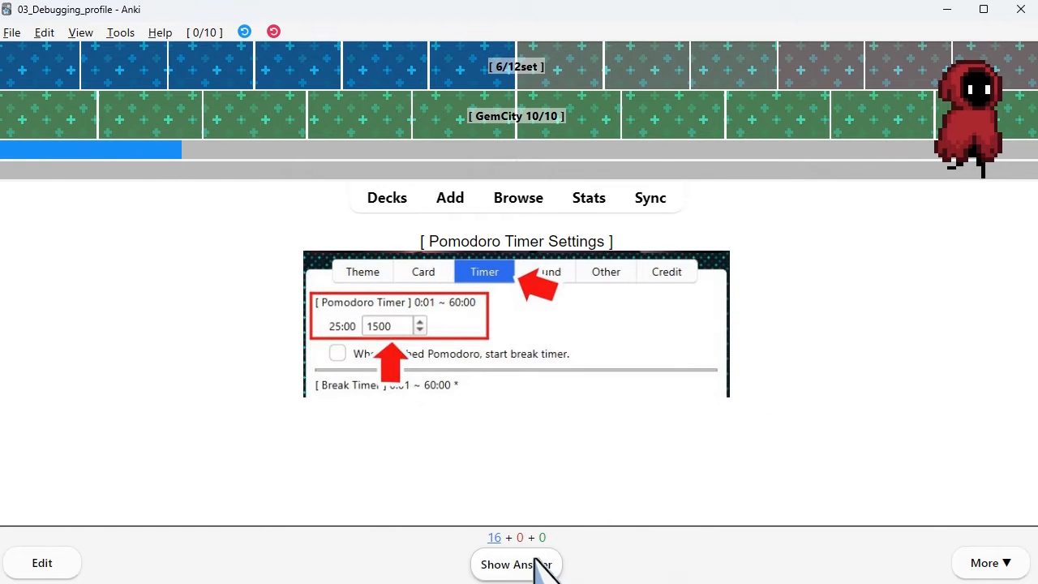
- Reveal the Pomodoro Timer Settings card and inspect the 1500 timer value, keeping 25 minutes
{"action": "left_click", "coordinate": [516, 565]}
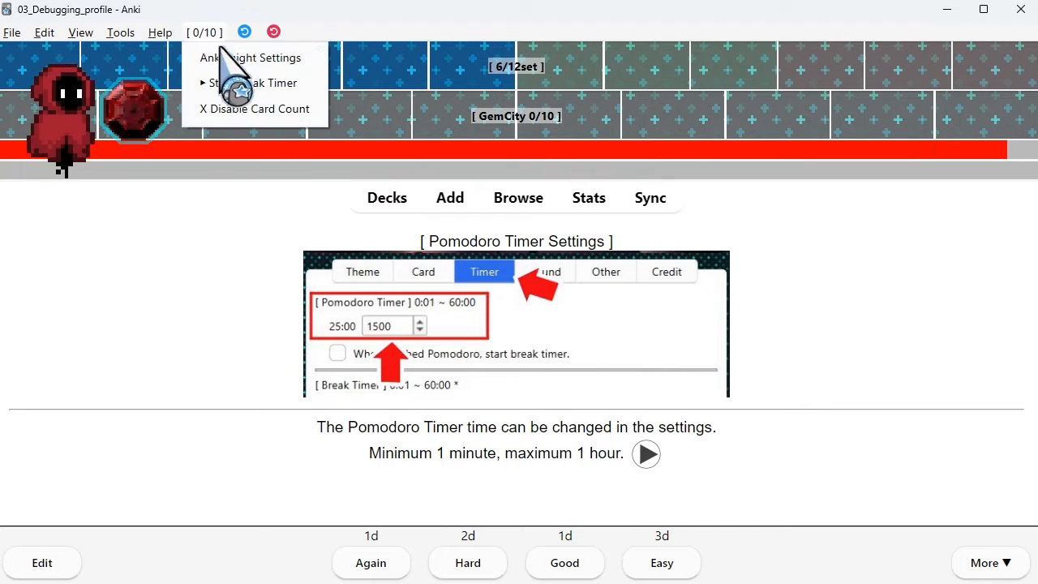
{"action": "left_click", "coordinate": [253, 57]}
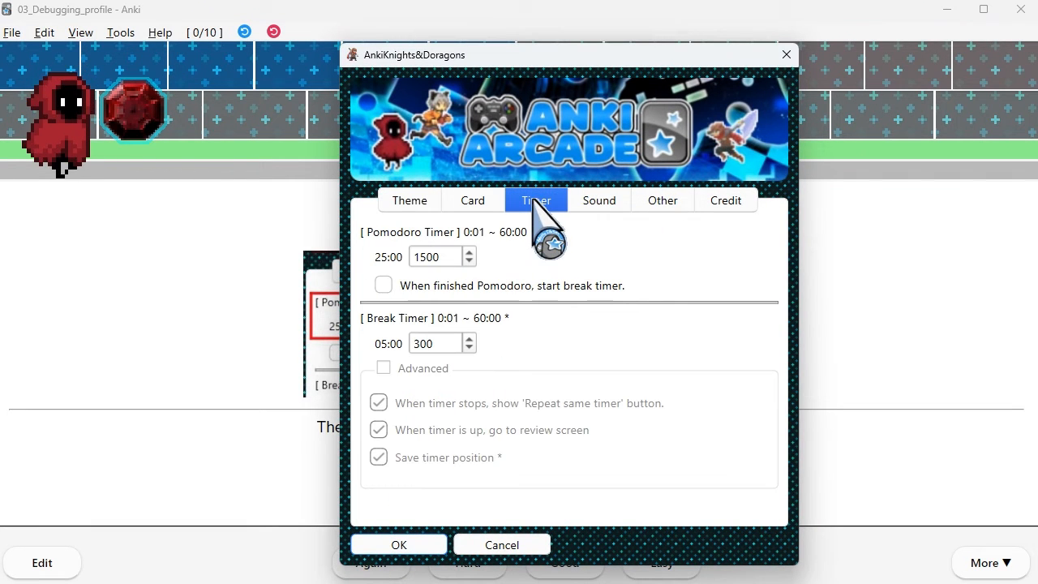
{"action": "left_click", "coordinate": [467, 253]}
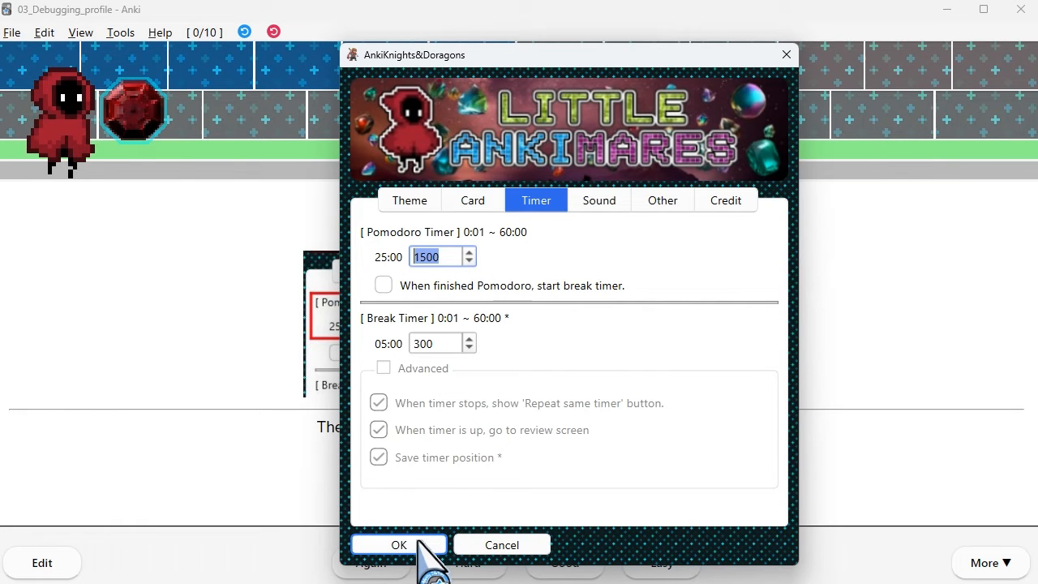
{"action": "left_click", "coordinate": [399, 545]}
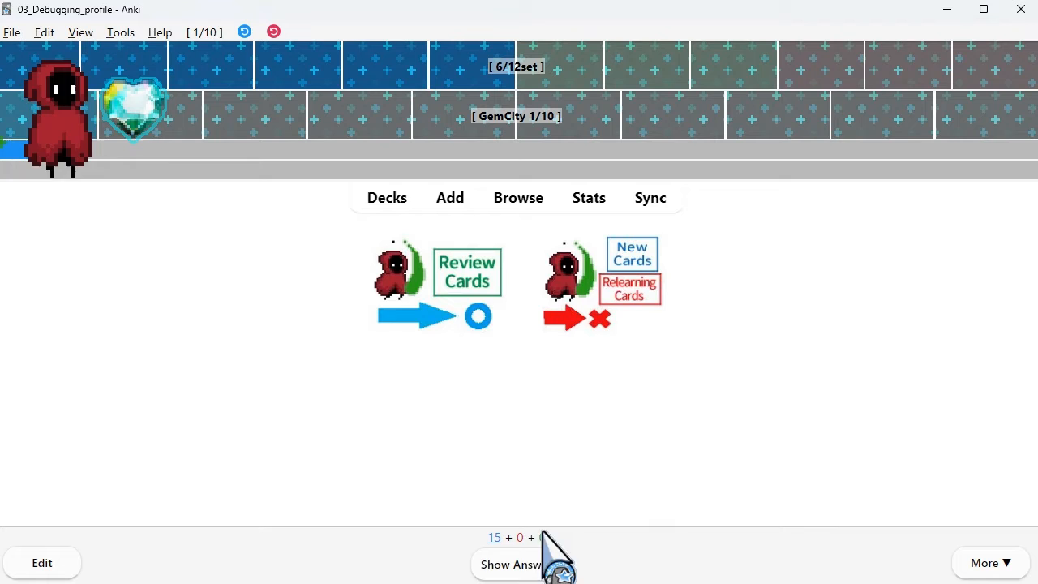
- Reveal the review-cards cards and enable 'Count only review cards at first' in the Card settings
{"action": "left_click", "coordinate": [509, 564]}
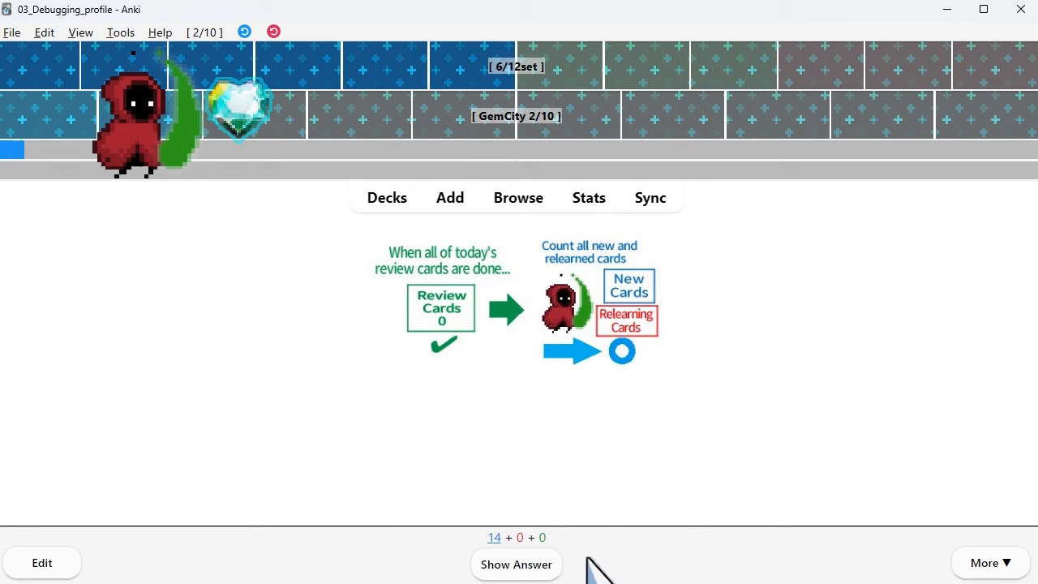
{"action": "left_click", "coordinate": [516, 565]}
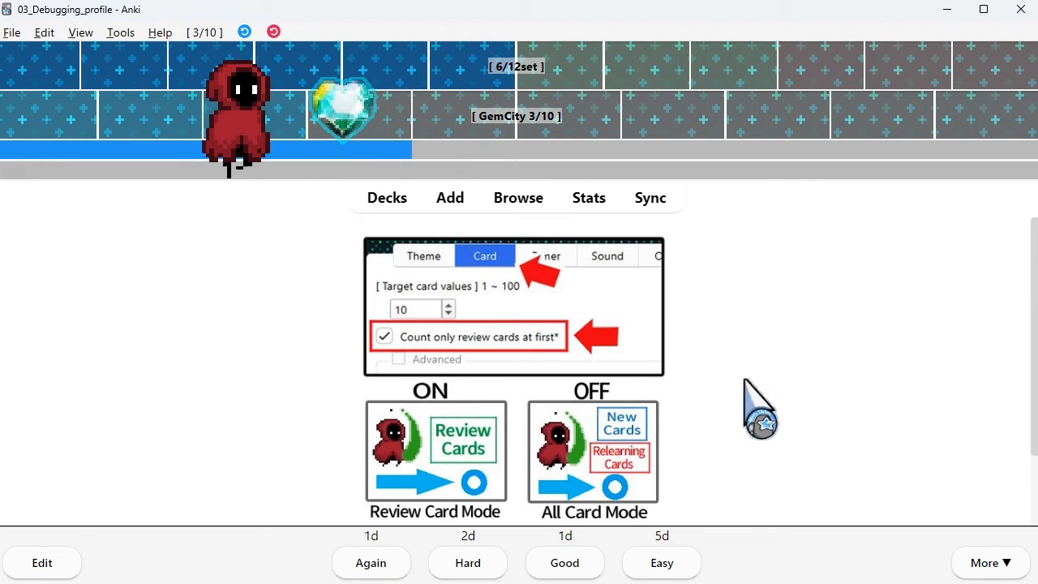
{"action": "mouse_move", "coordinate": [214, 158]}
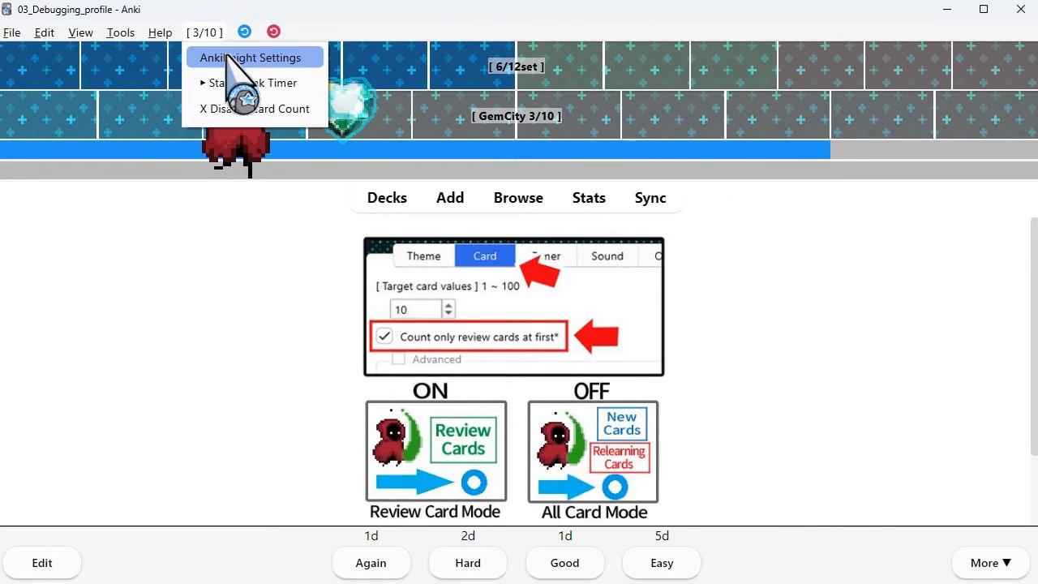
{"action": "left_click", "coordinate": [253, 57]}
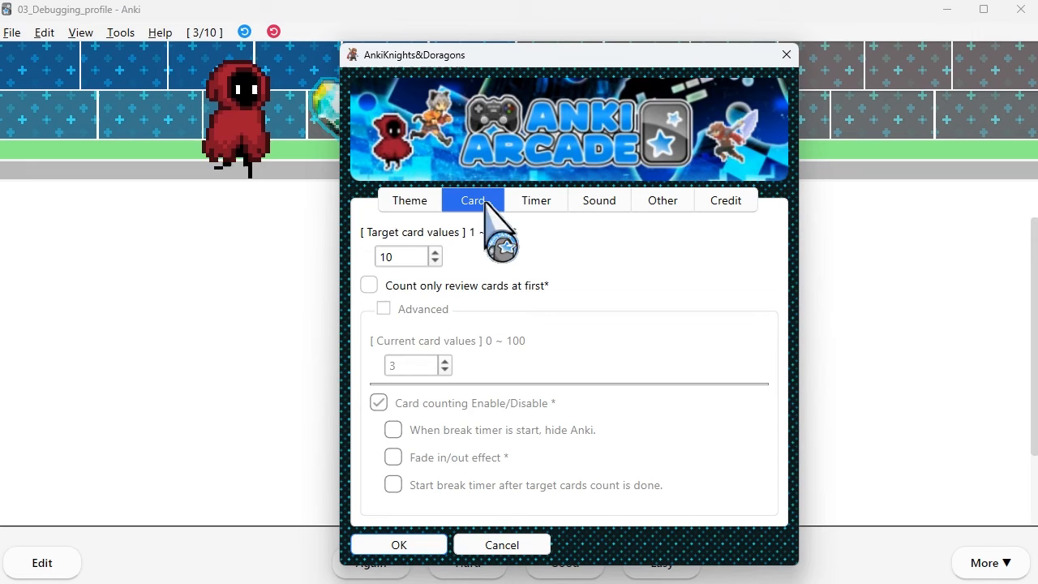
{"action": "left_click", "coordinate": [370, 285]}
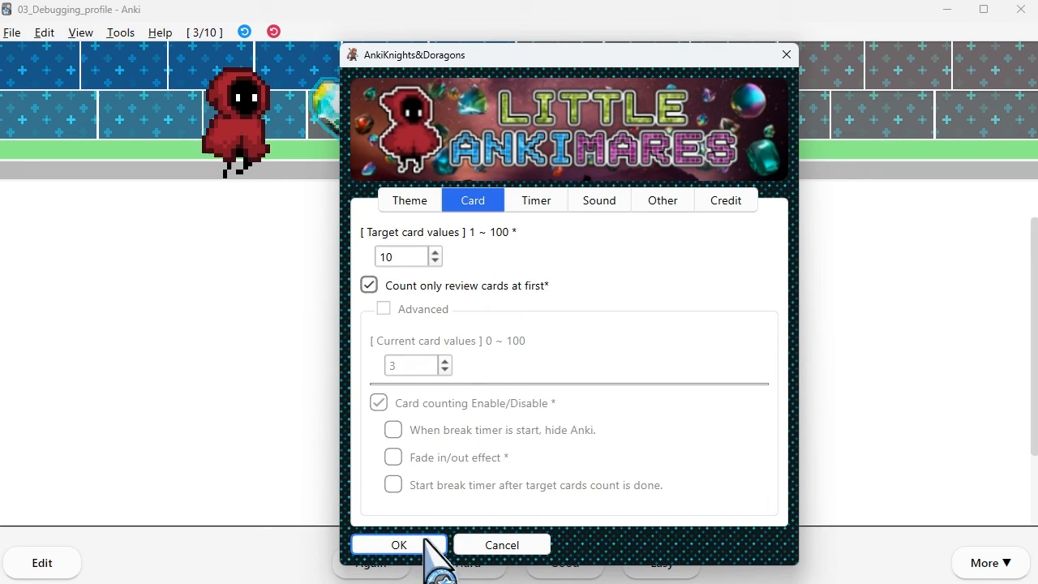
{"action": "left_click", "coordinate": [399, 545]}
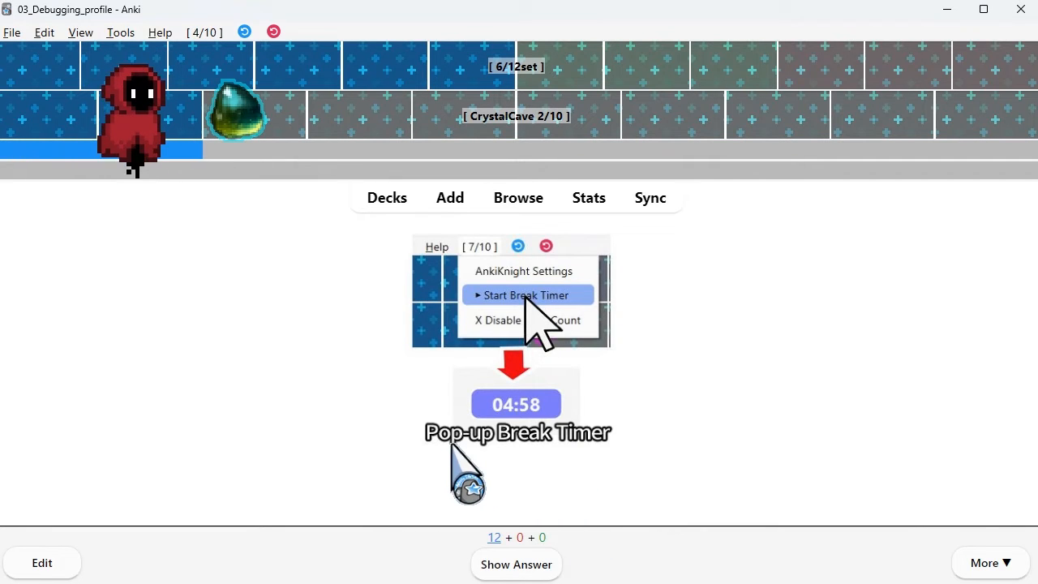
- Review the Pop-up Break Timer and interruption cards, starting the break timer from the add-on menu each time
{"action": "left_click", "coordinate": [515, 565]}
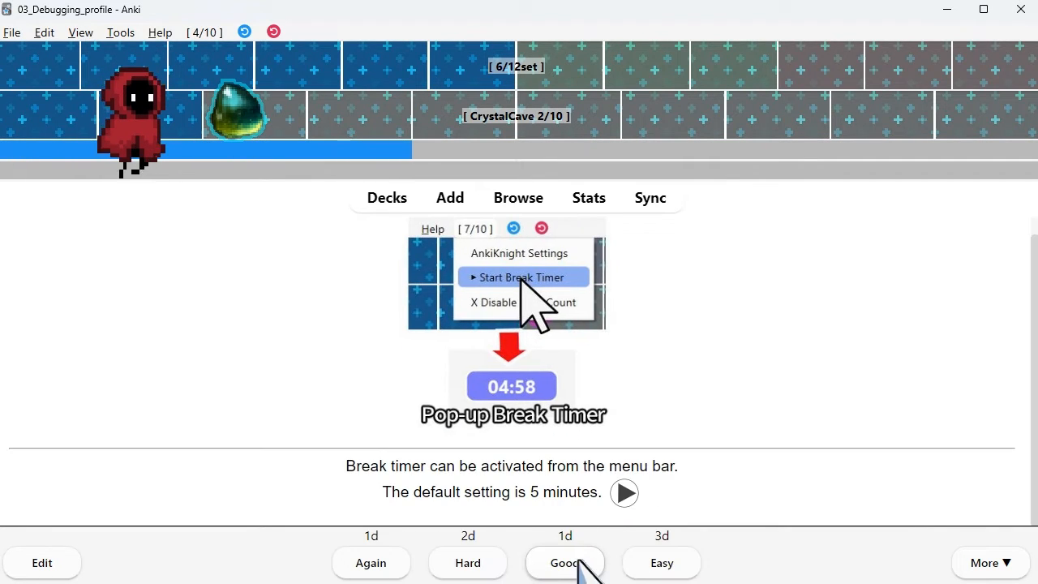
{"action": "mouse_move", "coordinate": [782, 425]}
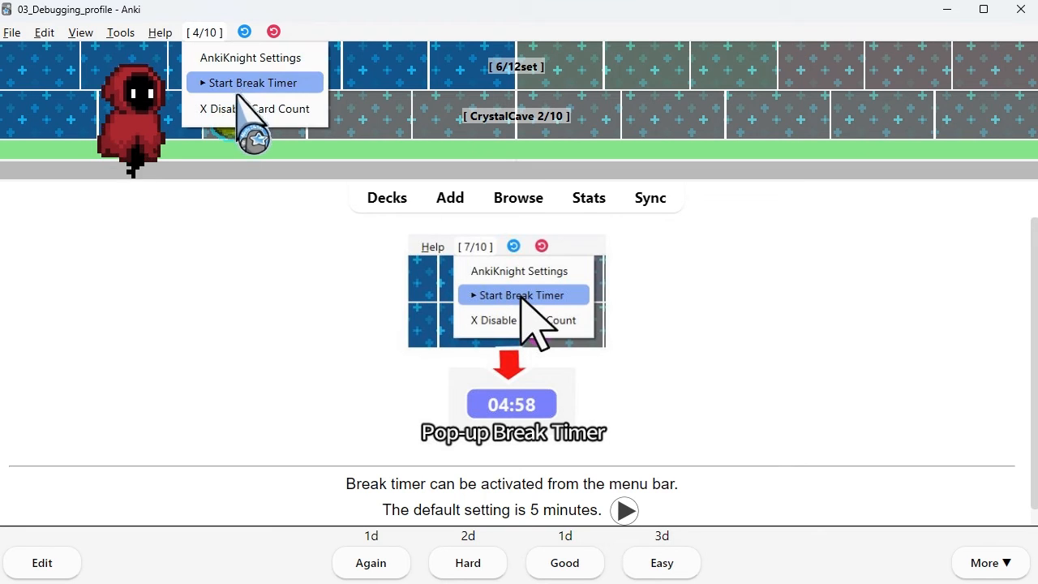
{"action": "left_click", "coordinate": [254, 81]}
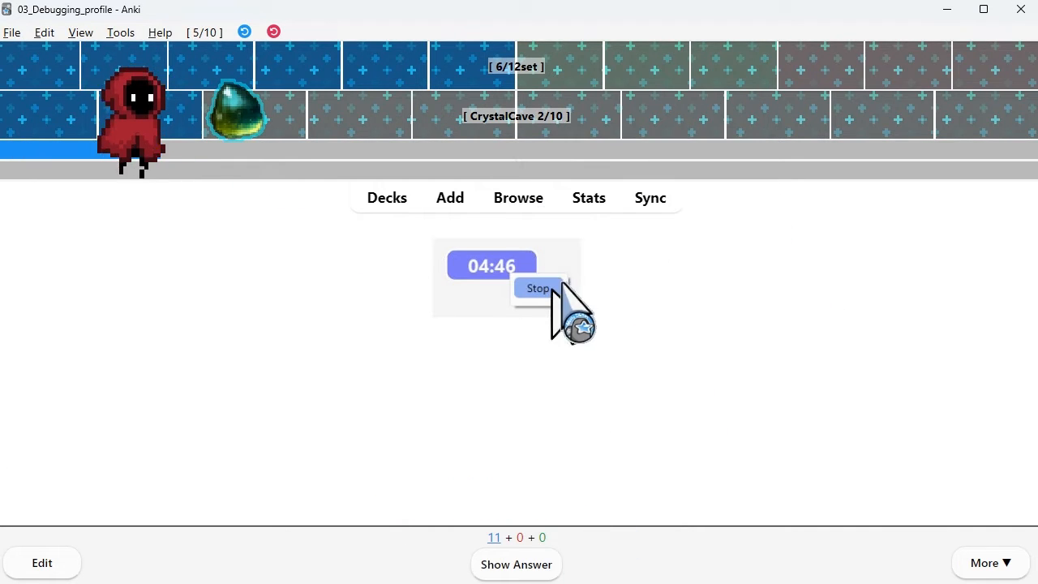
{"action": "left_click", "coordinate": [516, 565]}
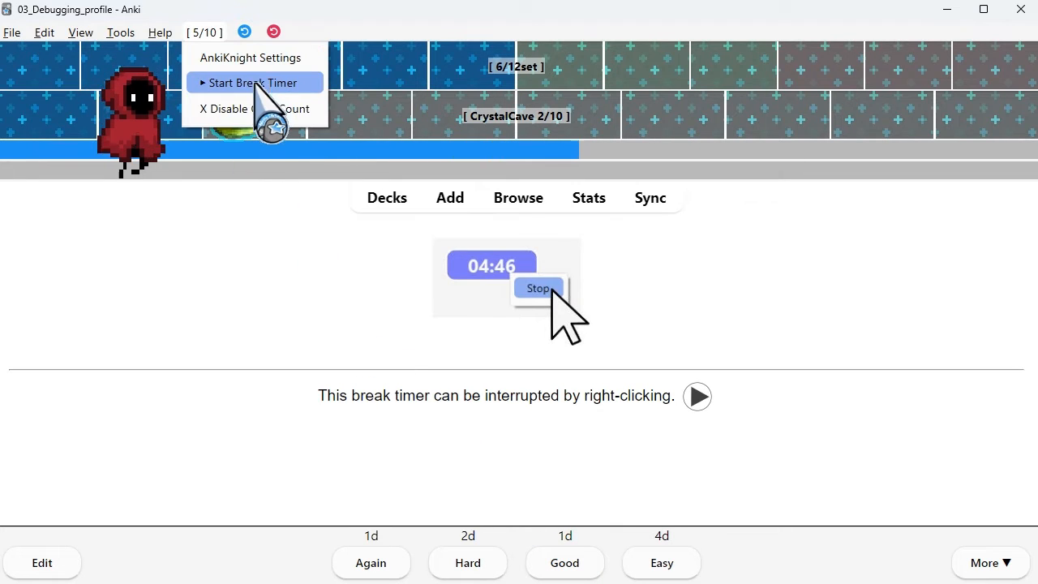
{"action": "left_click", "coordinate": [253, 81]}
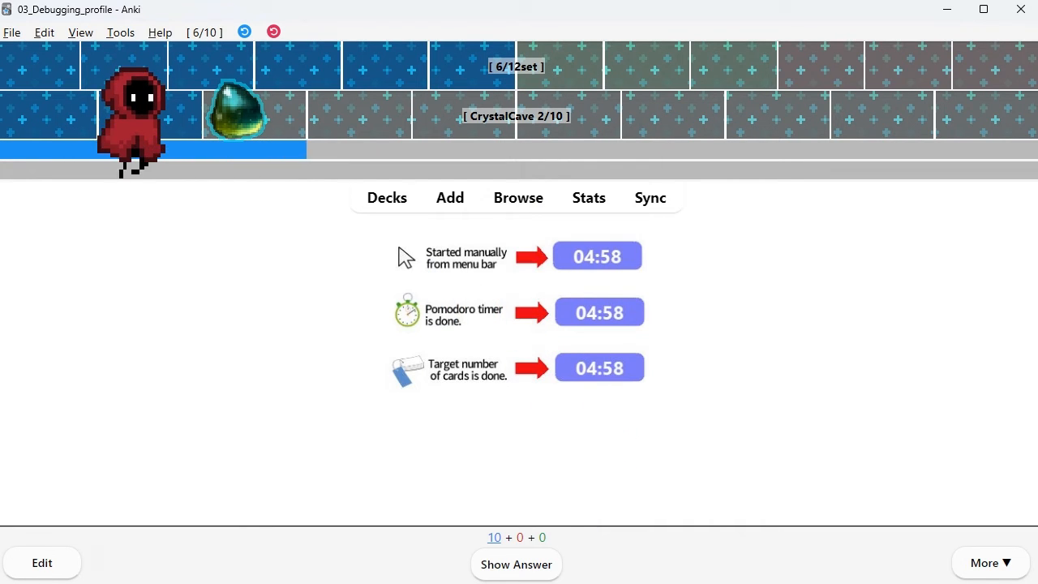
- Reveal the three-ways-to-start card's answer and rate it Good
{"action": "left_click", "coordinate": [515, 564]}
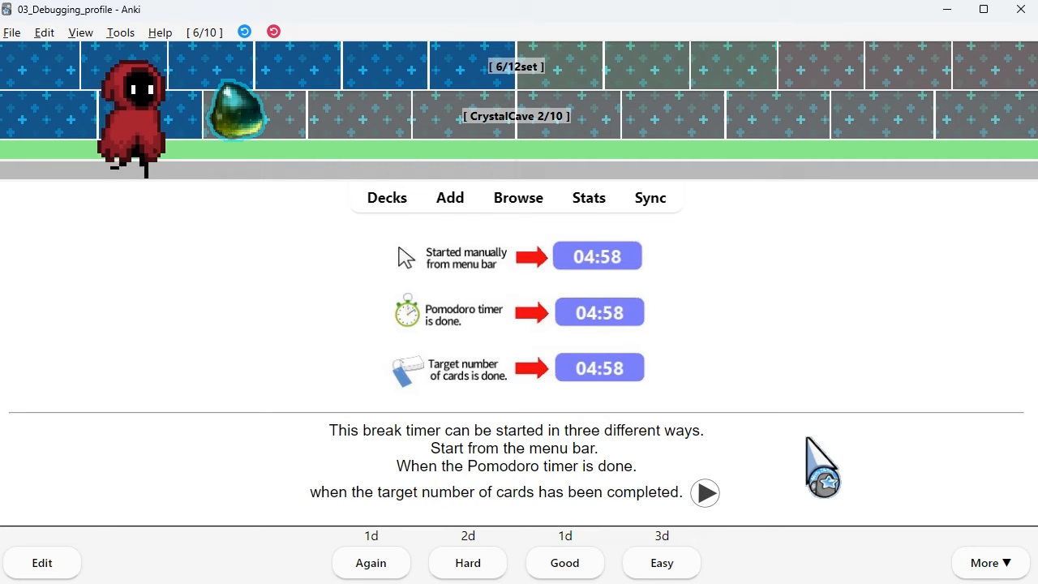
{"action": "mouse_move", "coordinate": [635, 554]}
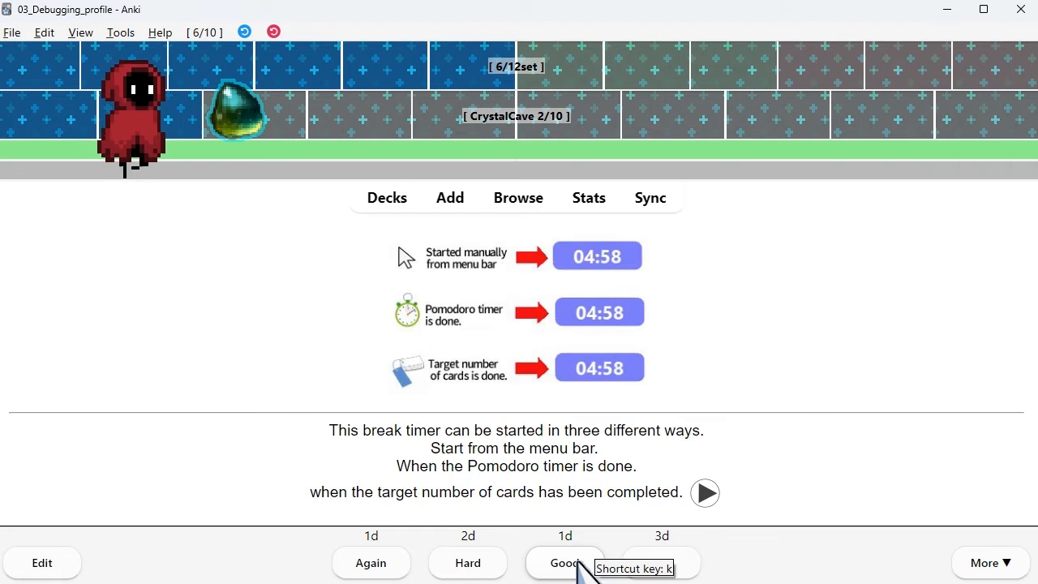
{"action": "left_click", "coordinate": [565, 561]}
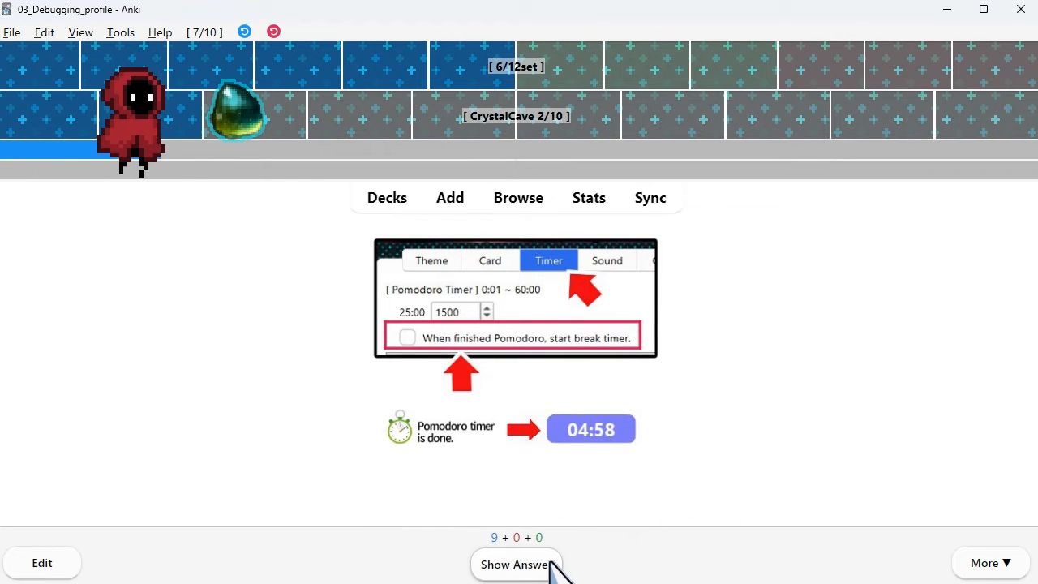
- Answer the Pomodoro card, try 'When finished Pomodoro, start break timer' without saving, and rate Good
{"action": "left_click", "coordinate": [516, 565]}
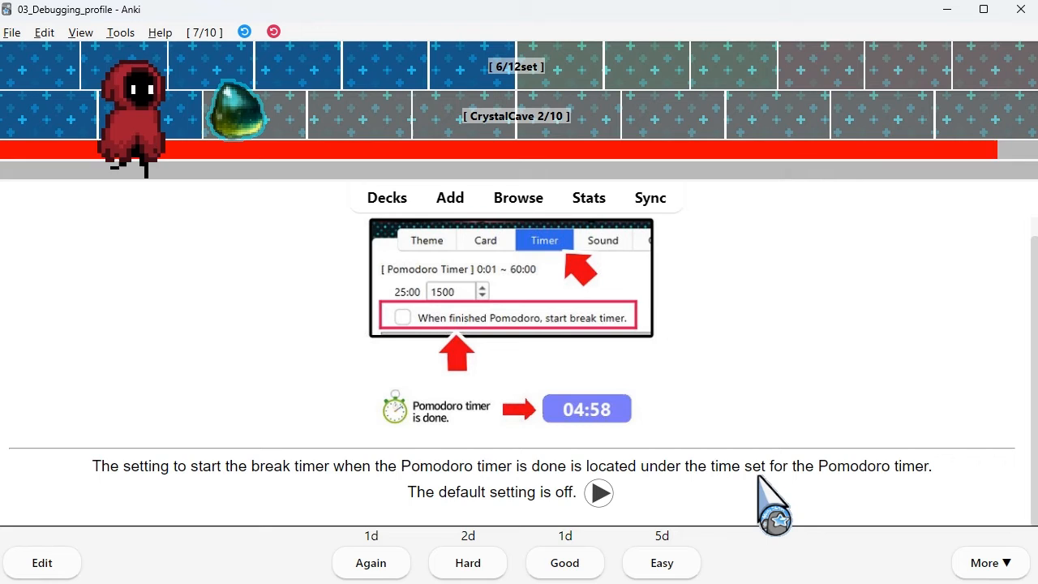
{"action": "mouse_move", "coordinate": [388, 202]}
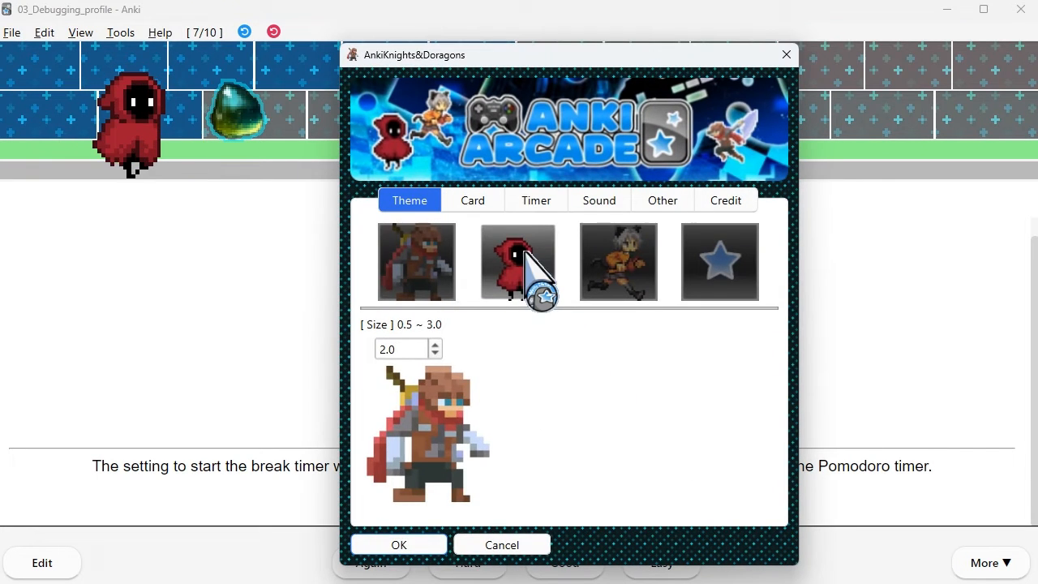
{"action": "left_click", "coordinate": [535, 201]}
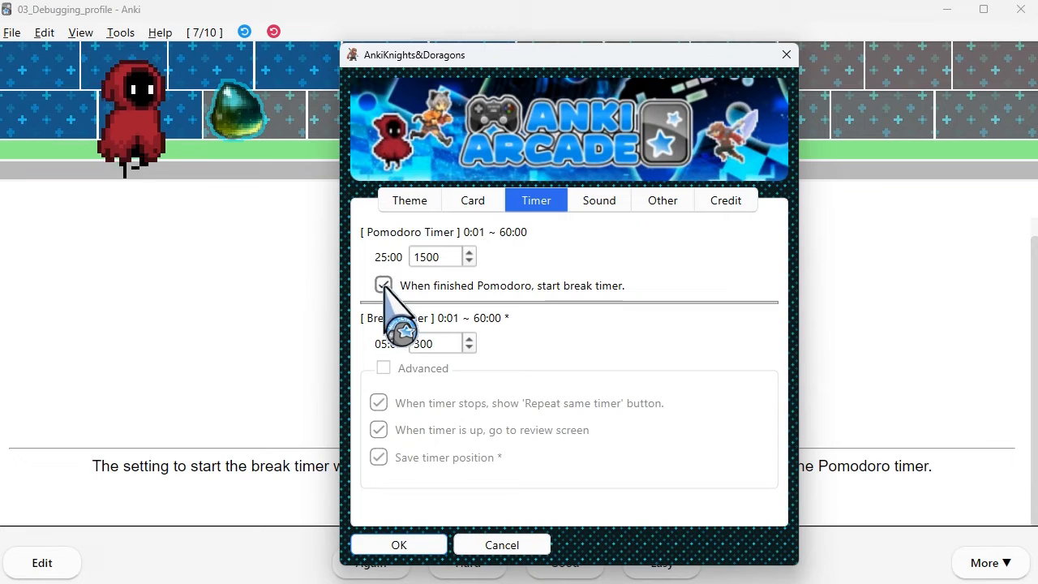
{"action": "left_click", "coordinate": [383, 286]}
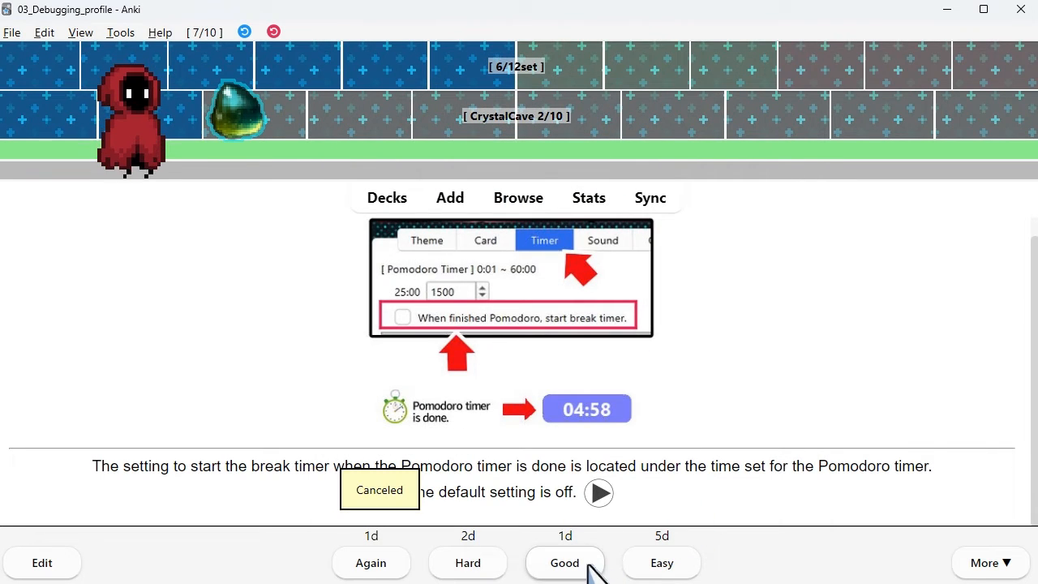
{"action": "left_click", "coordinate": [565, 561]}
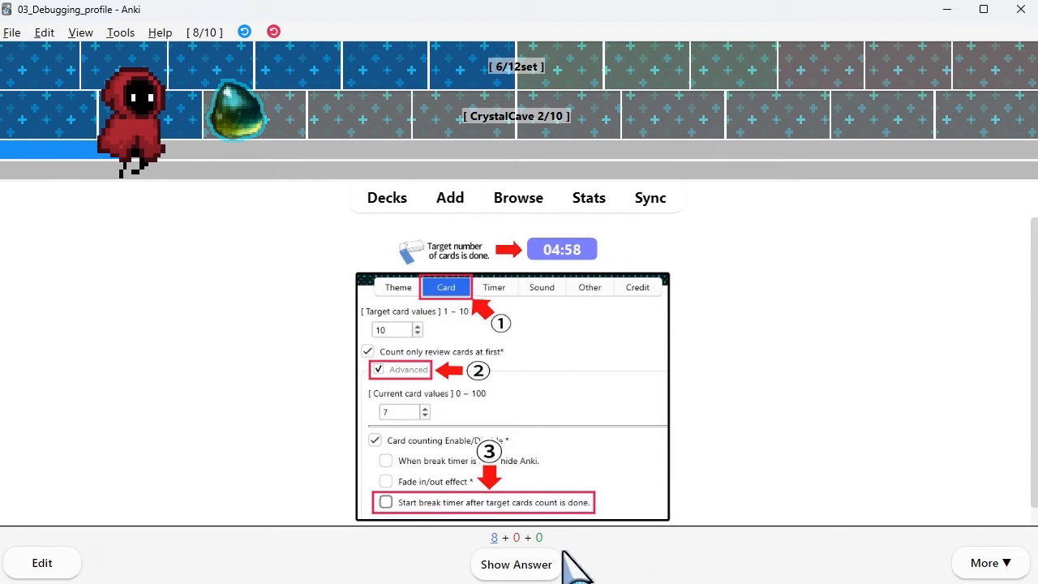
- Answer the target-card-count card, confirm its Card tab settings with OK, and rate it Good
{"action": "left_click", "coordinate": [515, 564]}
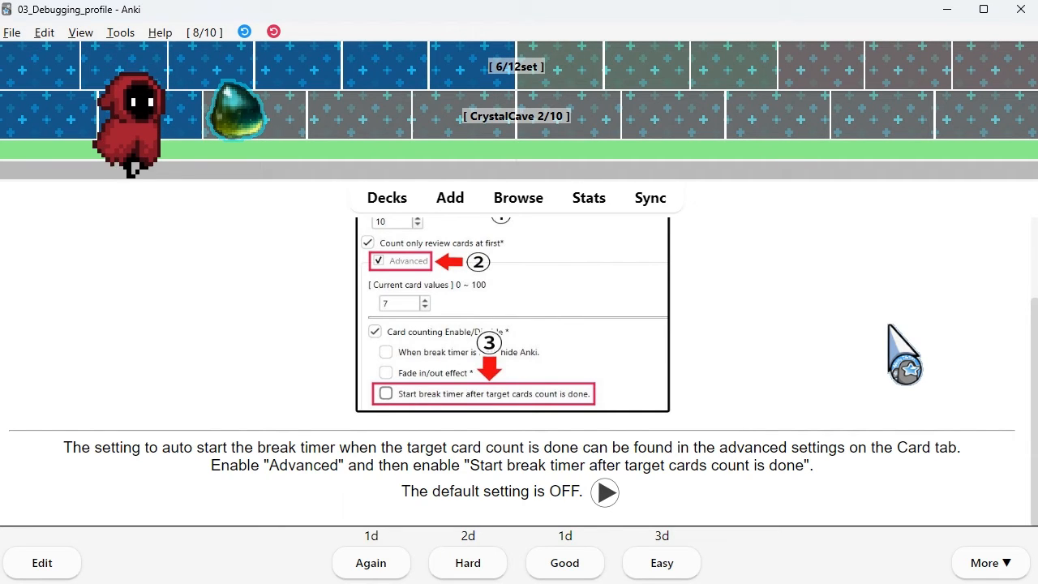
{"action": "mouse_move", "coordinate": [817, 387]}
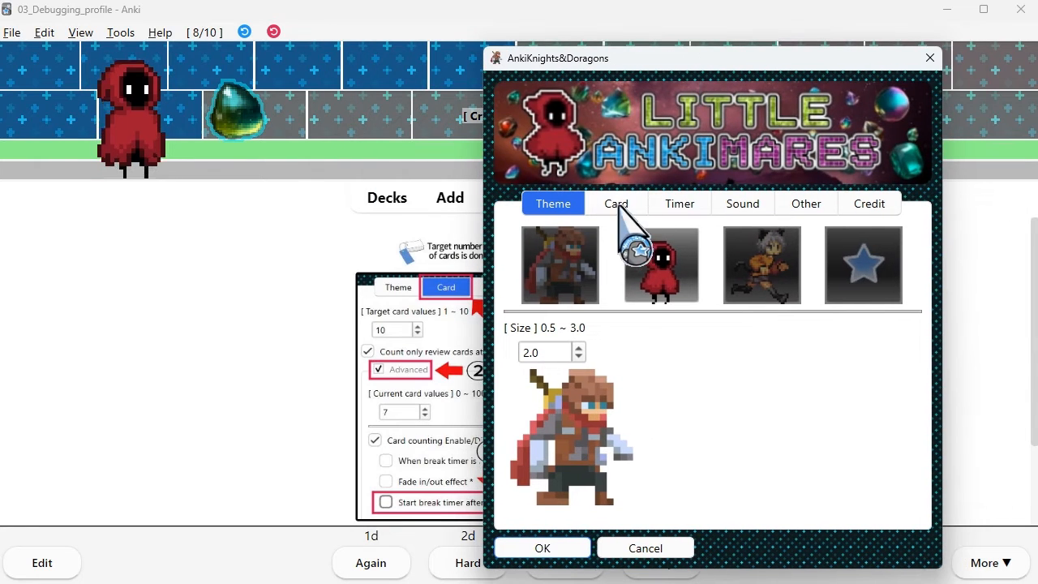
{"action": "left_click", "coordinate": [616, 203]}
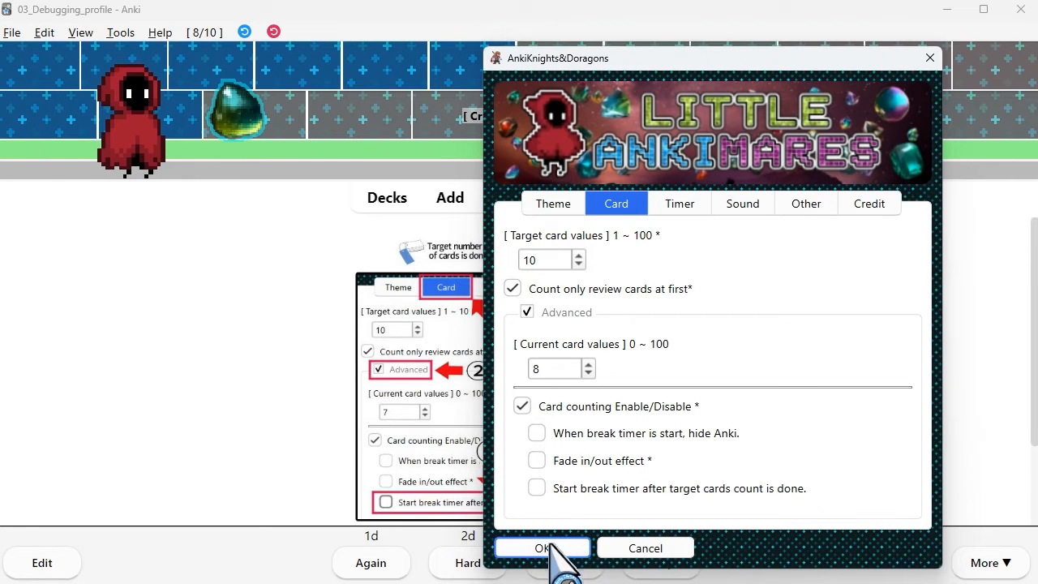
{"action": "left_click", "coordinate": [541, 548]}
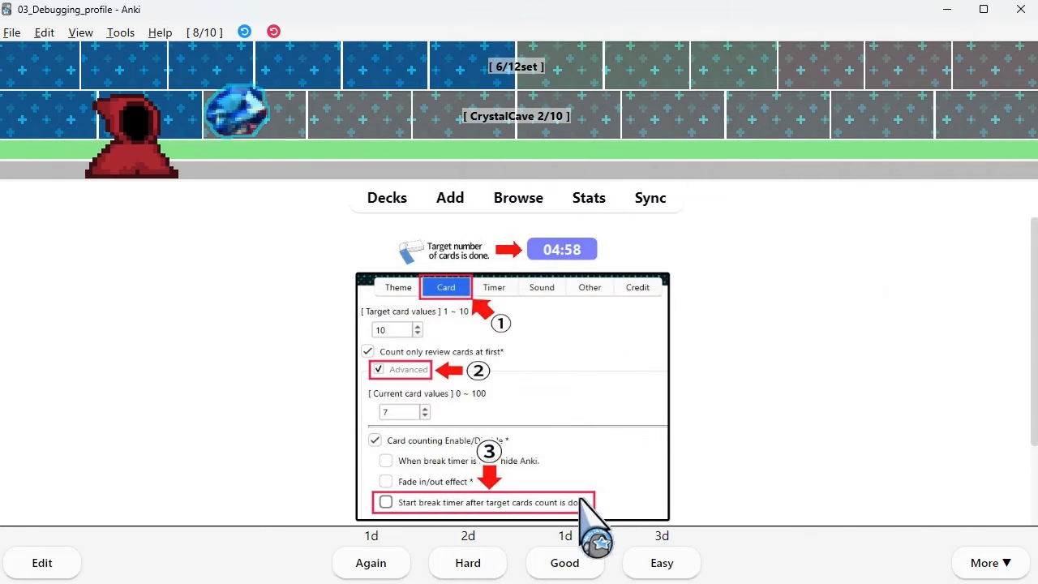
{"action": "left_click", "coordinate": [565, 561]}
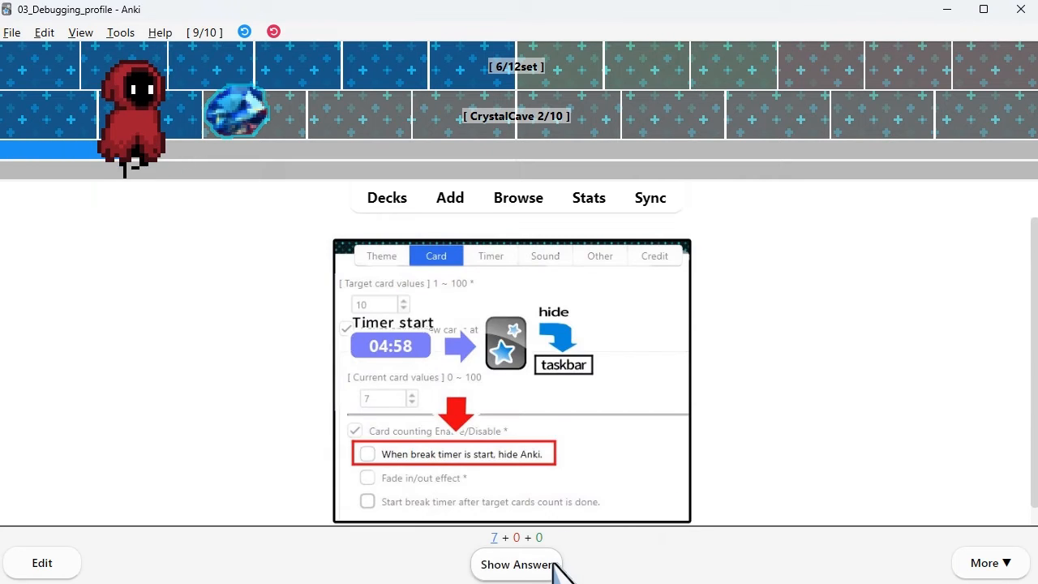
- Enable Advanced and 'hide Anki' on the Card tab, test it with Start Break Timer, then resume via Start Review
{"action": "left_click", "coordinate": [516, 565]}
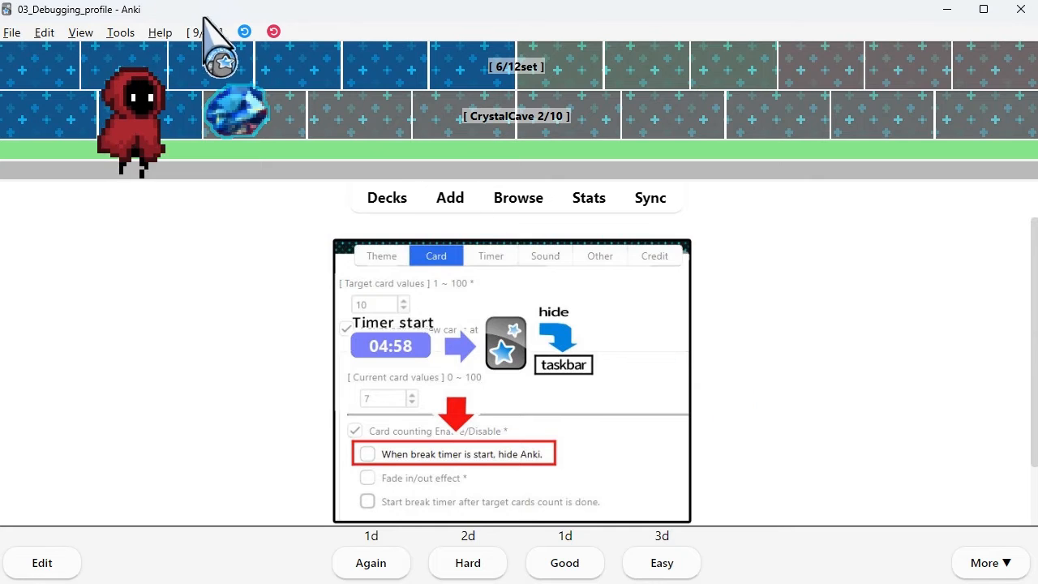
{"action": "mouse_move", "coordinate": [592, 260]}
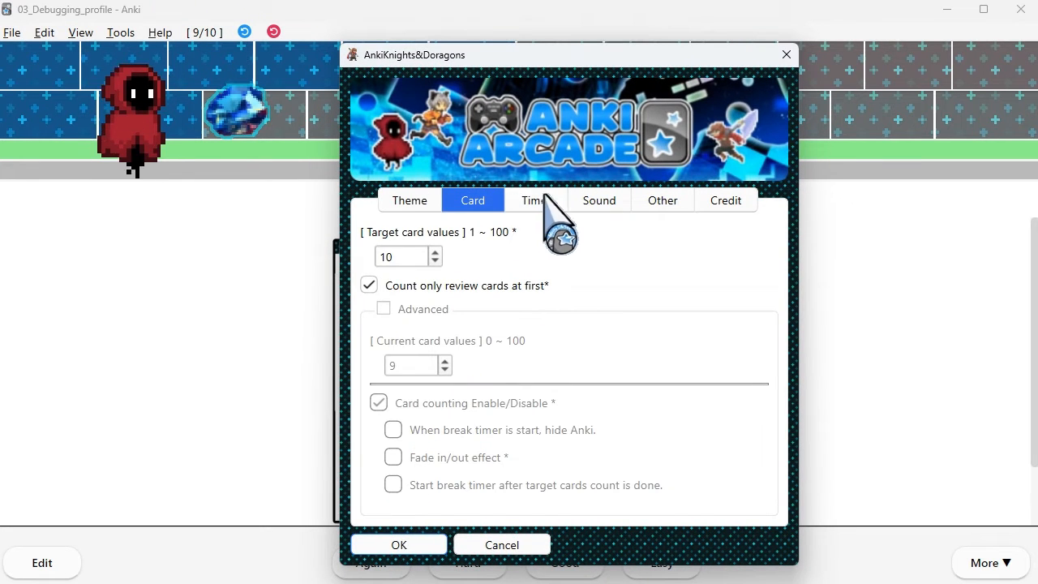
{"action": "left_click", "coordinate": [383, 308]}
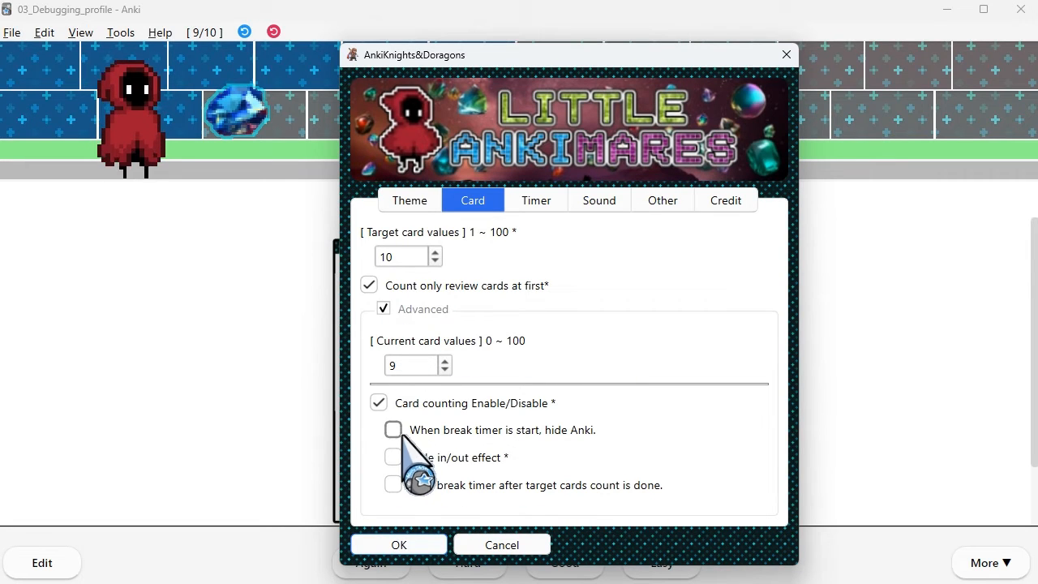
{"action": "mouse_move", "coordinate": [414, 527]}
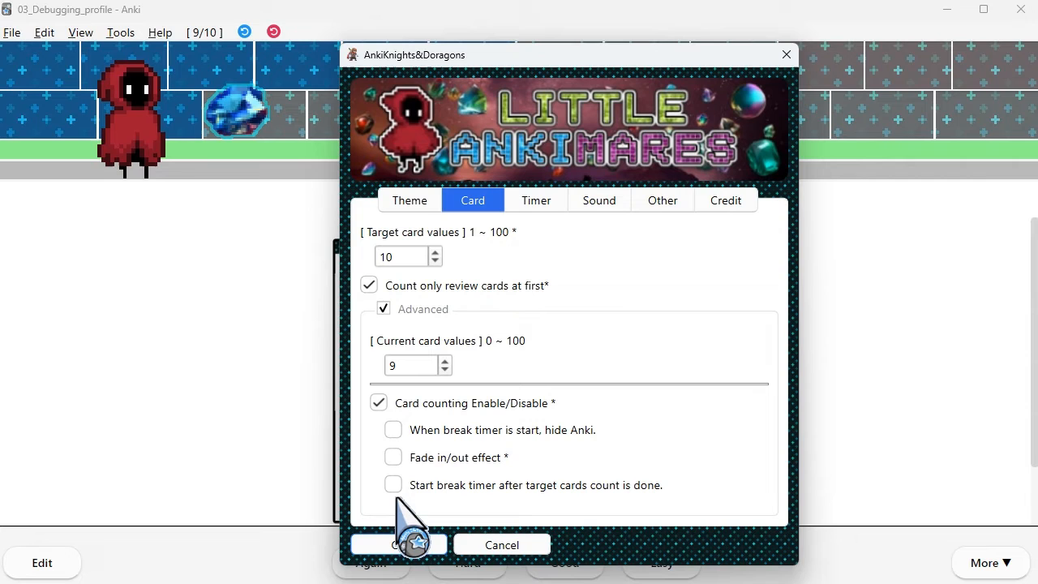
{"action": "left_click", "coordinate": [392, 428]}
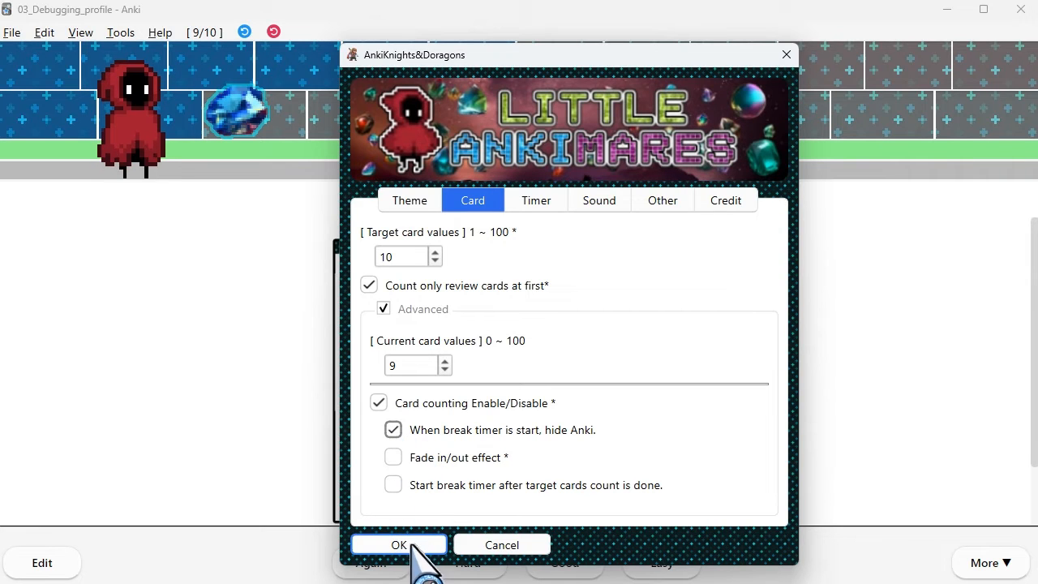
{"action": "left_click", "coordinate": [398, 545]}
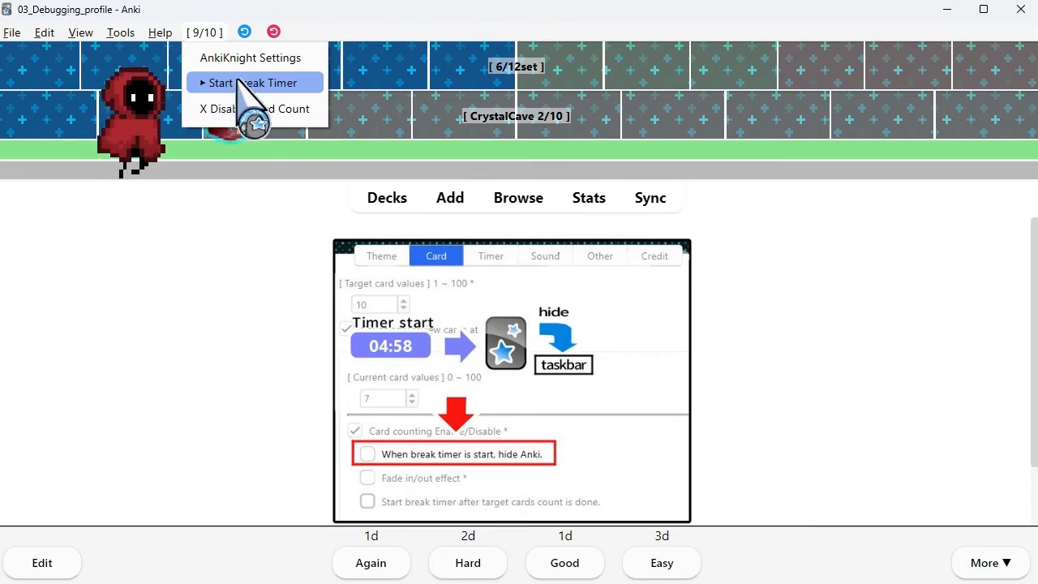
{"action": "left_click", "coordinate": [254, 82]}
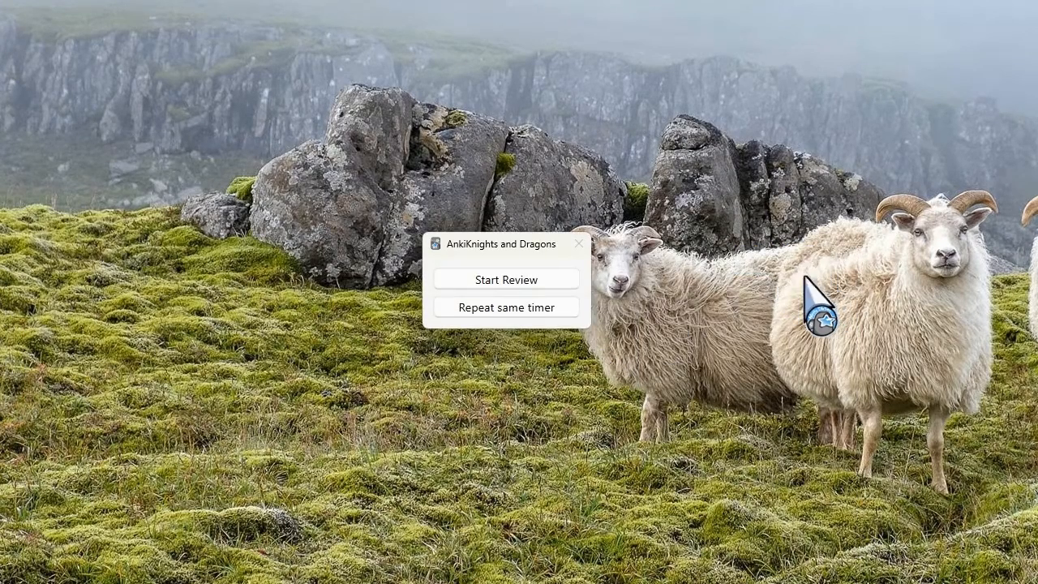
{"action": "left_click", "coordinate": [506, 279]}
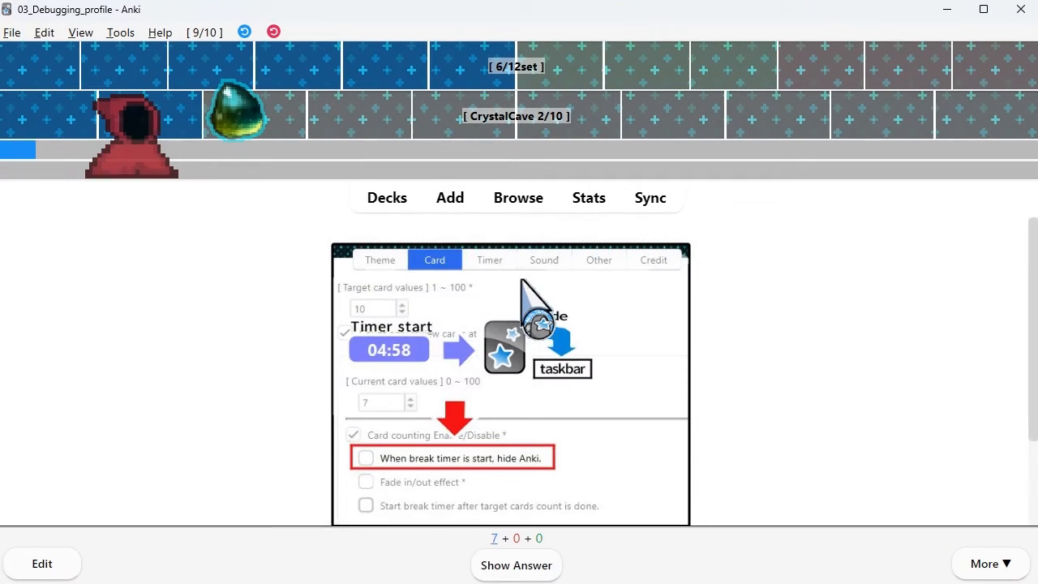
{"action": "left_click", "coordinate": [516, 565]}
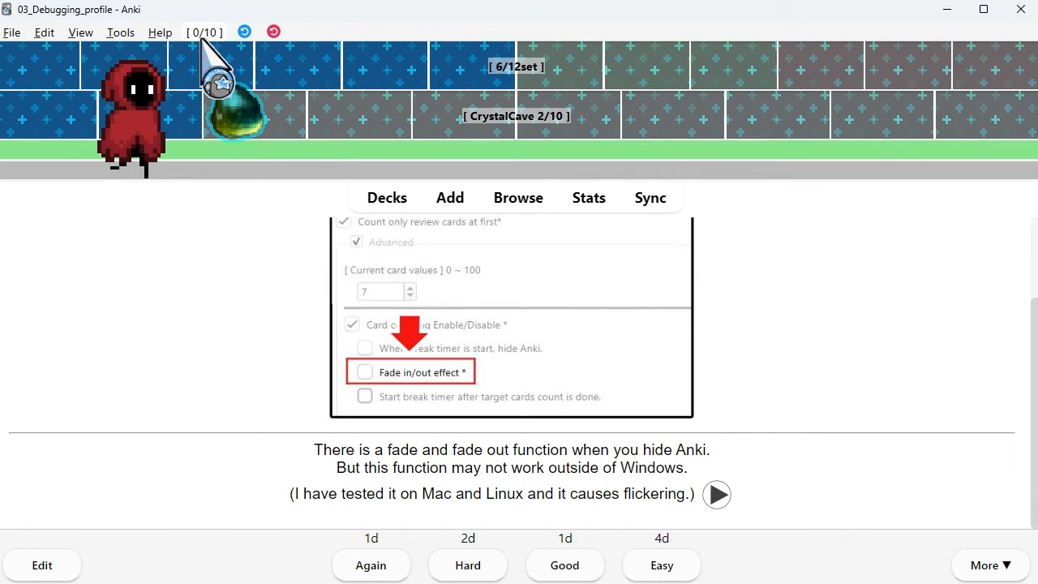
- Inspect the Card tab, start the break timer, and reopen AnkiKnight Settings to check the fade in/out option
{"action": "left_click", "coordinate": [214, 68]}
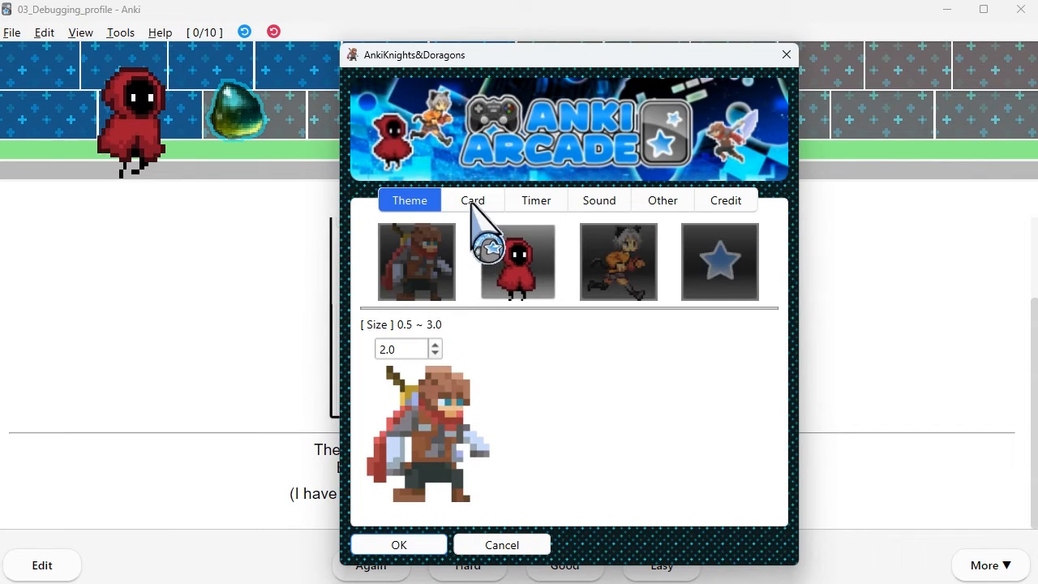
{"action": "left_click", "coordinate": [473, 201]}
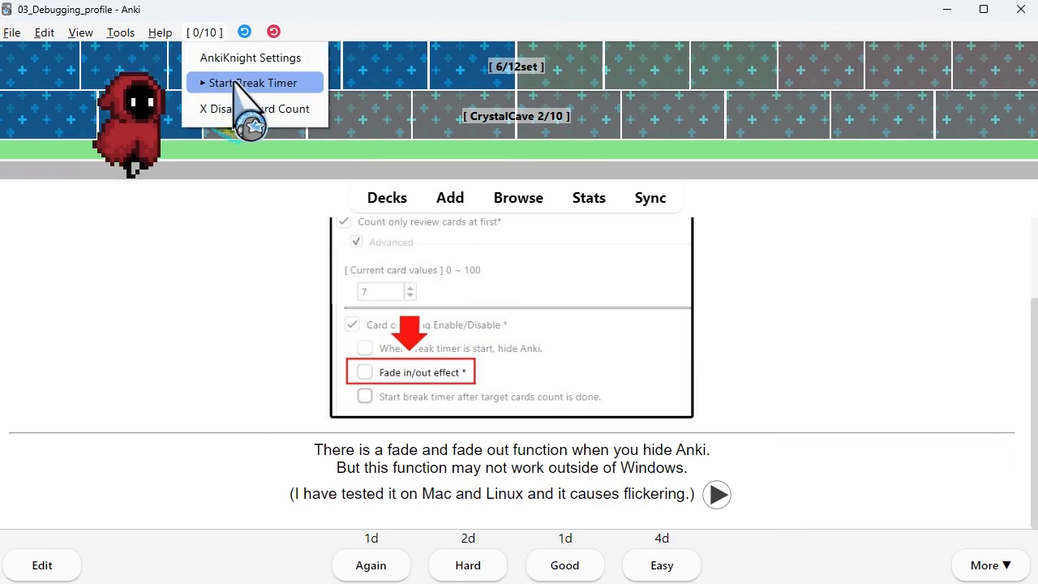
{"action": "left_click", "coordinate": [253, 81]}
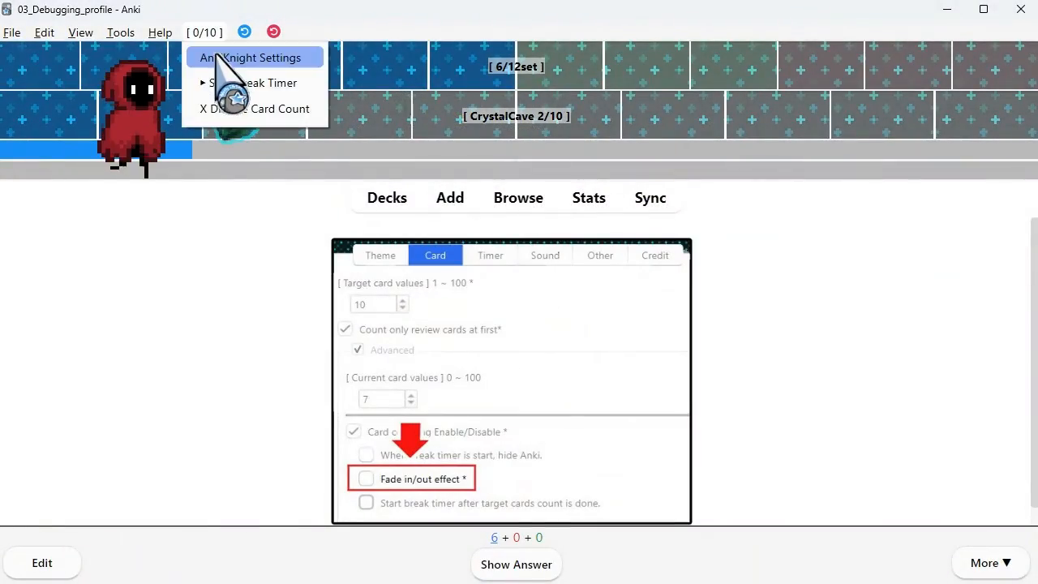
{"action": "left_click", "coordinate": [250, 57]}
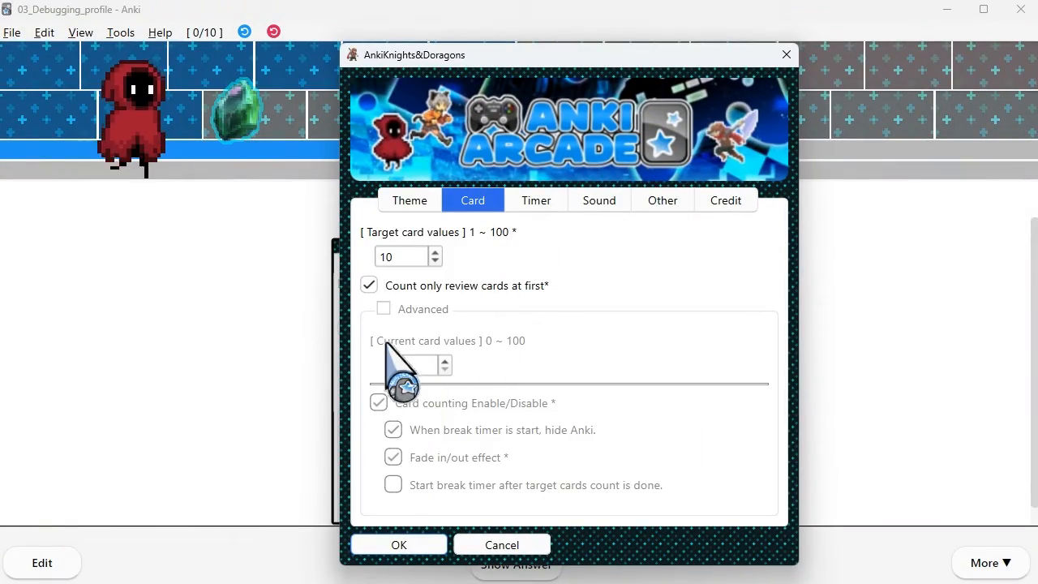
{"action": "left_click", "coordinate": [382, 308]}
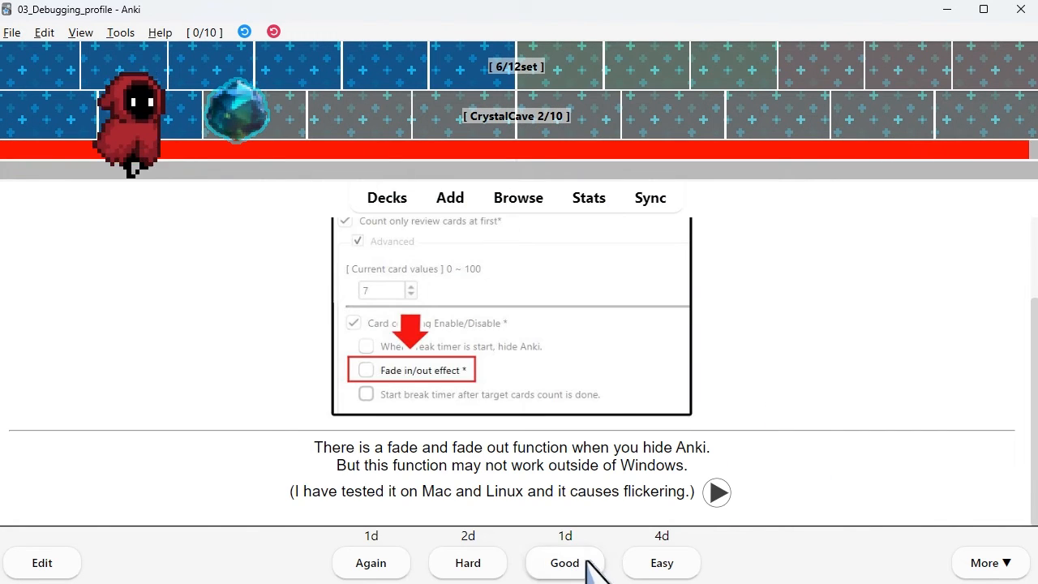
- Rate the fade card Good, answer the speed-focus card and show Advanced options on the Other tab
{"action": "left_click", "coordinate": [565, 561]}
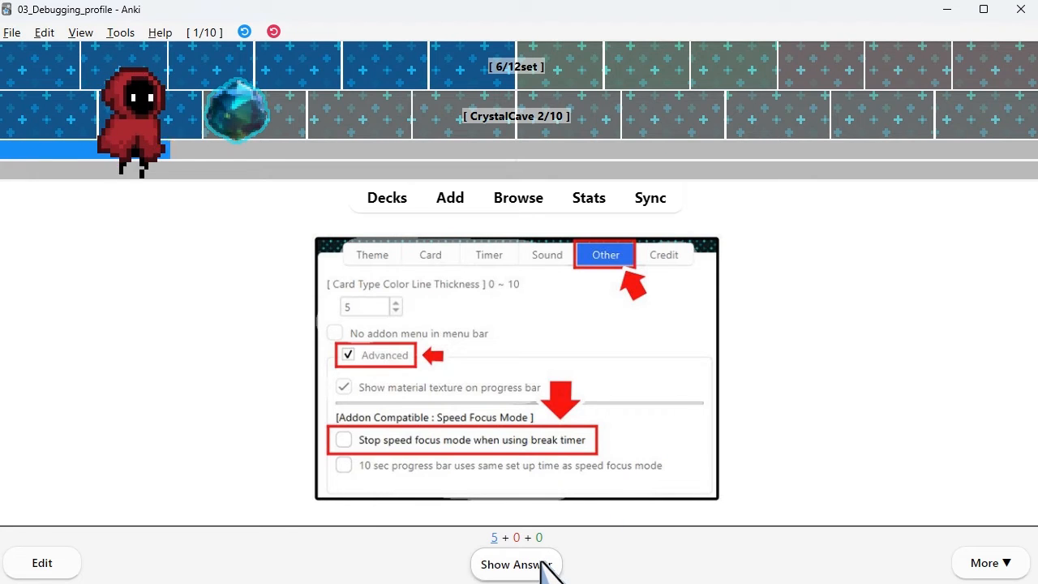
{"action": "left_click", "coordinate": [516, 564]}
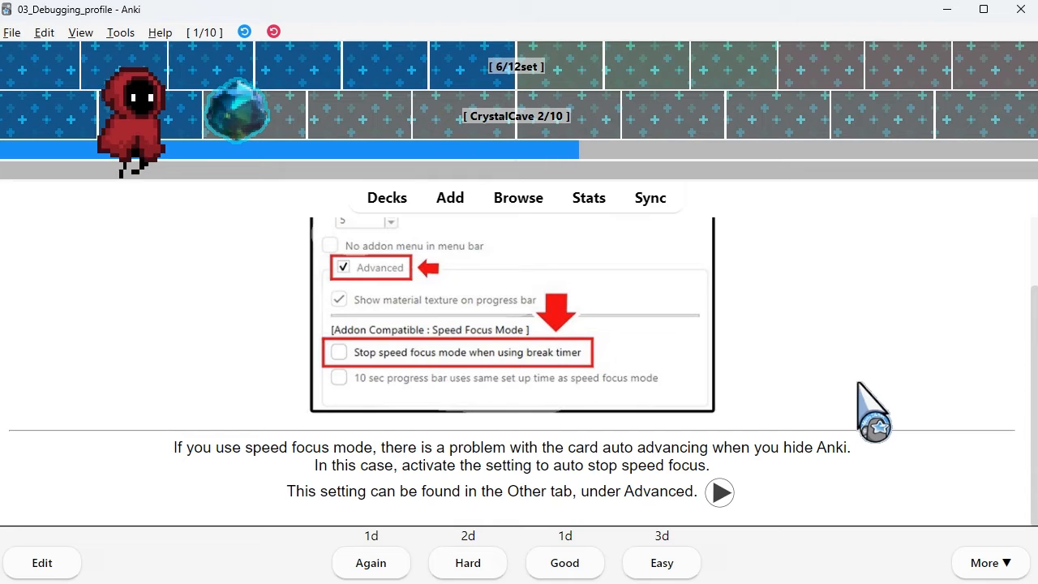
{"action": "mouse_move", "coordinate": [879, 373]}
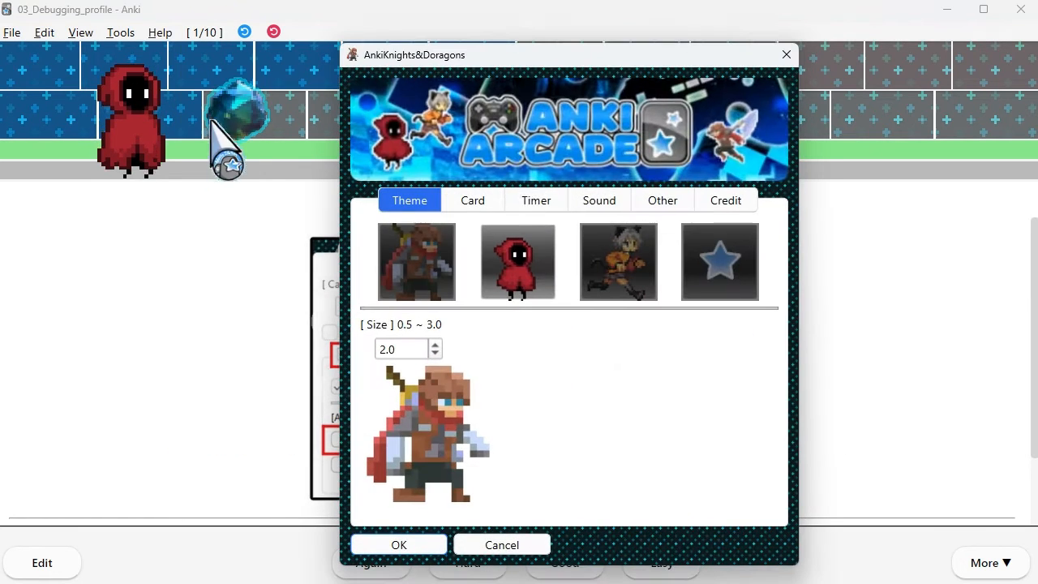
{"action": "left_click", "coordinate": [662, 201]}
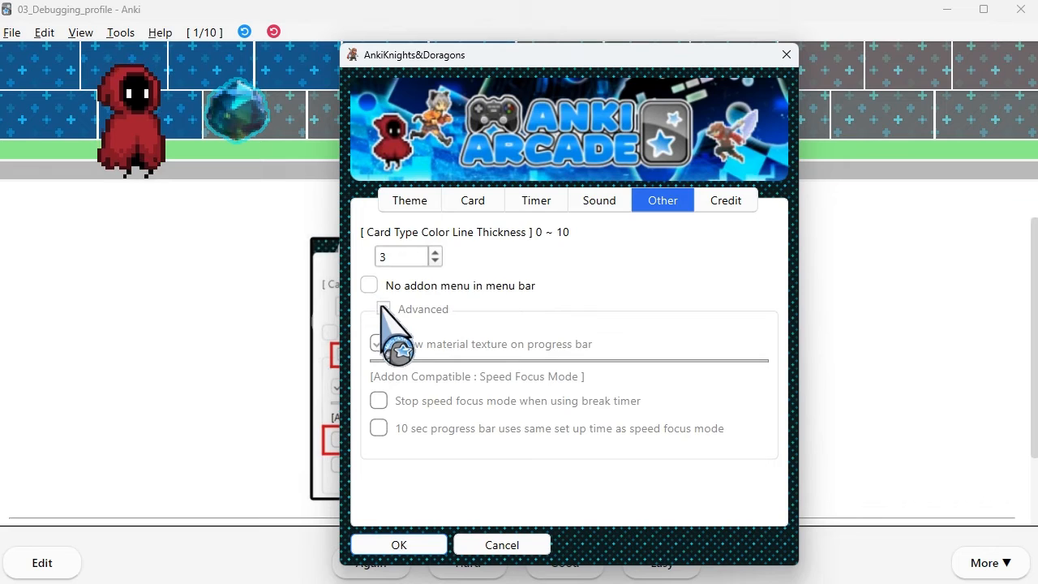
{"action": "left_click", "coordinate": [382, 308]}
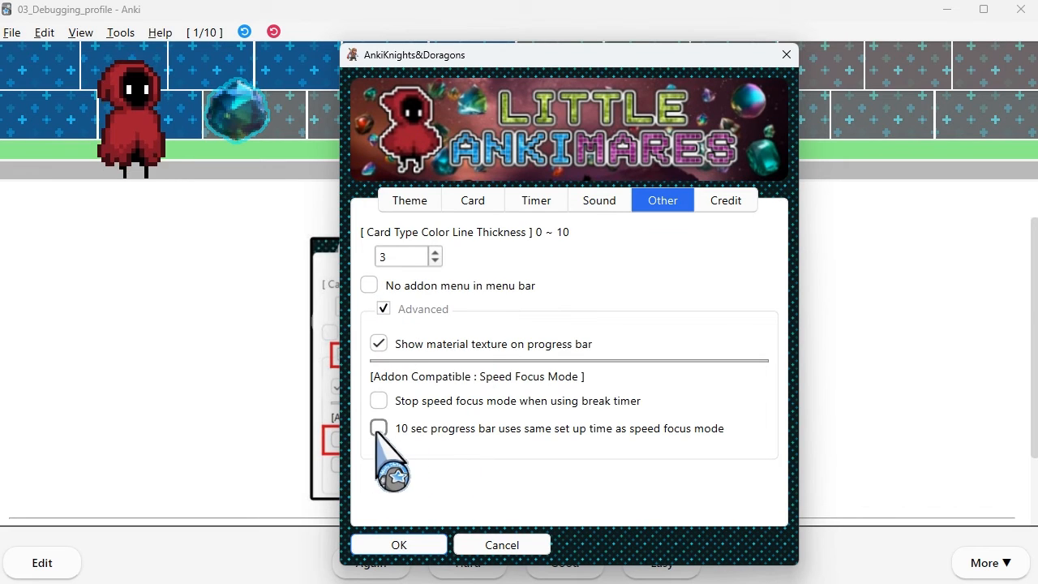
{"action": "mouse_move", "coordinate": [377, 434]}
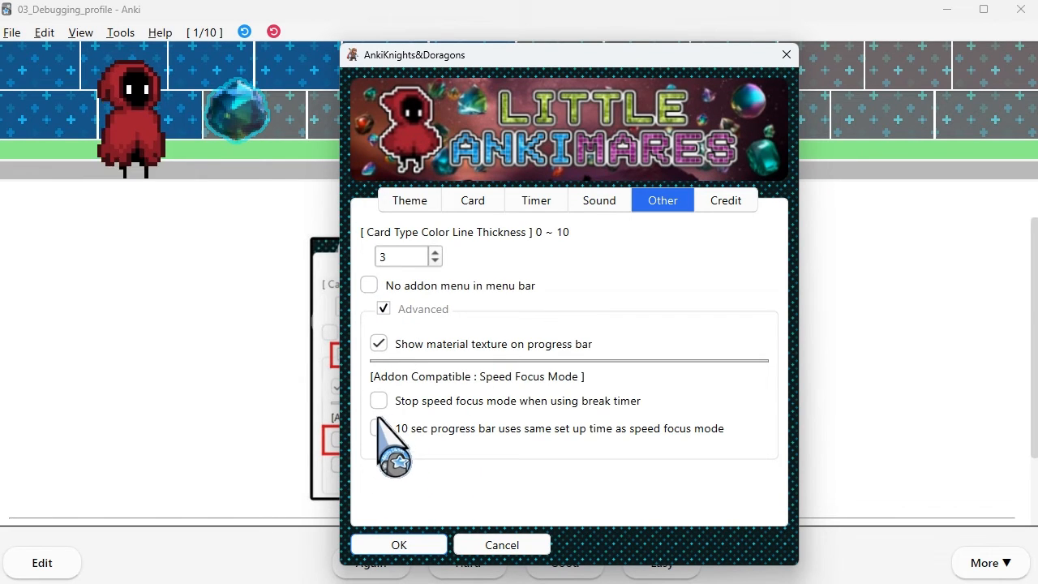
- Toggle 'Stop speed focus mode' on and off, then cancel the settings changes
{"action": "left_click", "coordinate": [378, 399]}
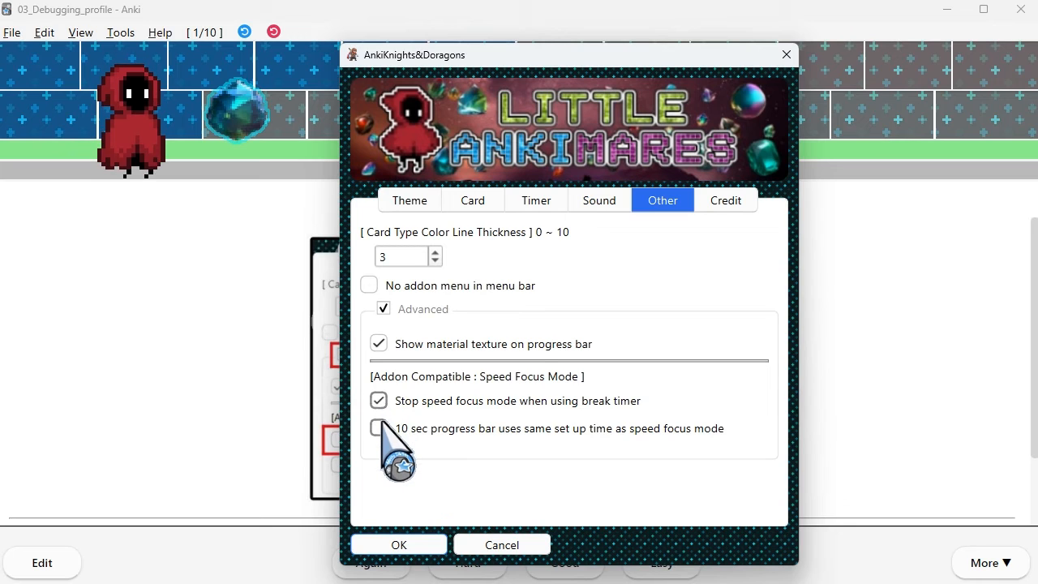
{"action": "left_click", "coordinate": [380, 399]}
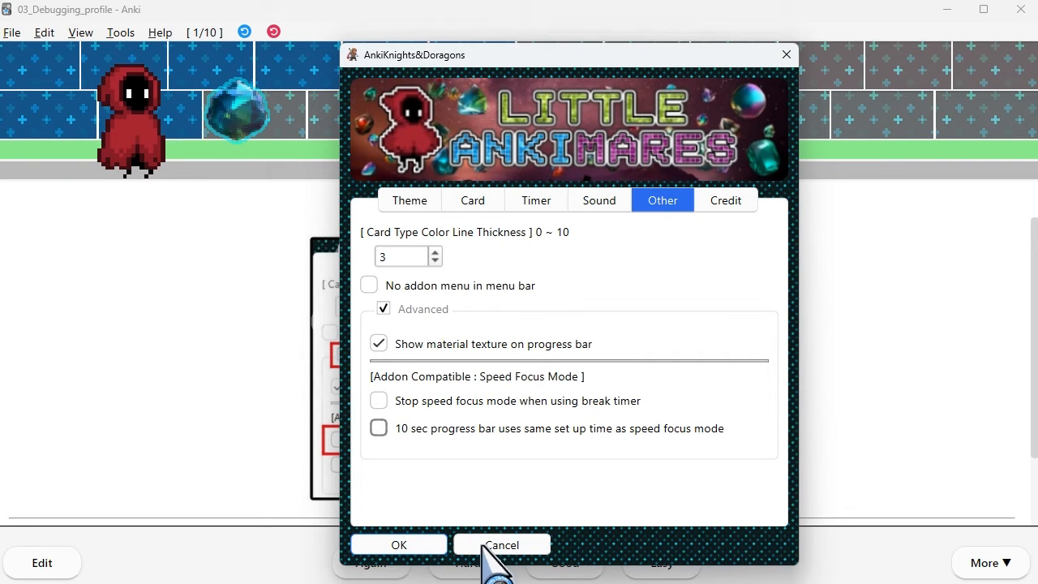
{"action": "left_click", "coordinate": [501, 545]}
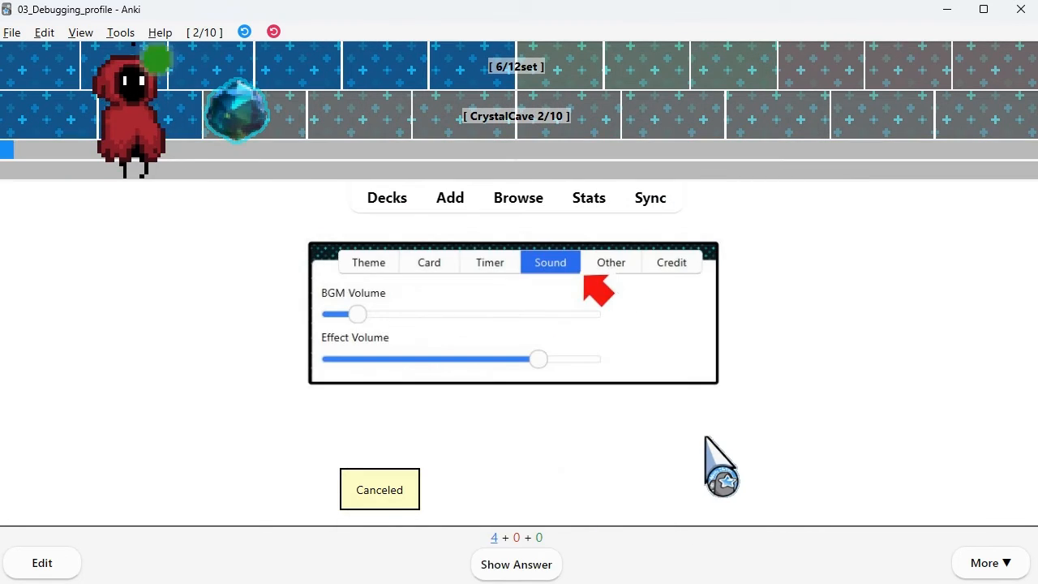
- Answer the sound-volume card and view the Sound tab sliders without saving changes
{"action": "left_click", "coordinate": [516, 564]}
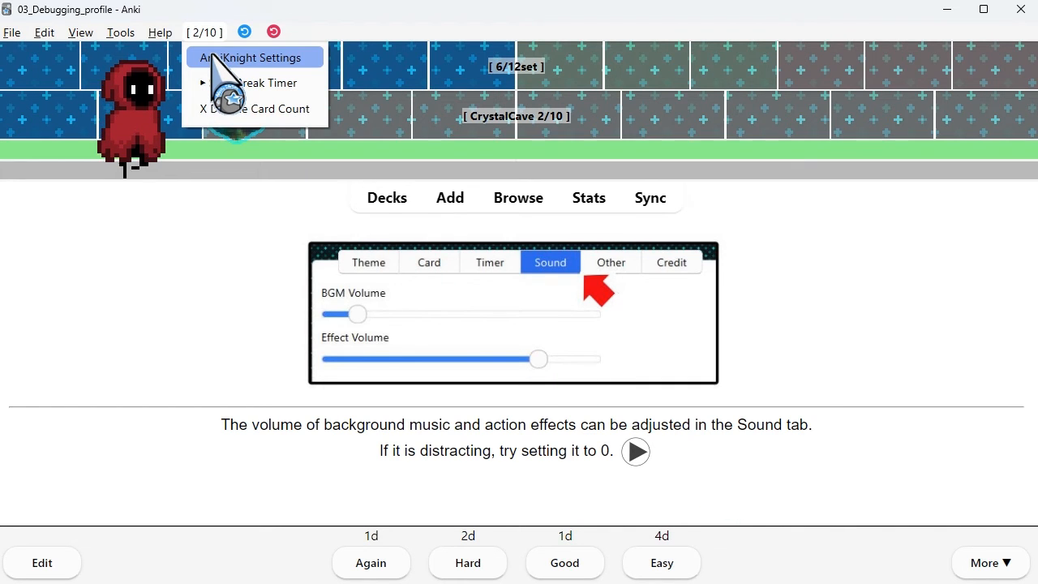
{"action": "left_click", "coordinate": [253, 56]}
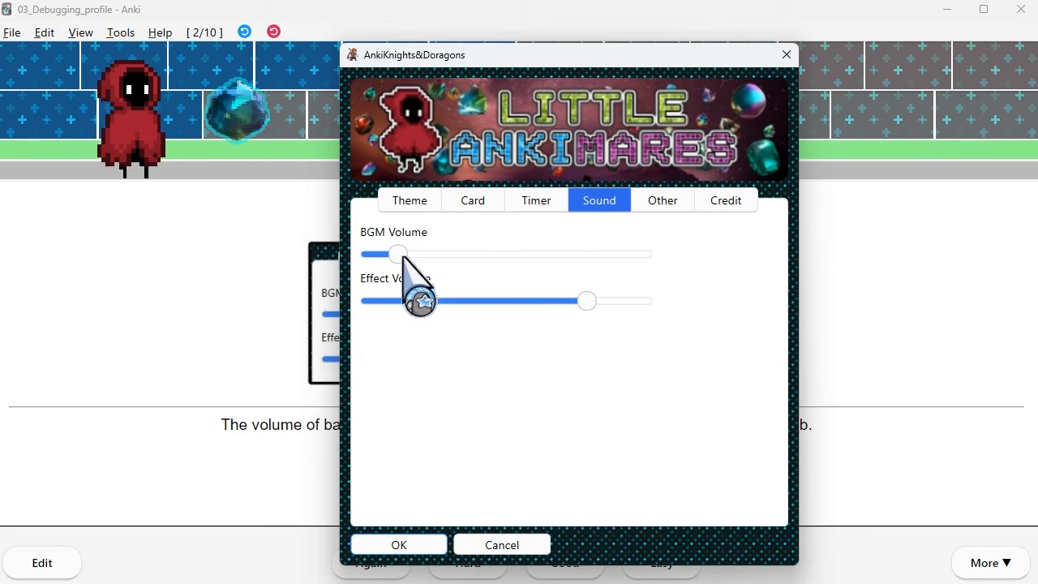
{"action": "left_click", "coordinate": [501, 545]}
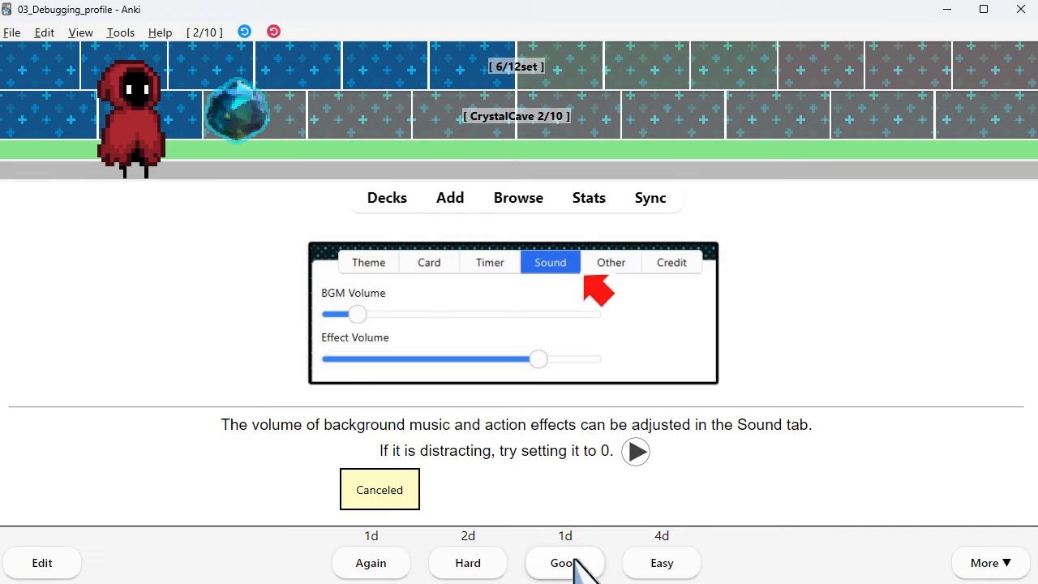
- Rate the sound card Good, answer the theme card and bring up AnkiKnight Settings
{"action": "left_click", "coordinate": [565, 561]}
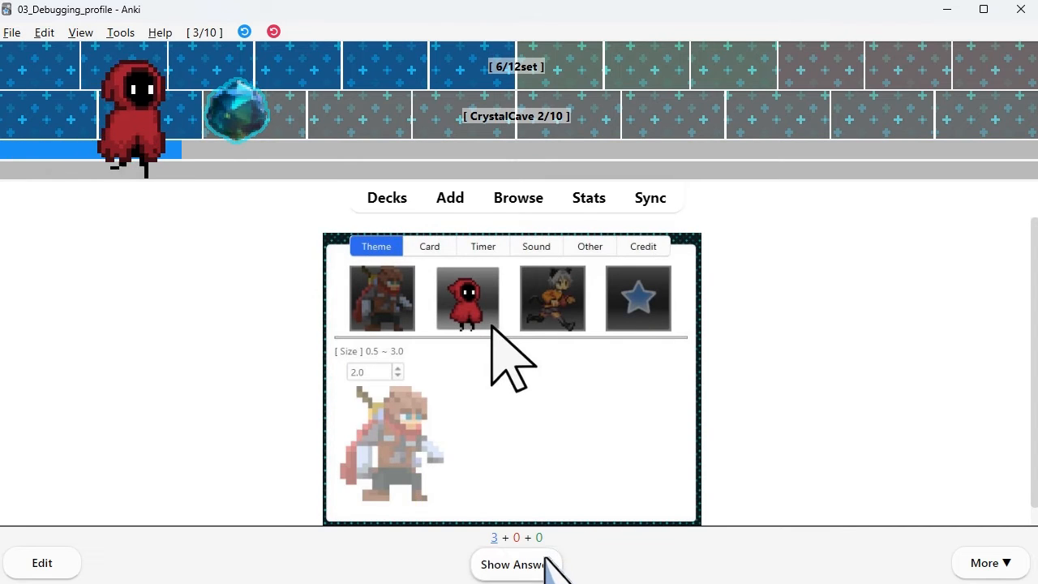
{"action": "left_click", "coordinate": [513, 565]}
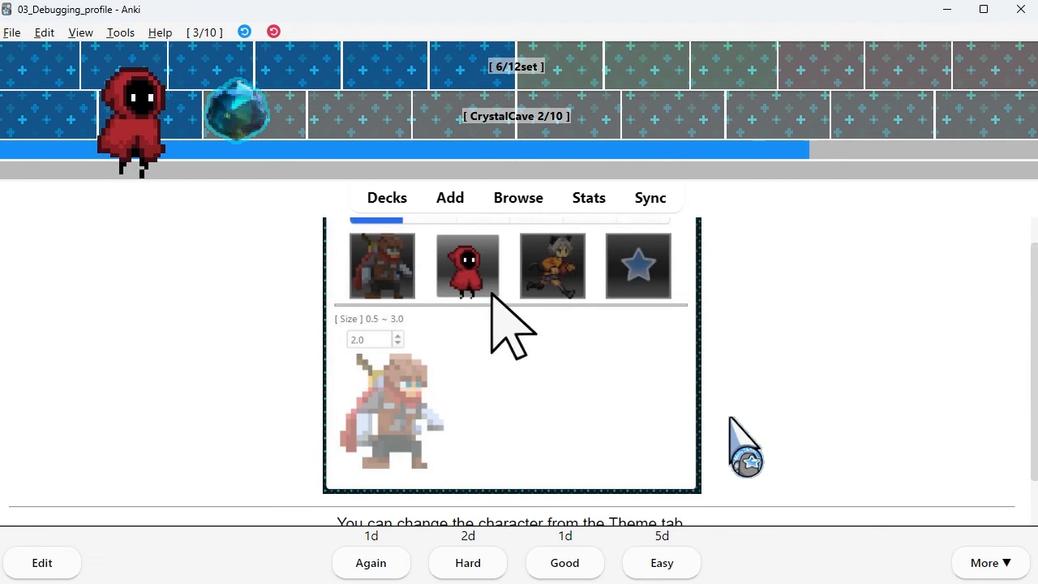
{"action": "left_click", "coordinate": [120, 32]}
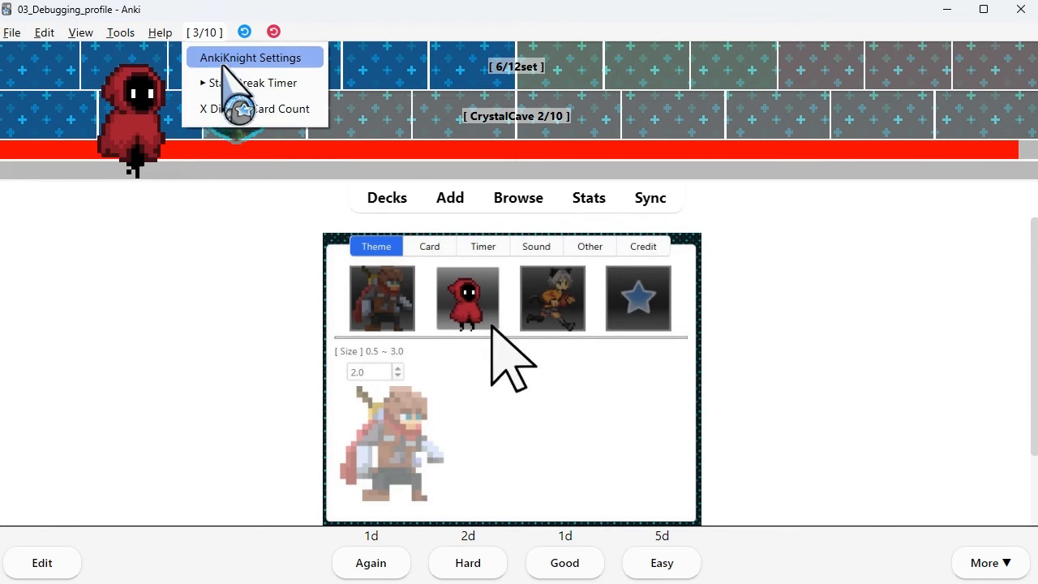
{"action": "left_click", "coordinate": [253, 57]}
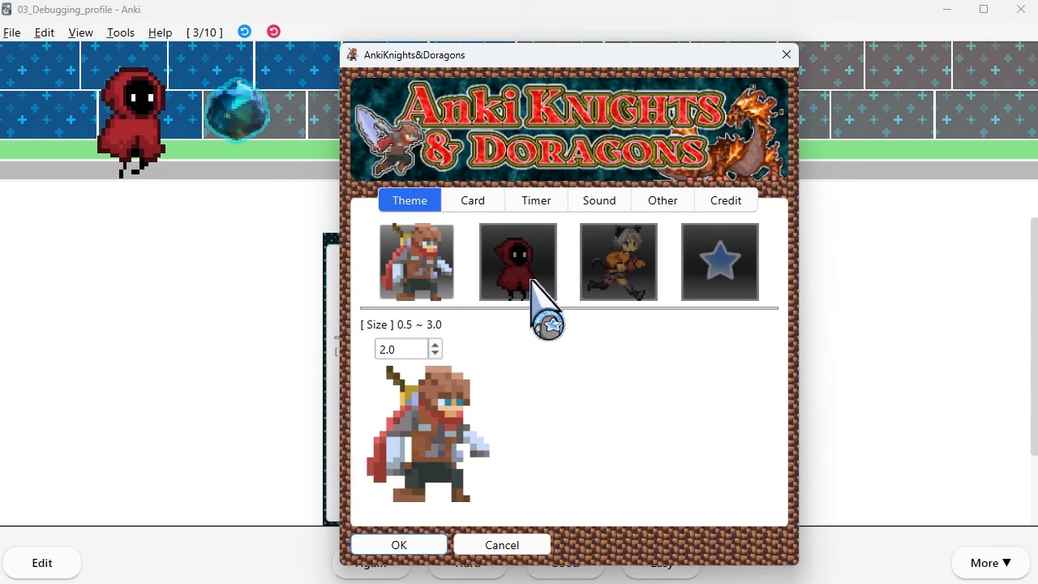
- Try the hooded, star and knight theme characters, keeping the hooded one, and close the dialog
{"action": "left_click", "coordinate": [718, 261]}
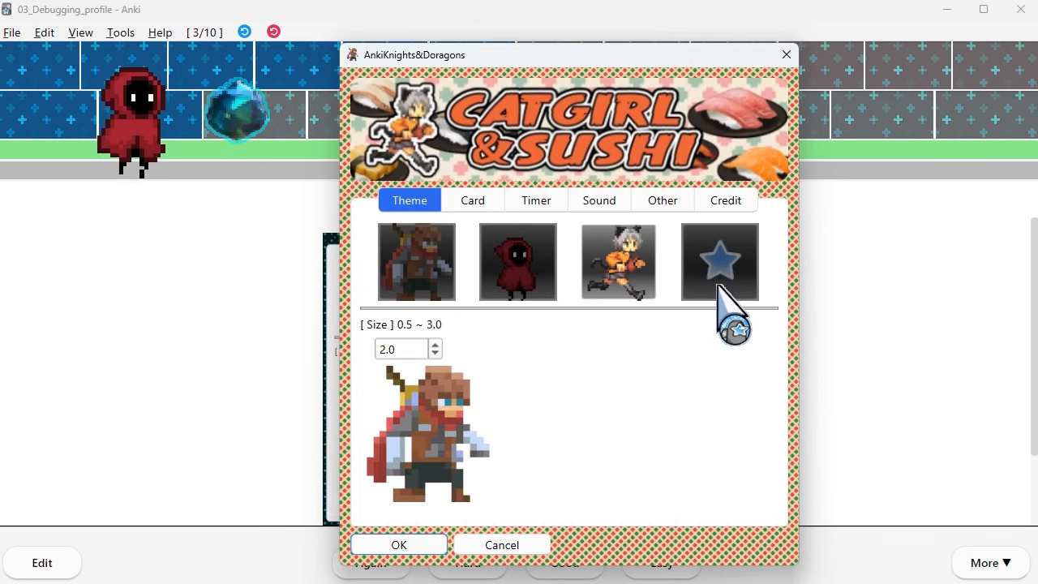
{"action": "left_click", "coordinate": [720, 261]}
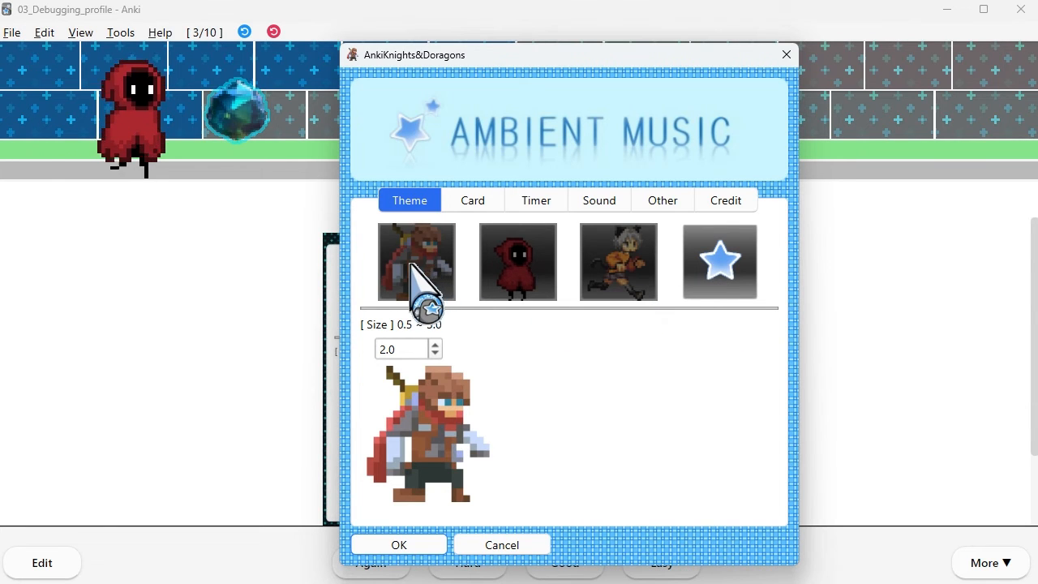
{"action": "left_click", "coordinate": [519, 262]}
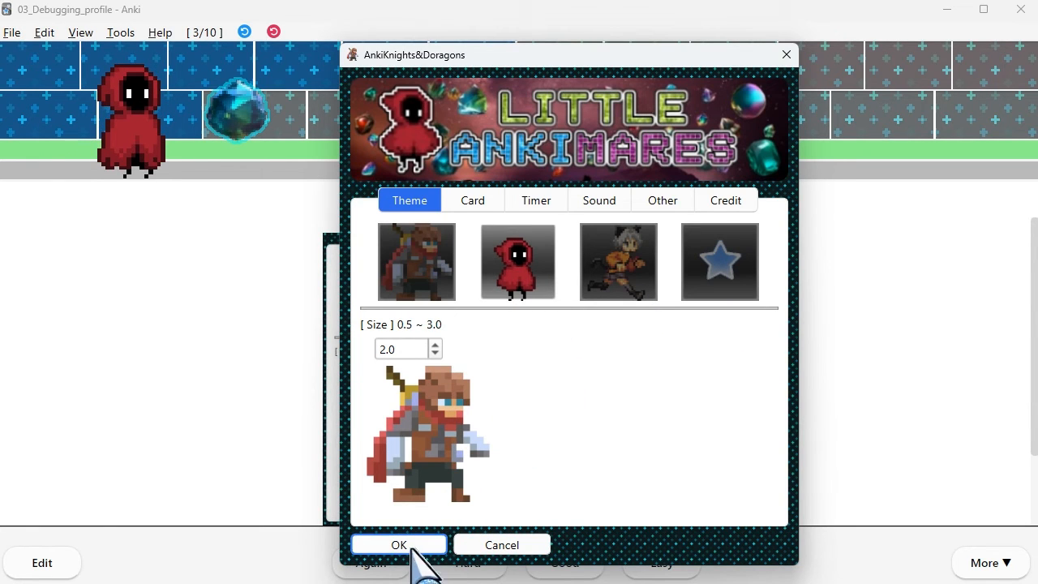
{"action": "mouse_move", "coordinate": [685, 438]}
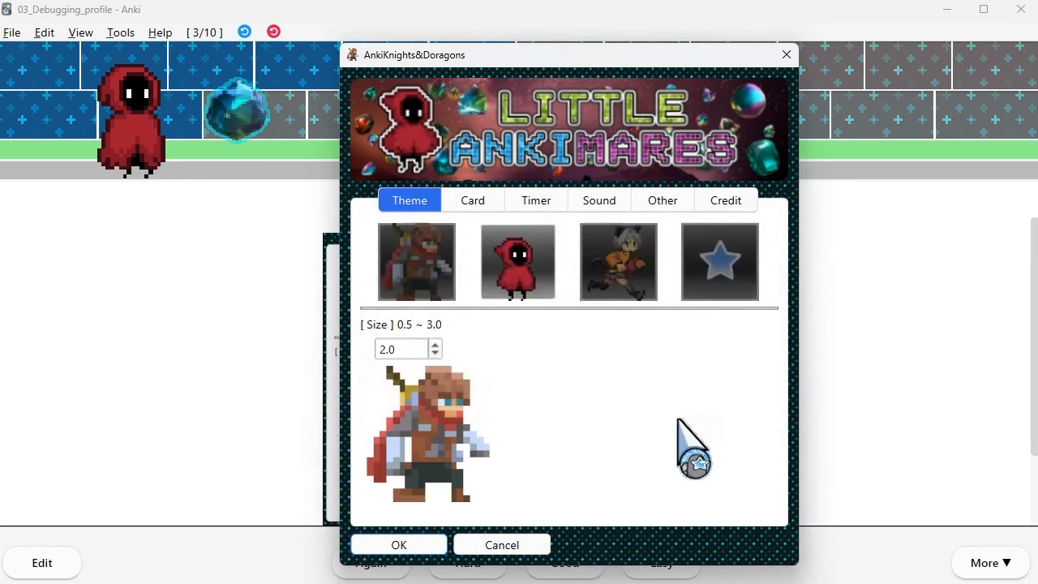
{"action": "left_click", "coordinate": [399, 545]}
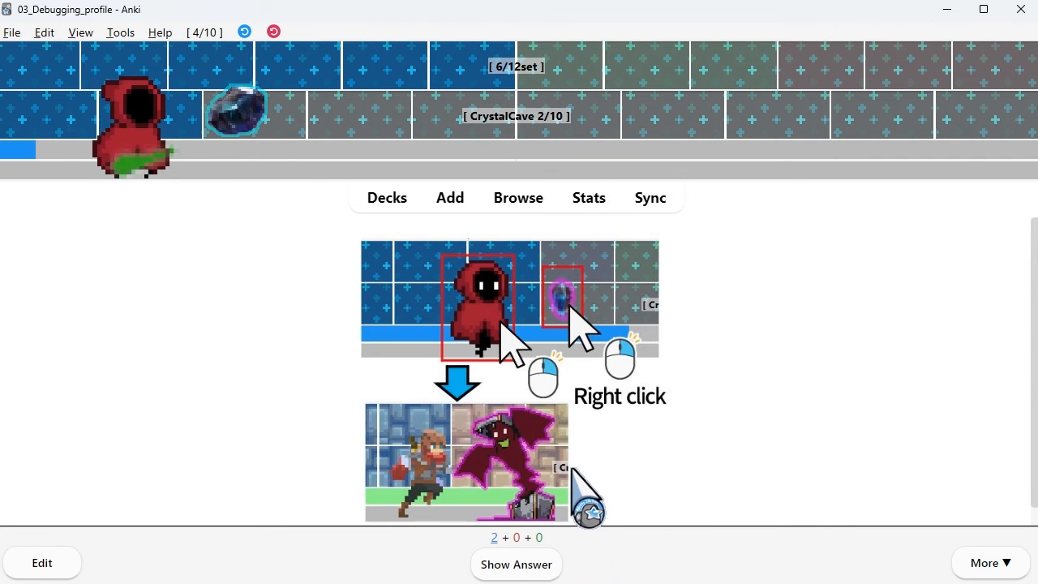
- Reveal the right-click card's answer and rate it Good
{"action": "left_click", "coordinate": [515, 564]}
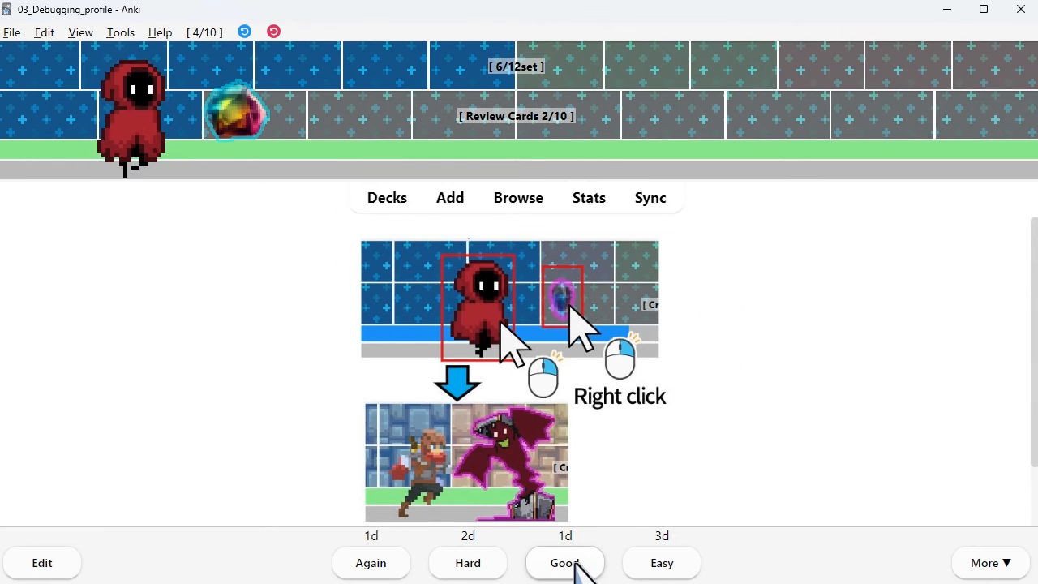
{"action": "left_click", "coordinate": [564, 562]}
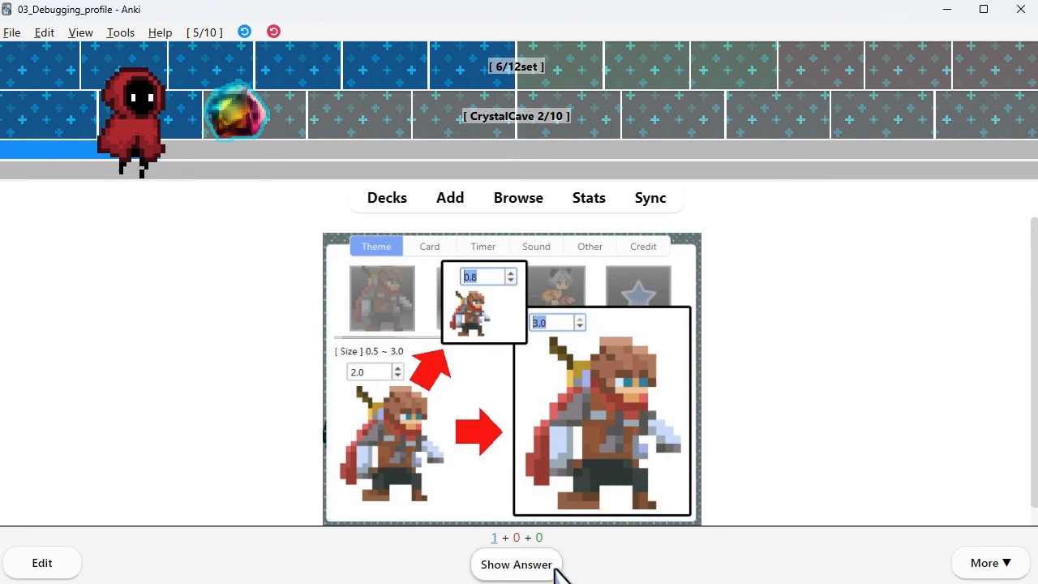
- Answer the size card, raise character Size to 2.2 and acknowledge the restart-required notice
{"action": "left_click", "coordinate": [515, 564]}
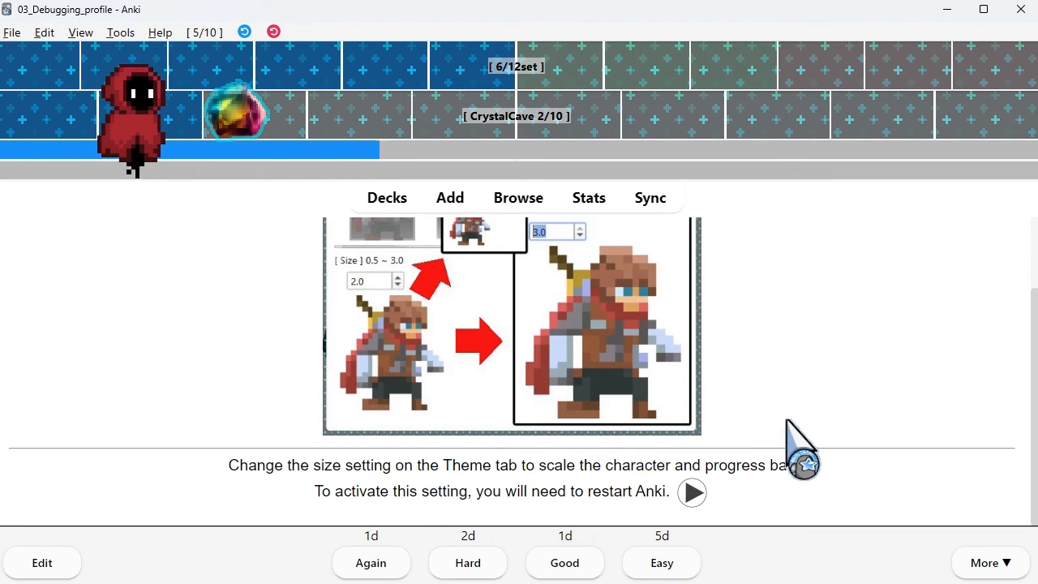
{"action": "mouse_move", "coordinate": [840, 408]}
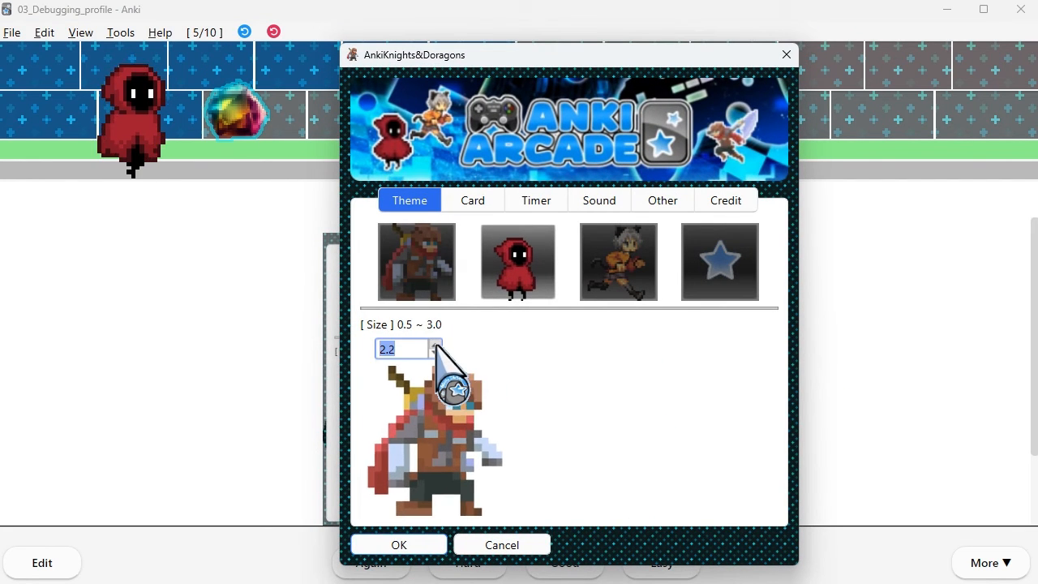
{"action": "left_click", "coordinate": [435, 344]}
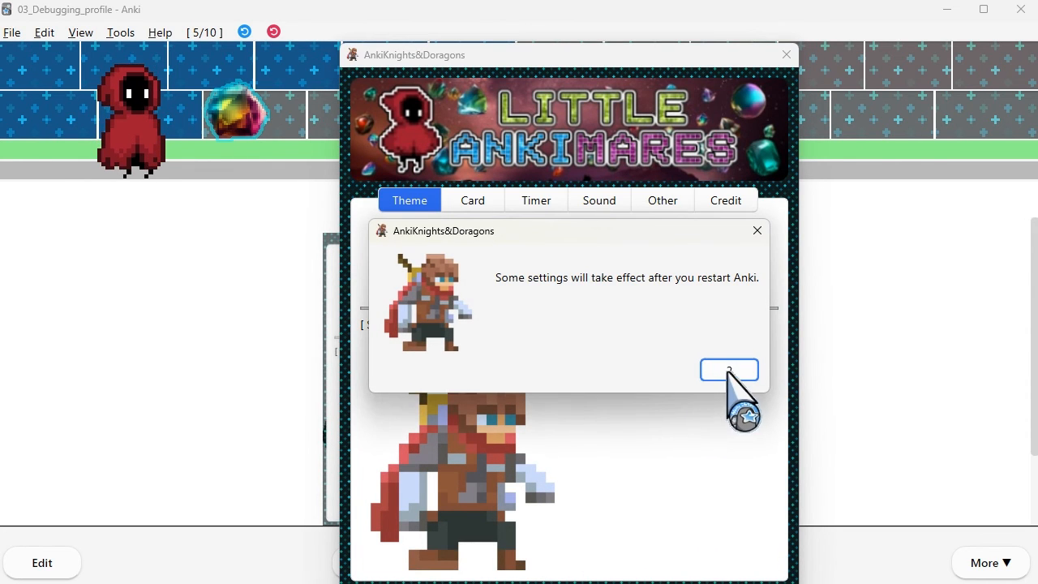
{"action": "left_click", "coordinate": [728, 370]}
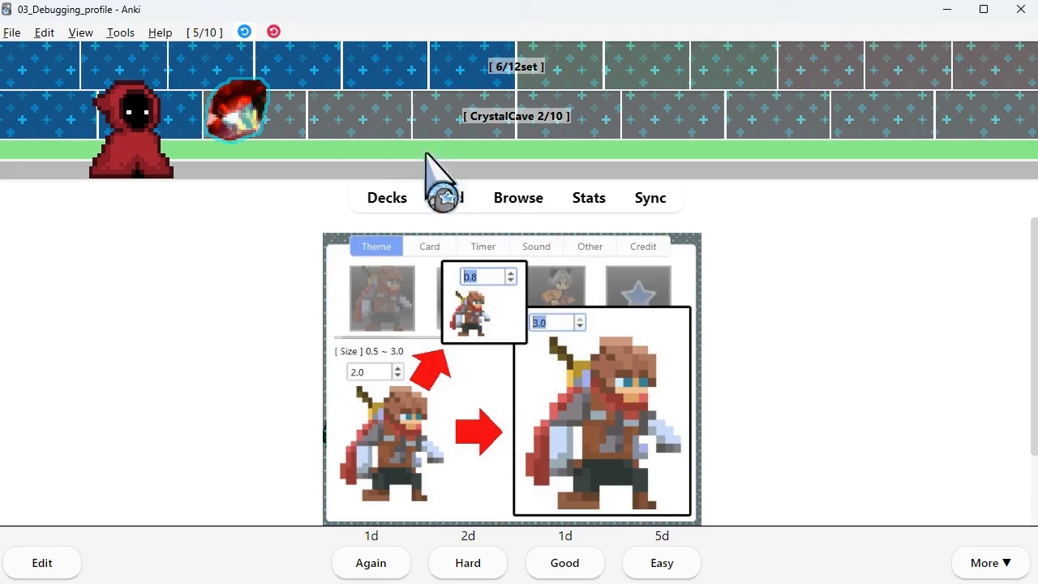